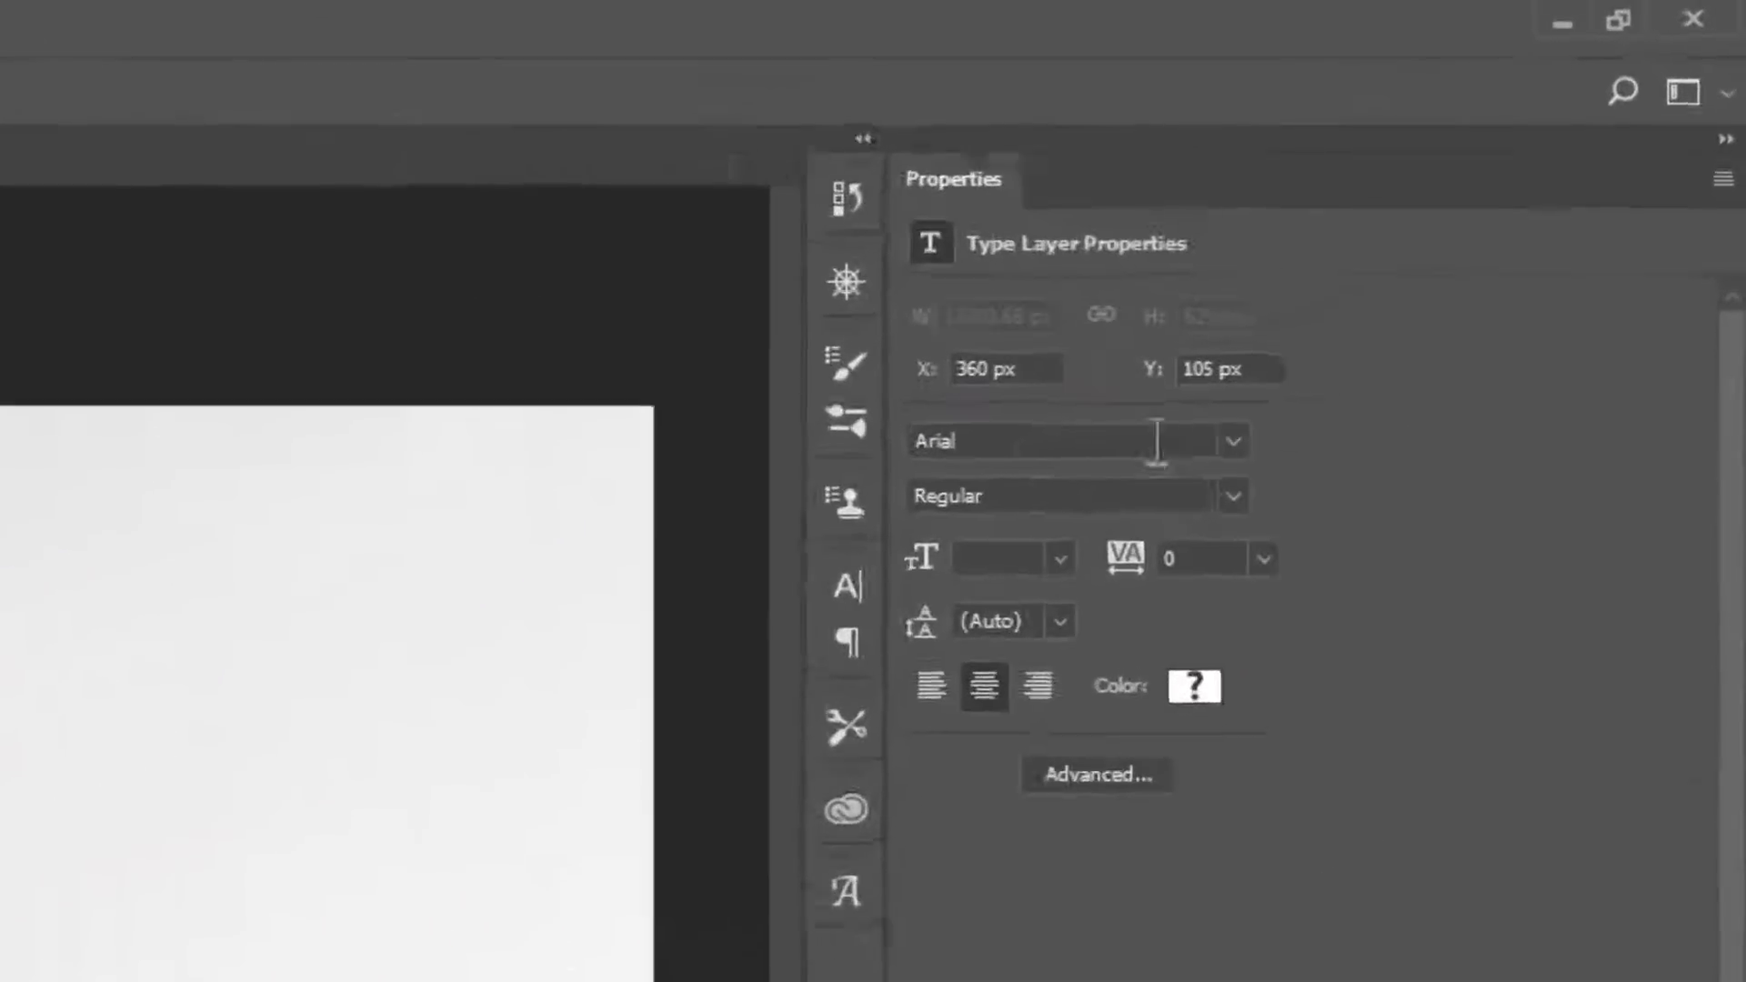
- Switch the Arial type layer's style from Regular to Italic
left_click(1229, 494)
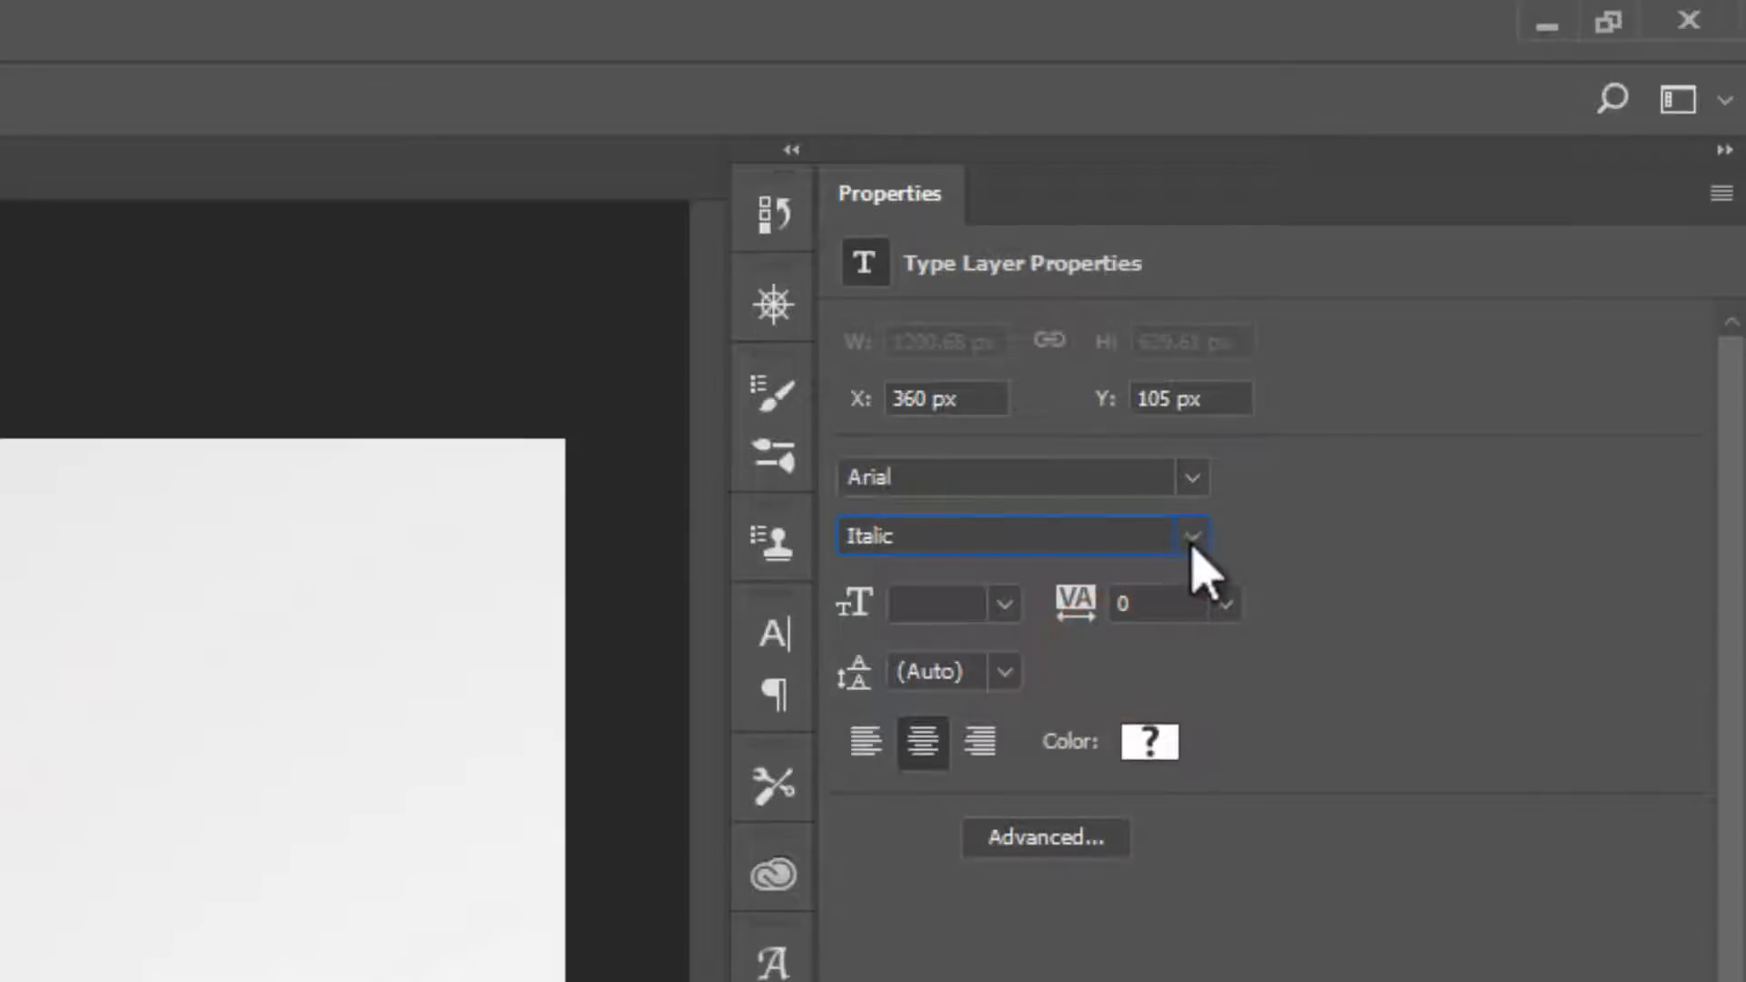
left_click(1189, 535)
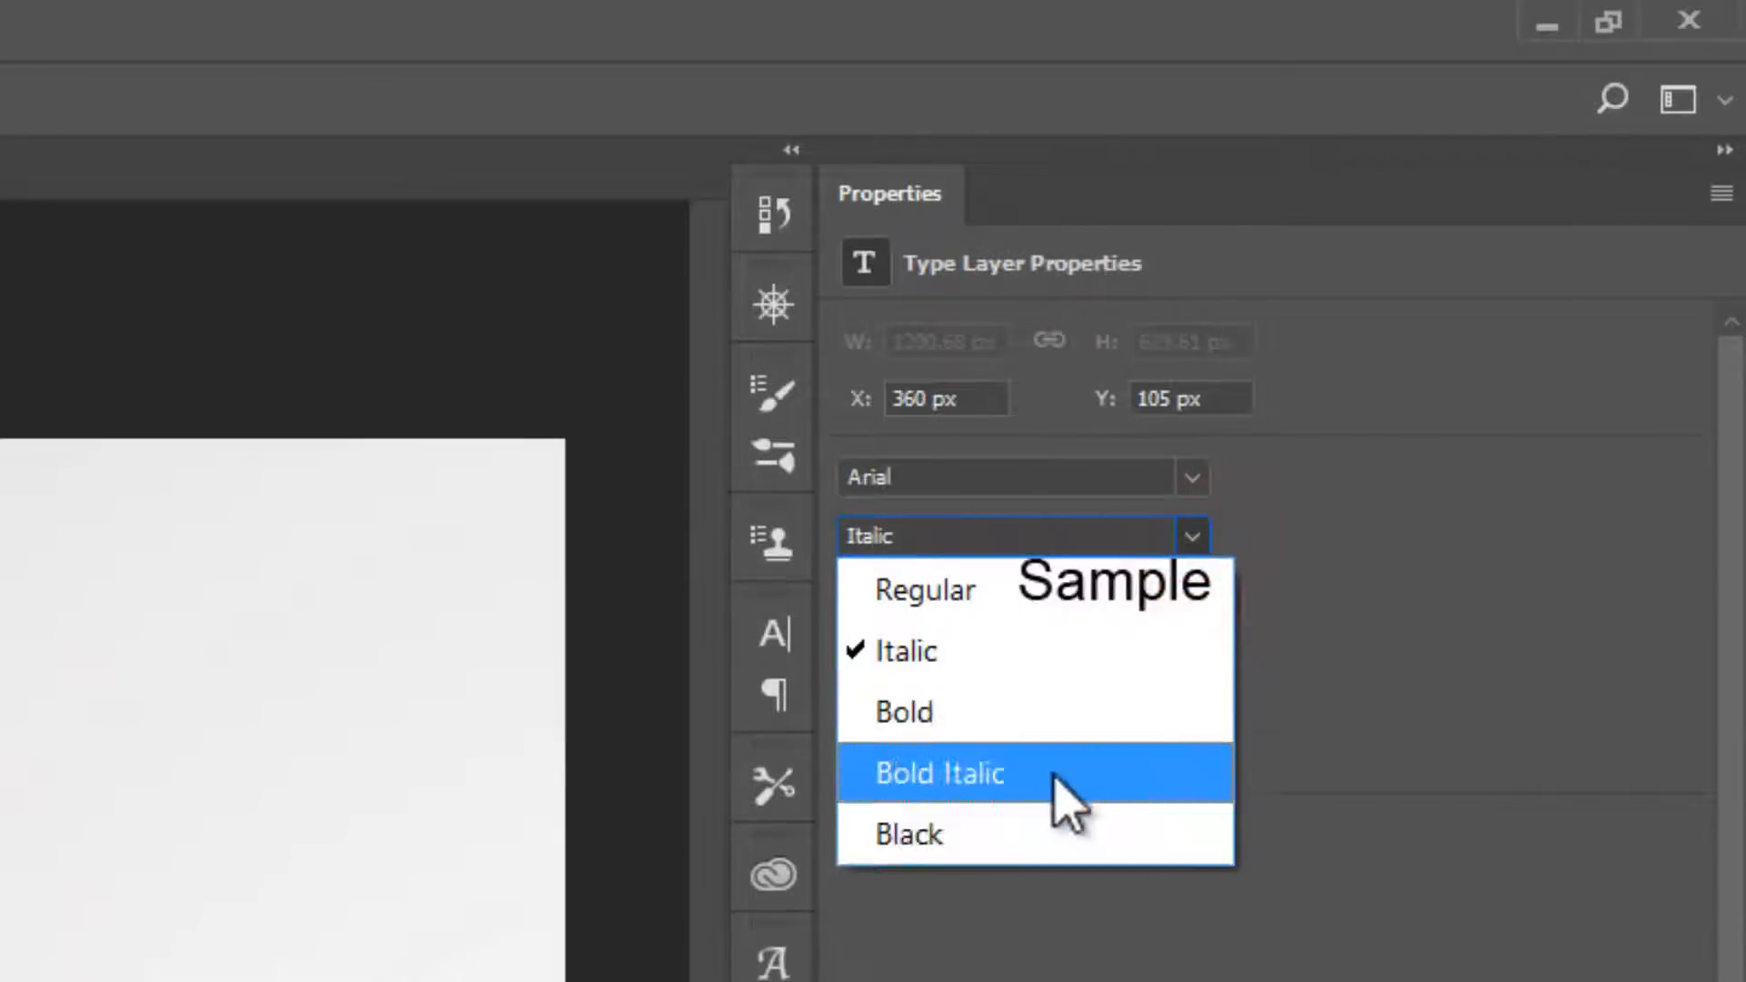
left_click(909, 835)
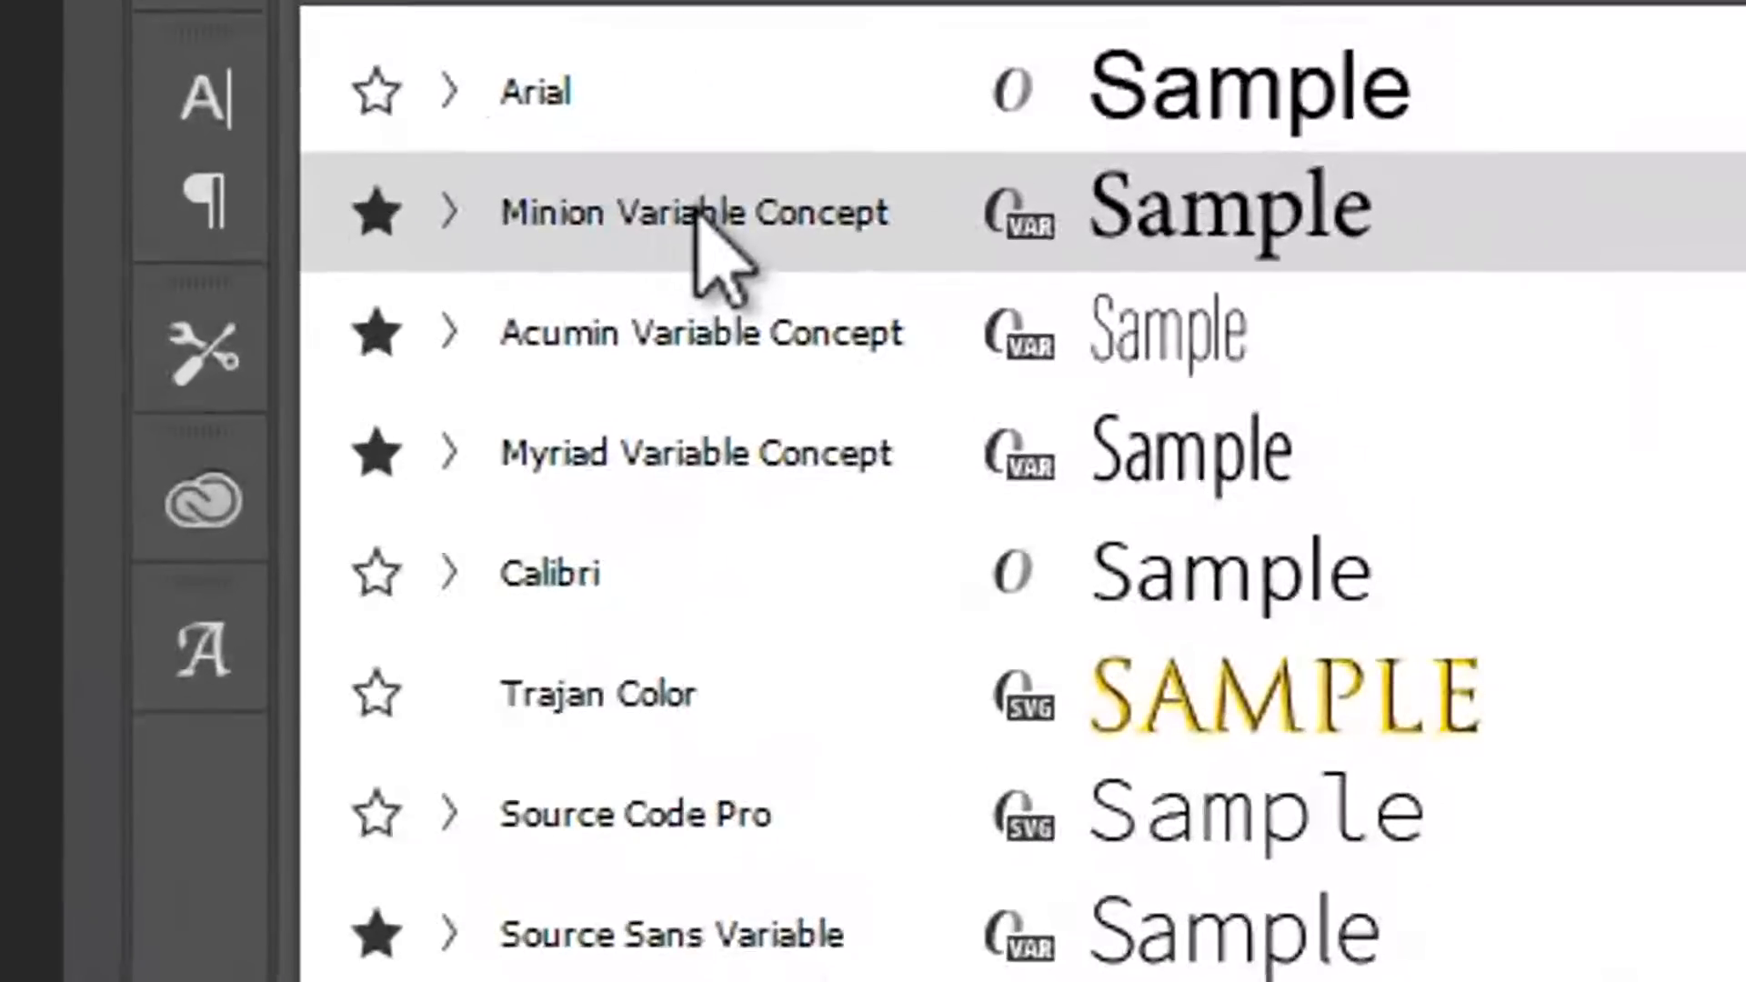
mouse_move(729, 256)
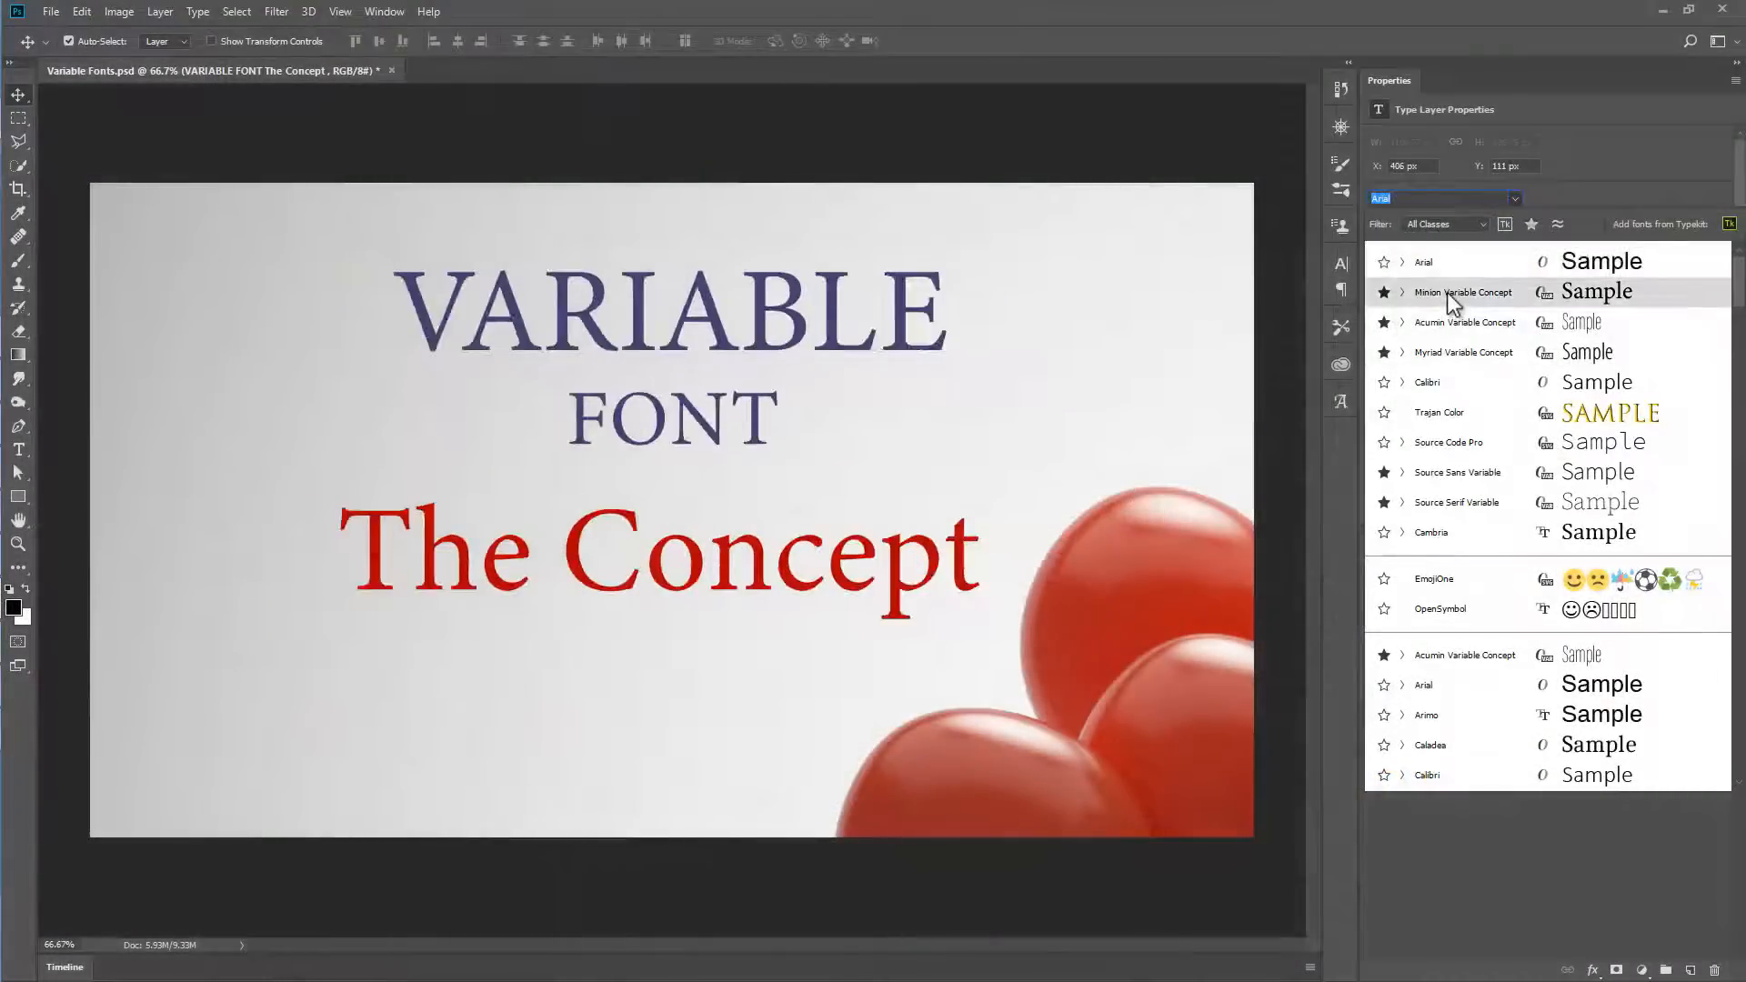
- Set the title in Minion Variable Concept Regular
left_click(1462, 291)
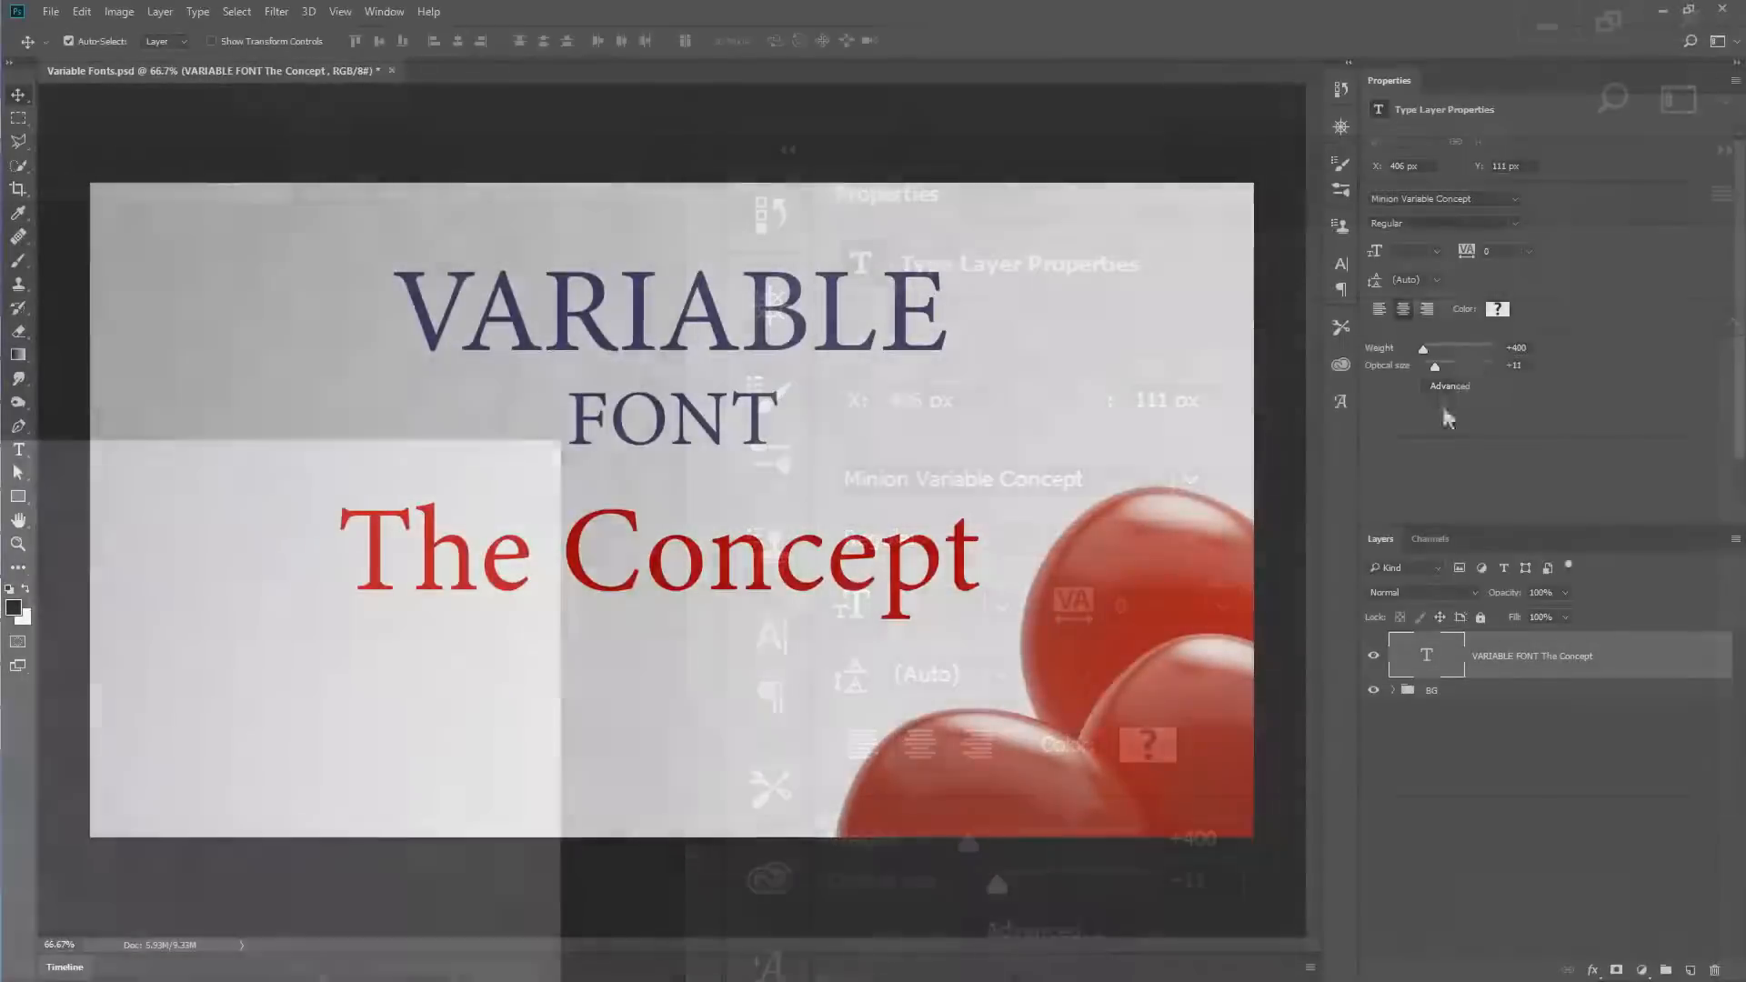
- Step the title through Medium, Semibold and Bold, ending on Semibold at weight 546
left_click(1443, 221)
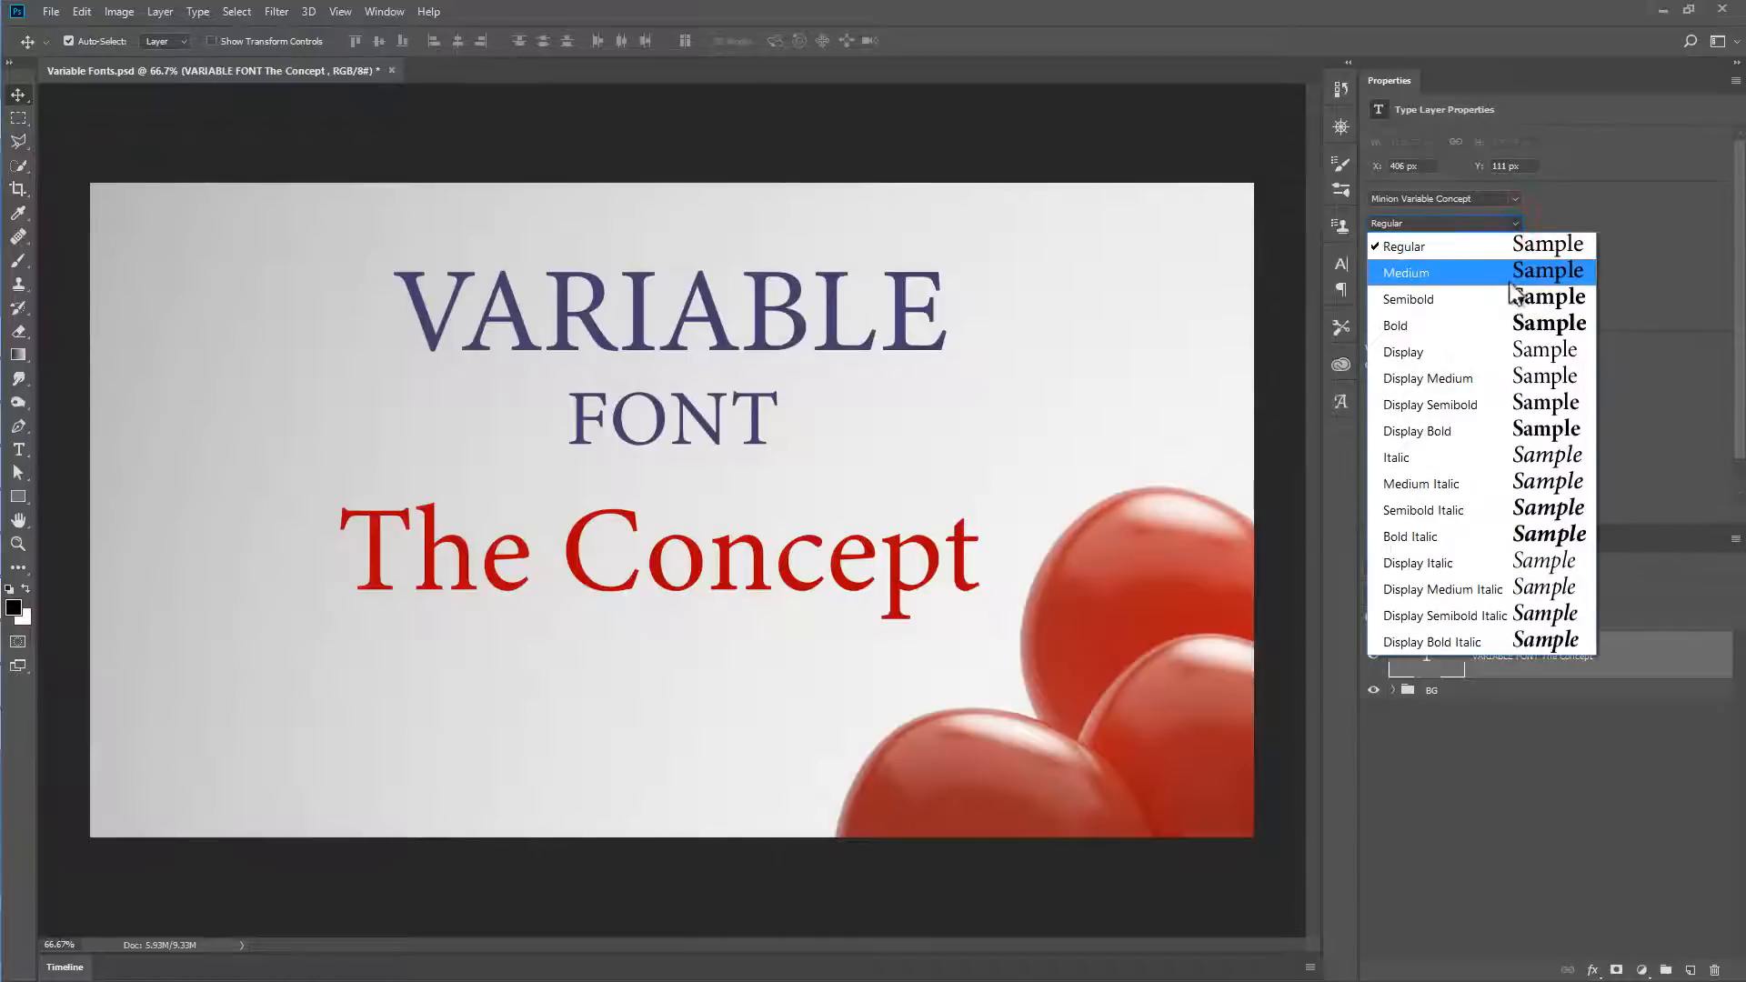
left_click(1406, 271)
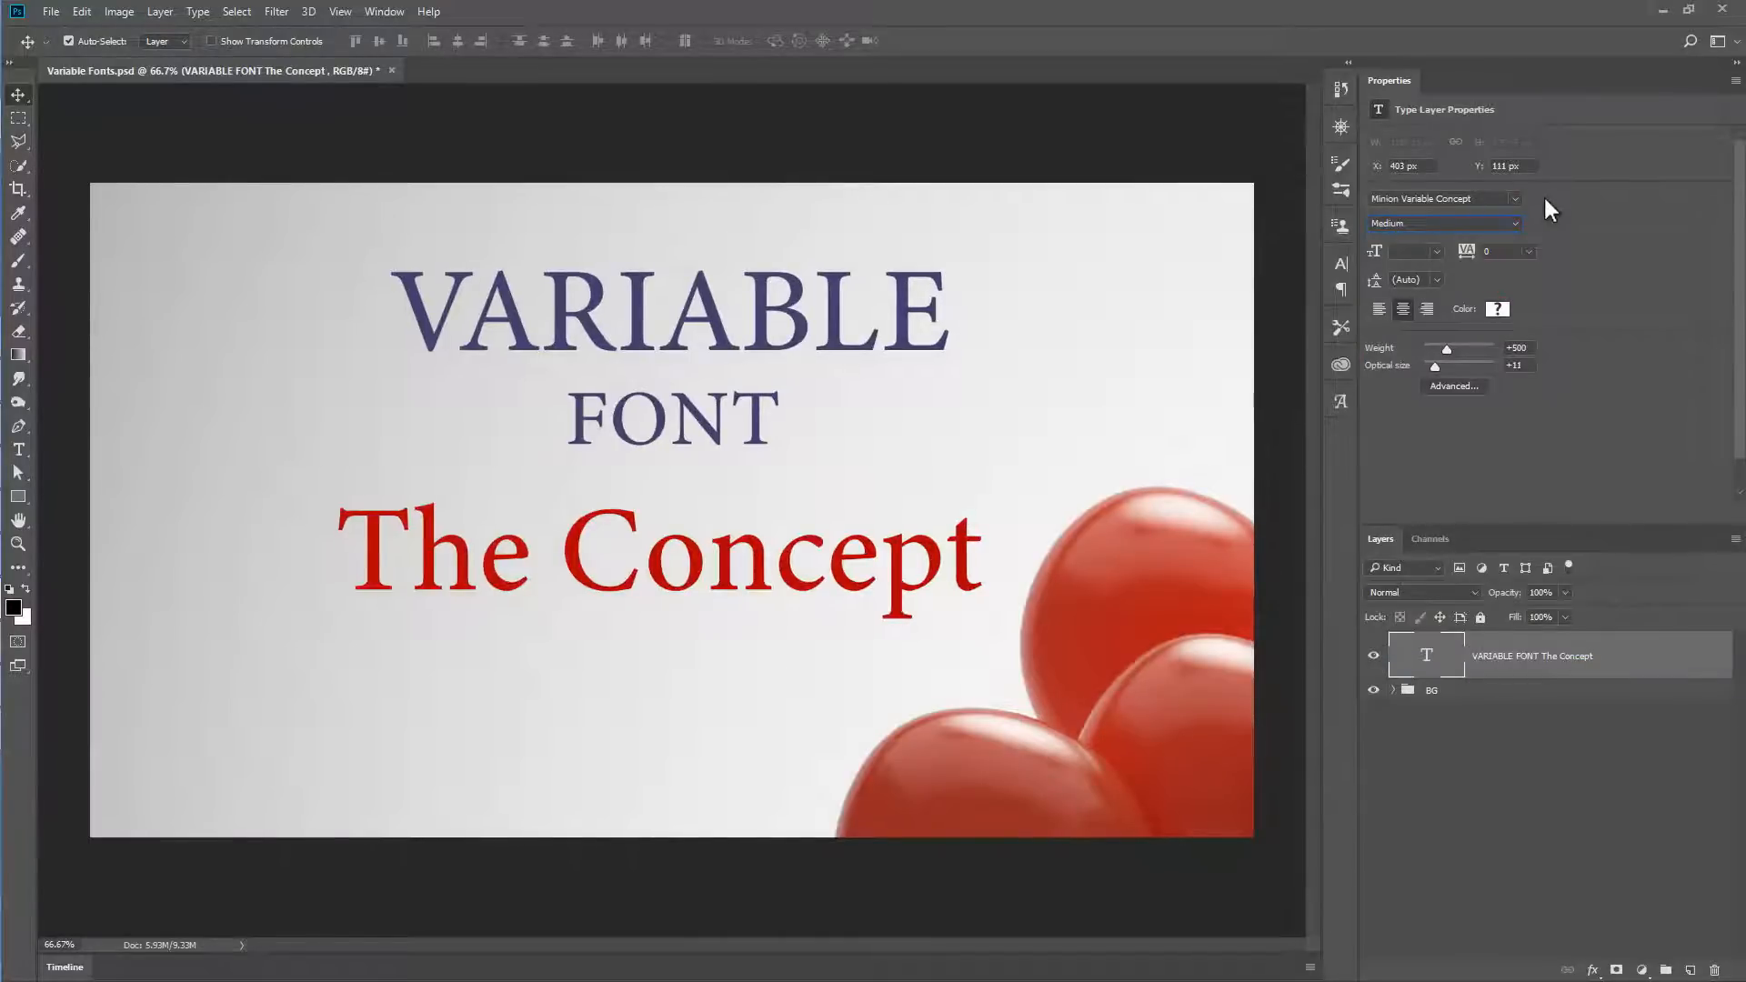
left_click(1443, 222)
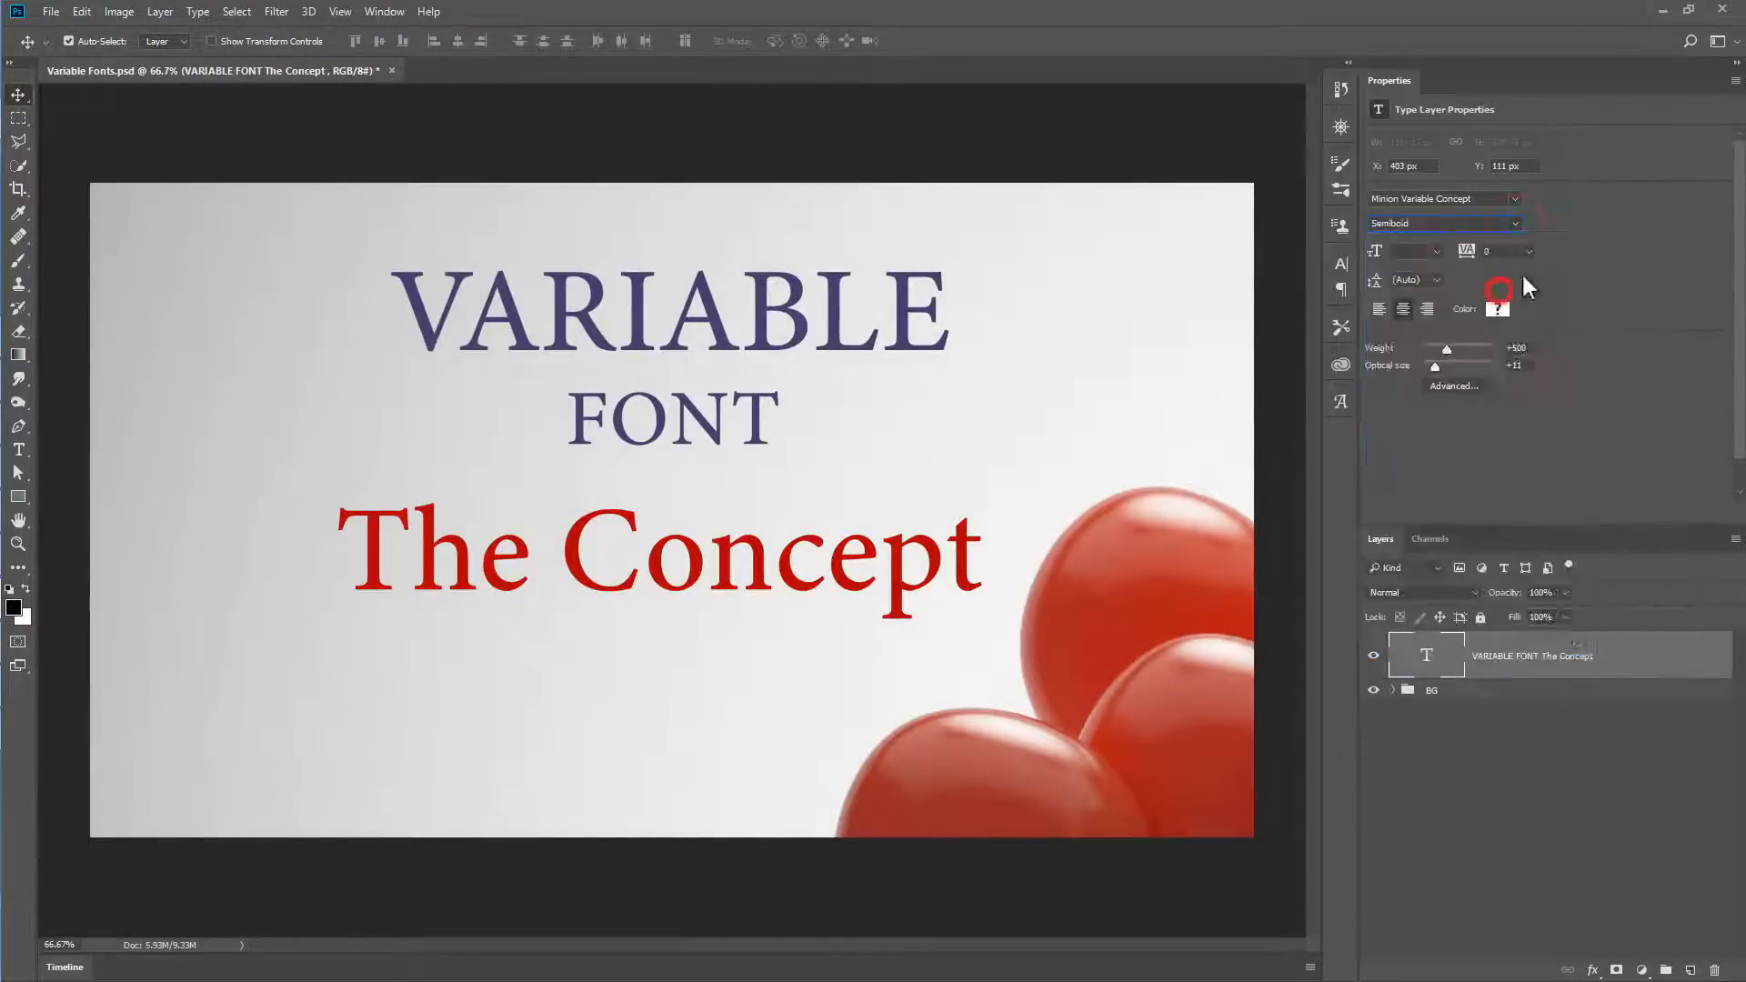
left_click(1515, 222)
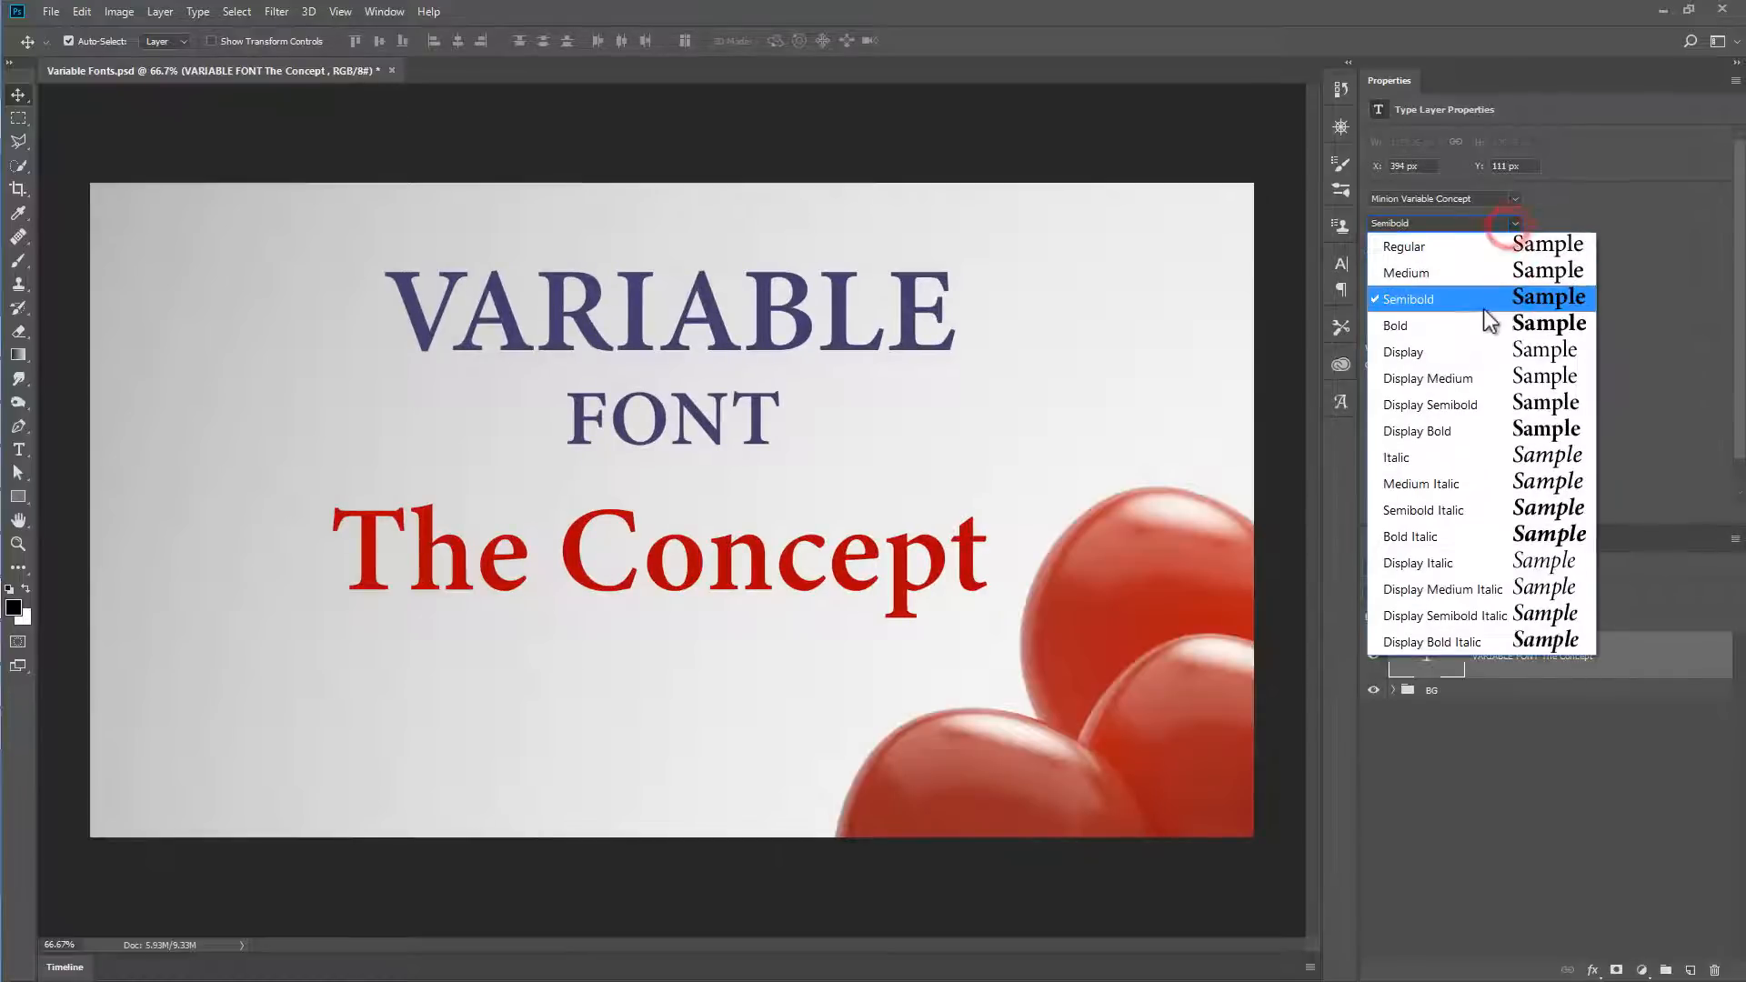
left_click(1395, 325)
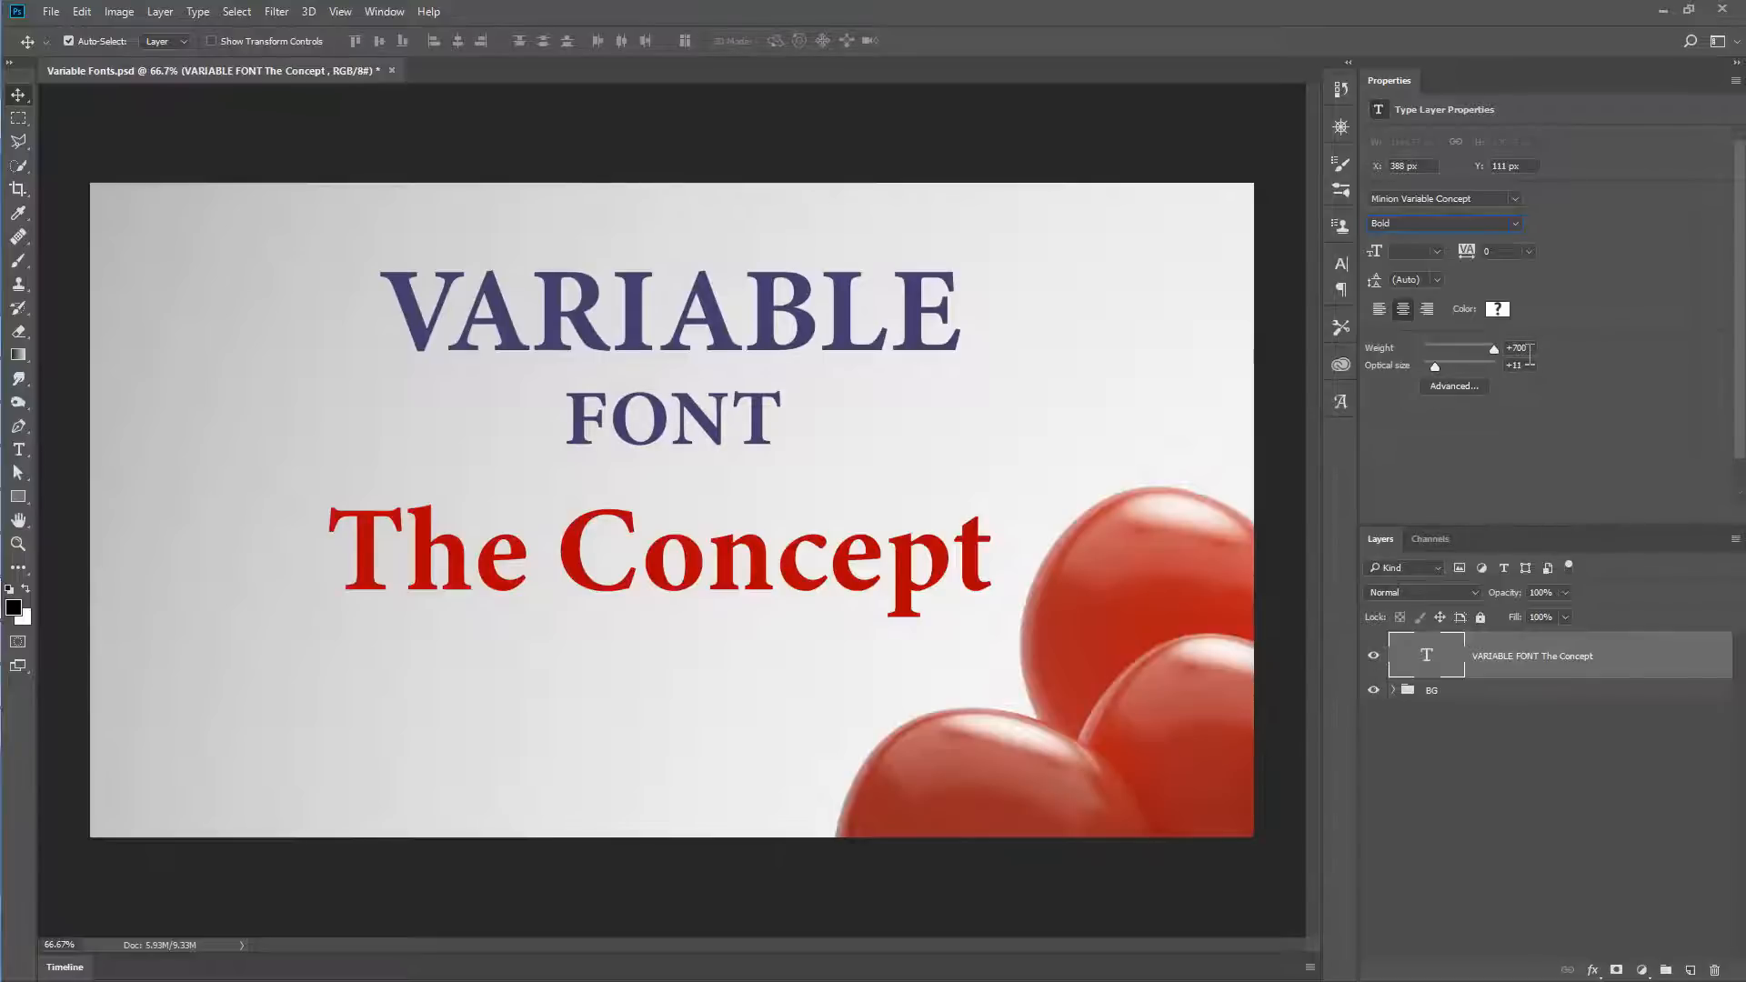
left_click(1515, 221)
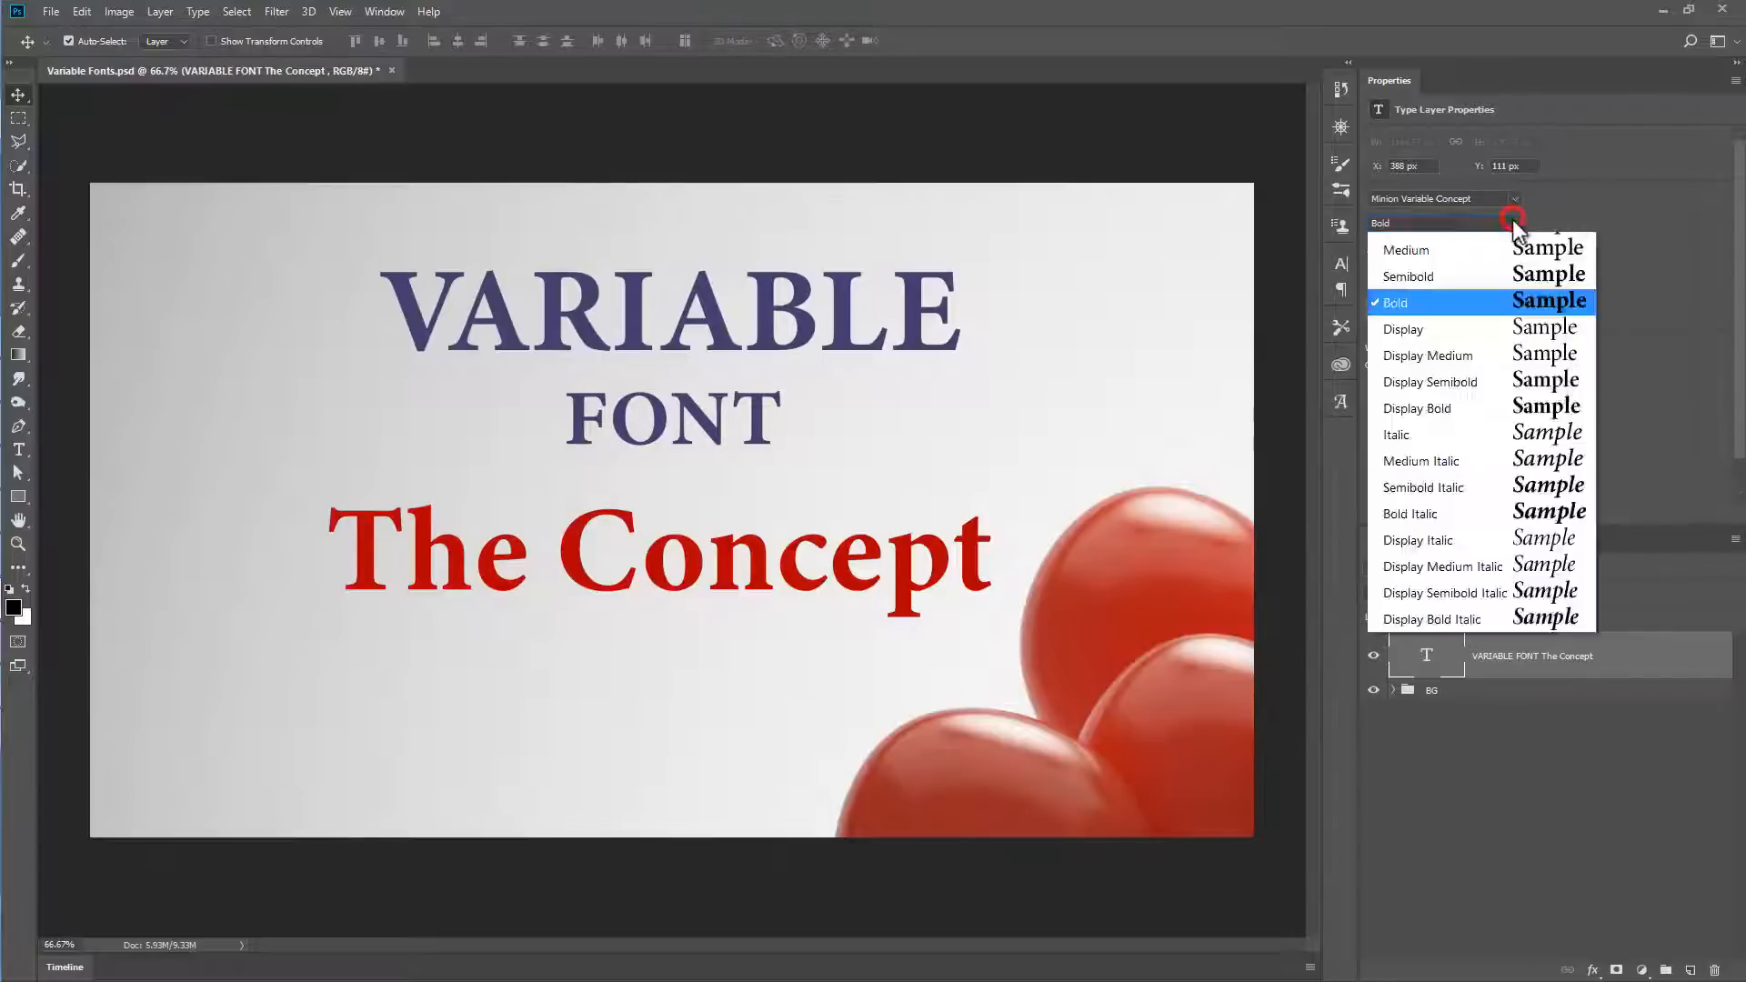
left_click(1406, 276)
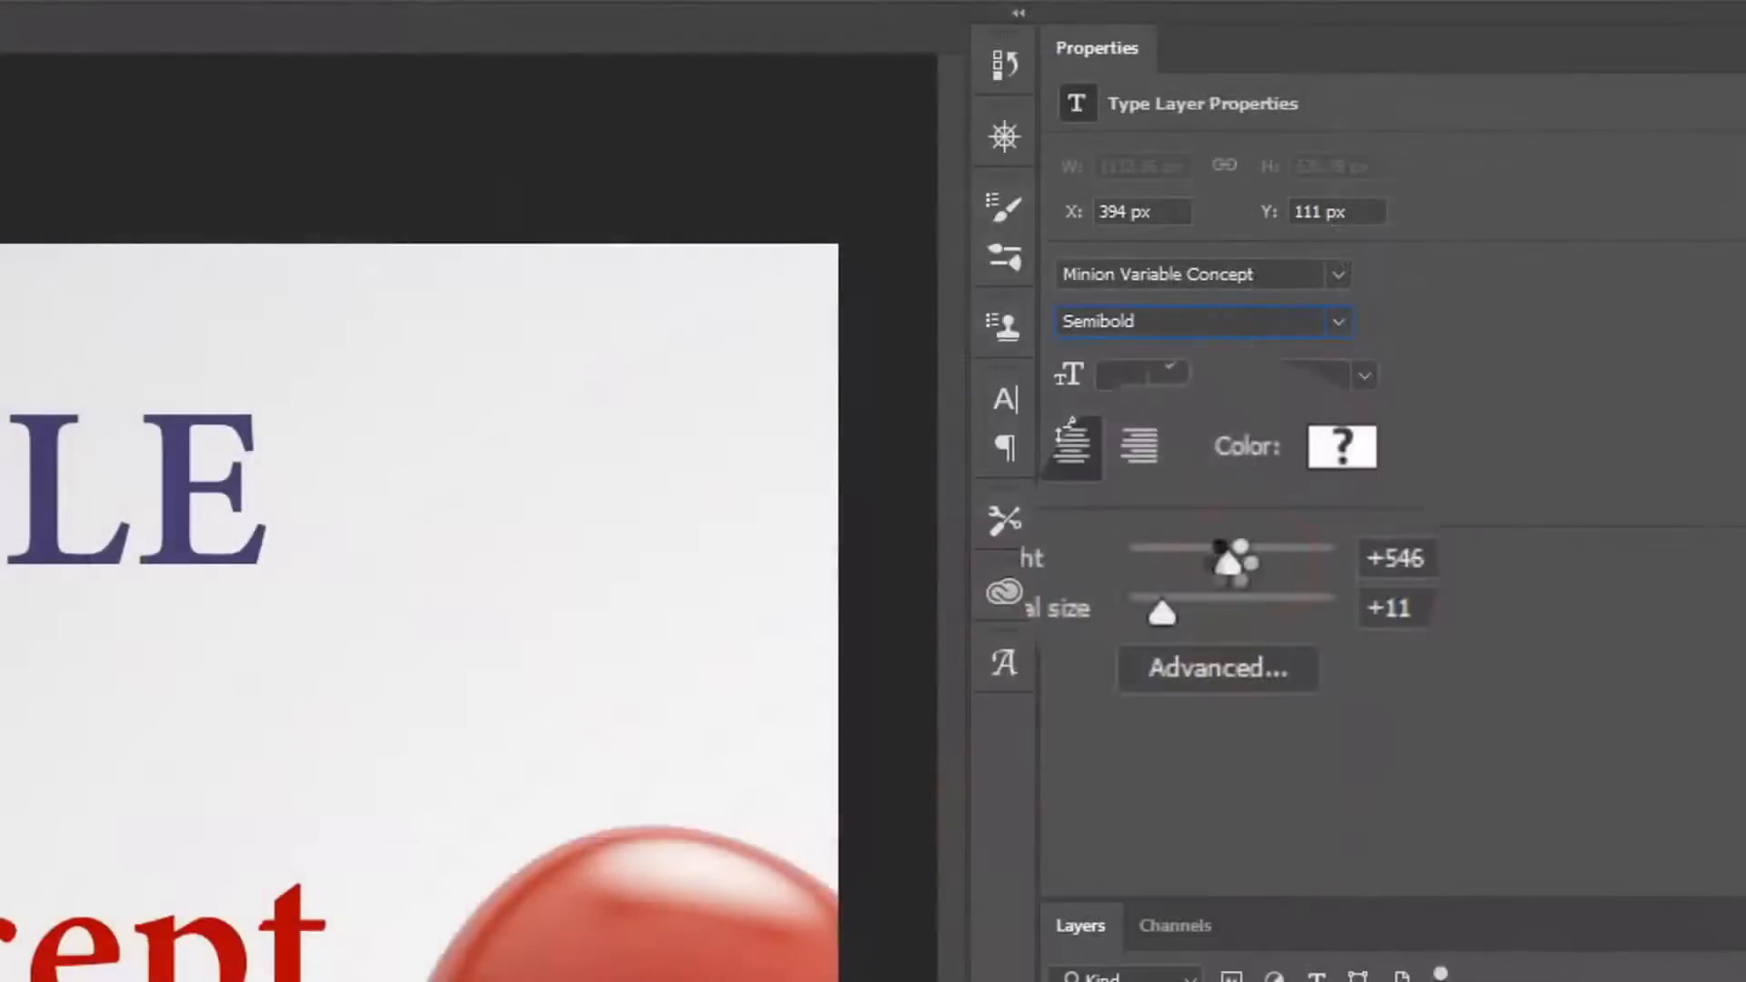
- Drag Weight and Optical size to a custom Text-12 Semibold-577 instance (weight 577, optical size 12)
left_click(1202, 320)
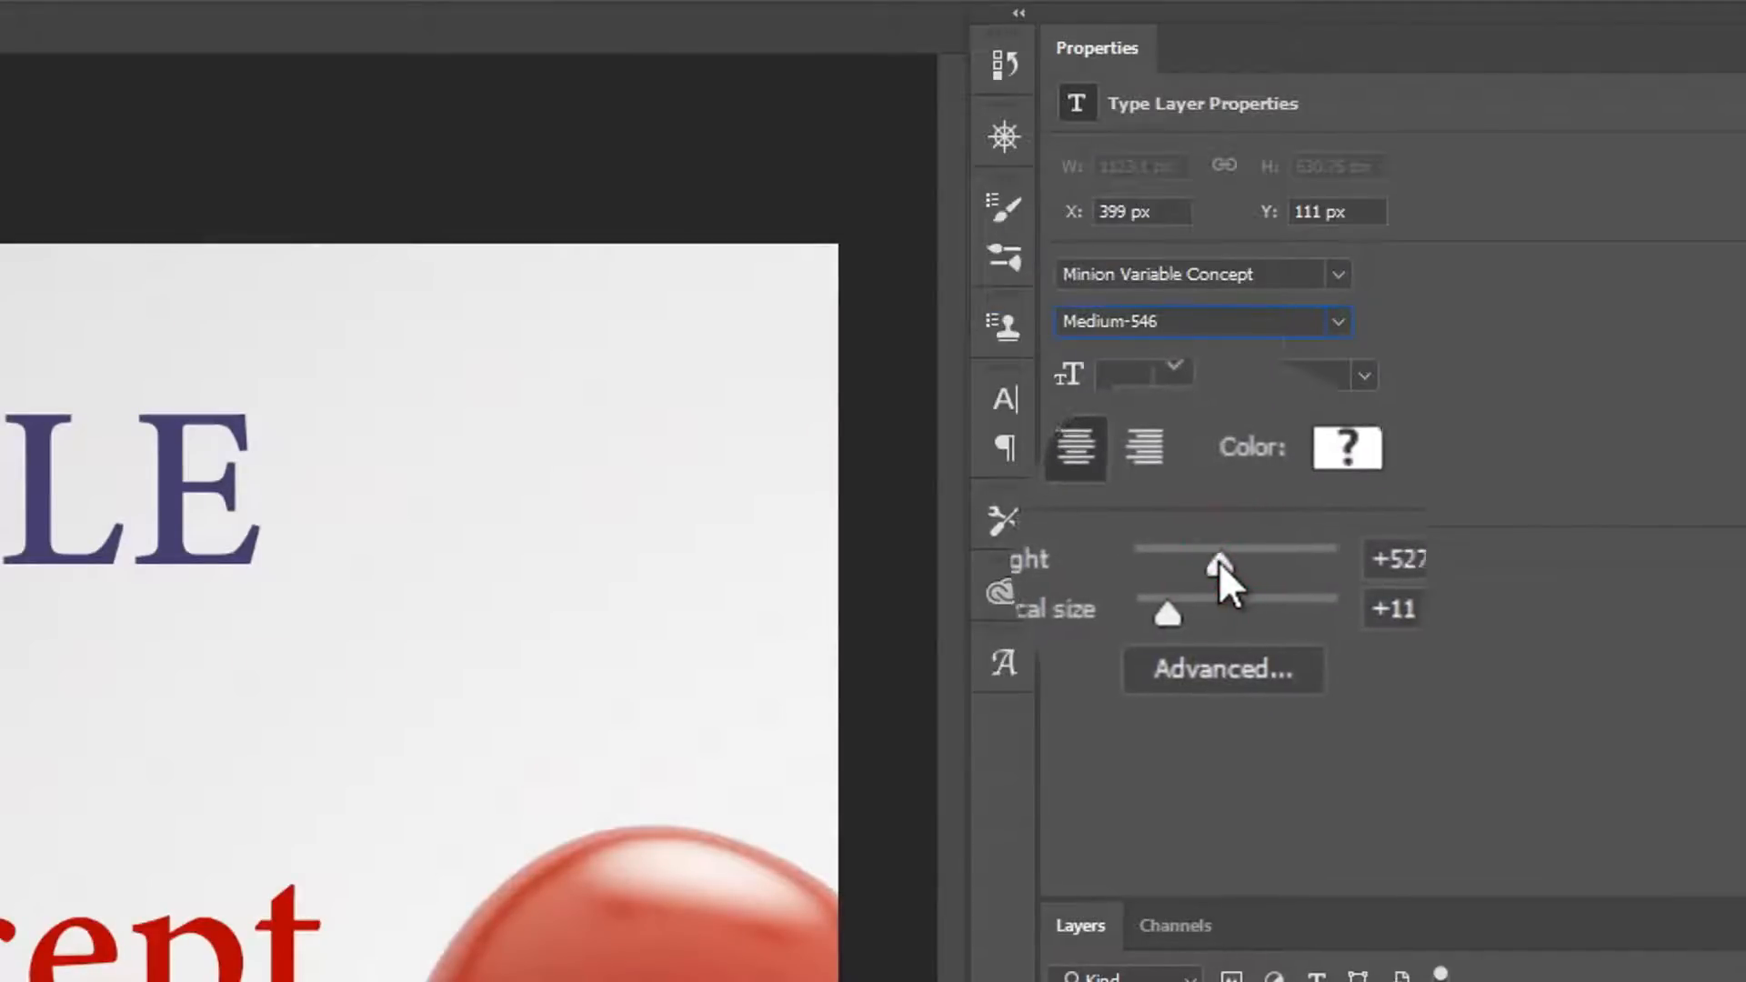
left_click_drag(1217, 562, 1200, 562)
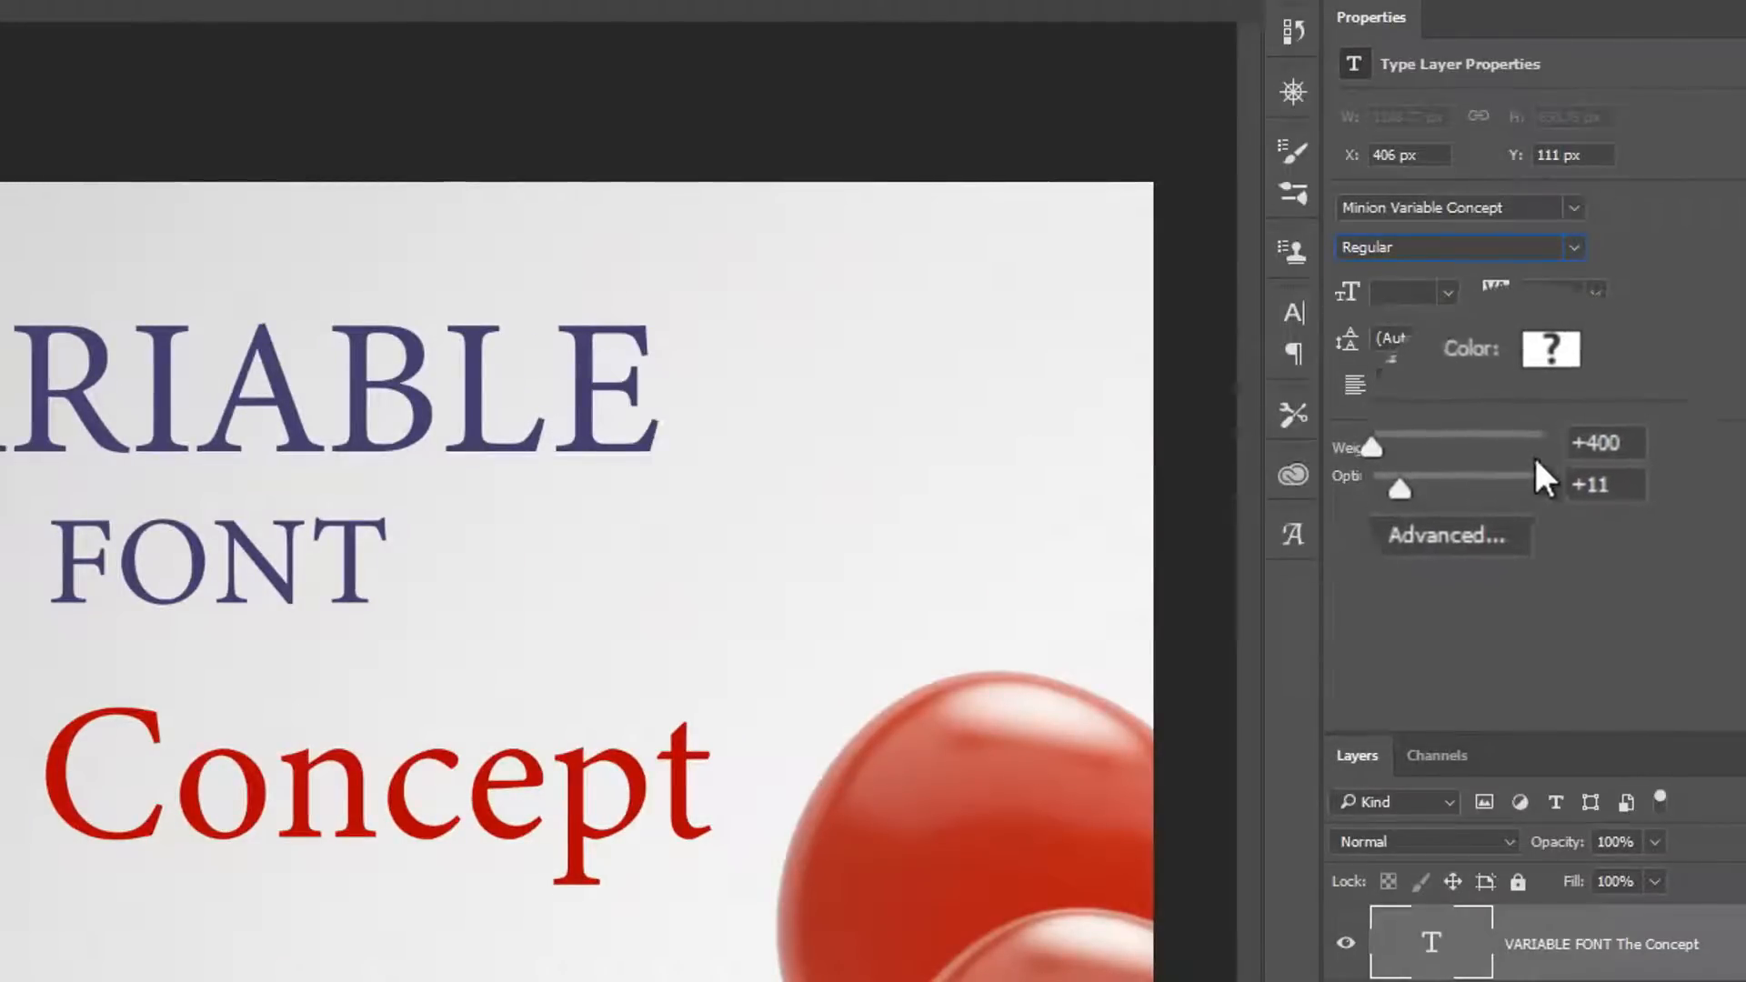
left_click_drag(1400, 447, 1521, 448)
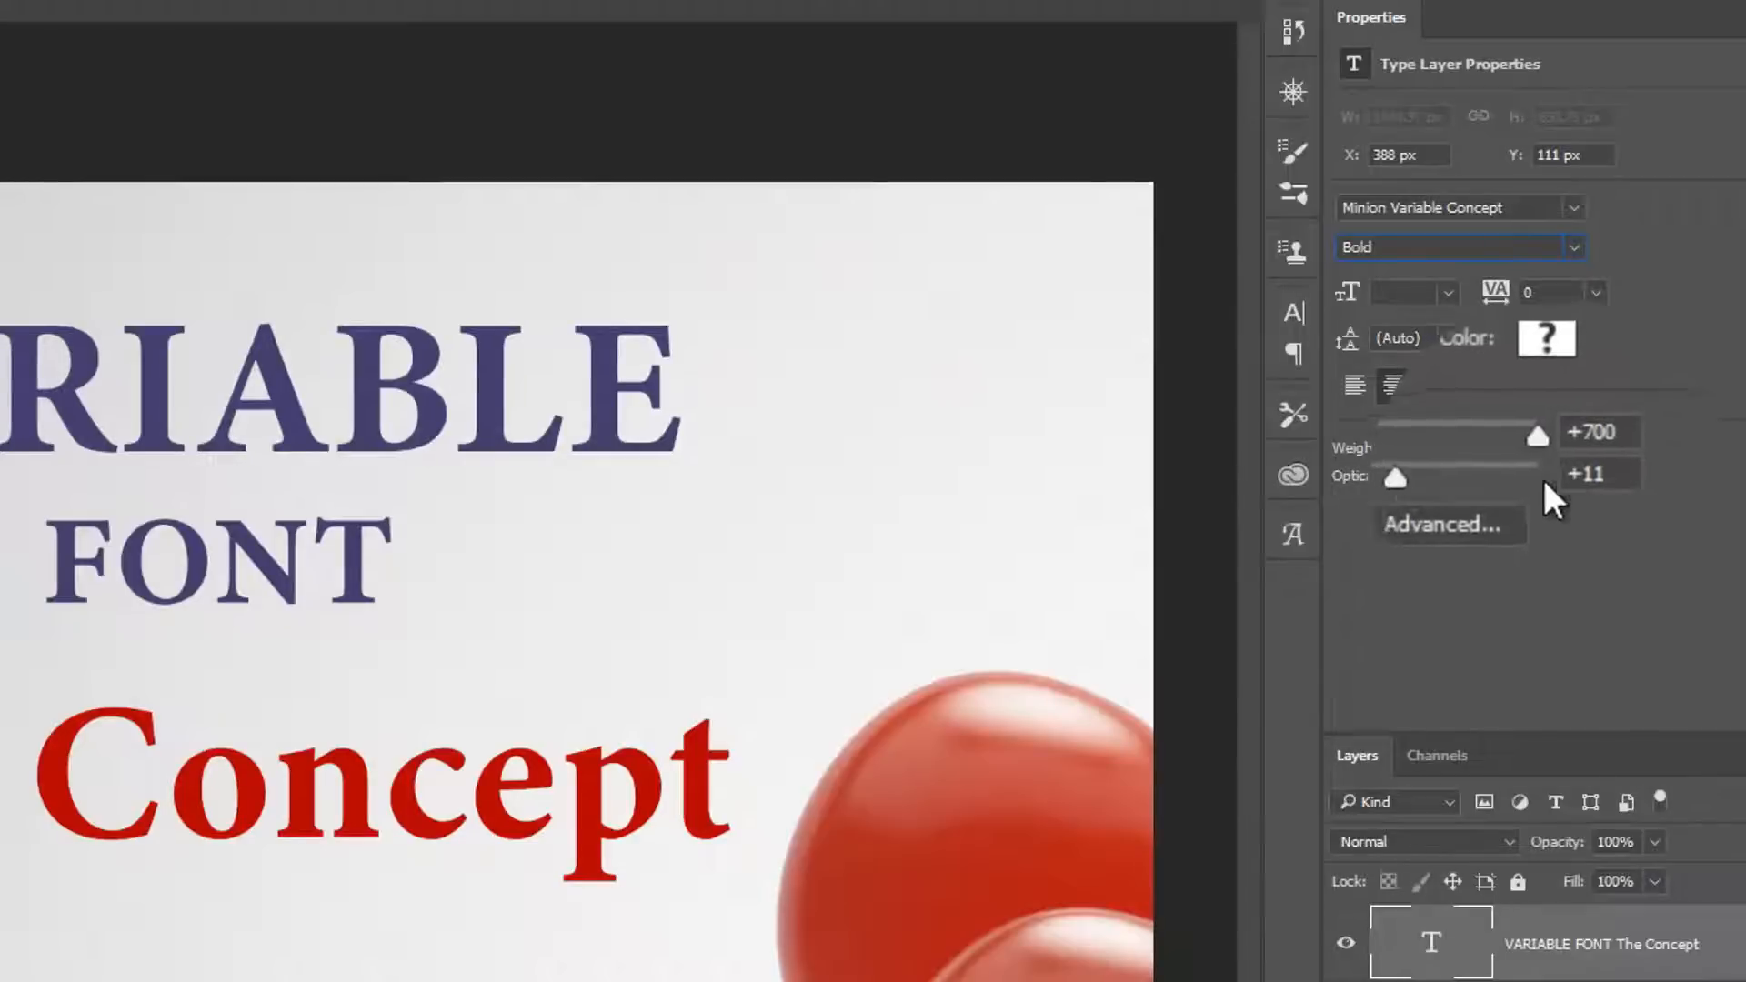
left_click_drag(1395, 479, 1539, 469)
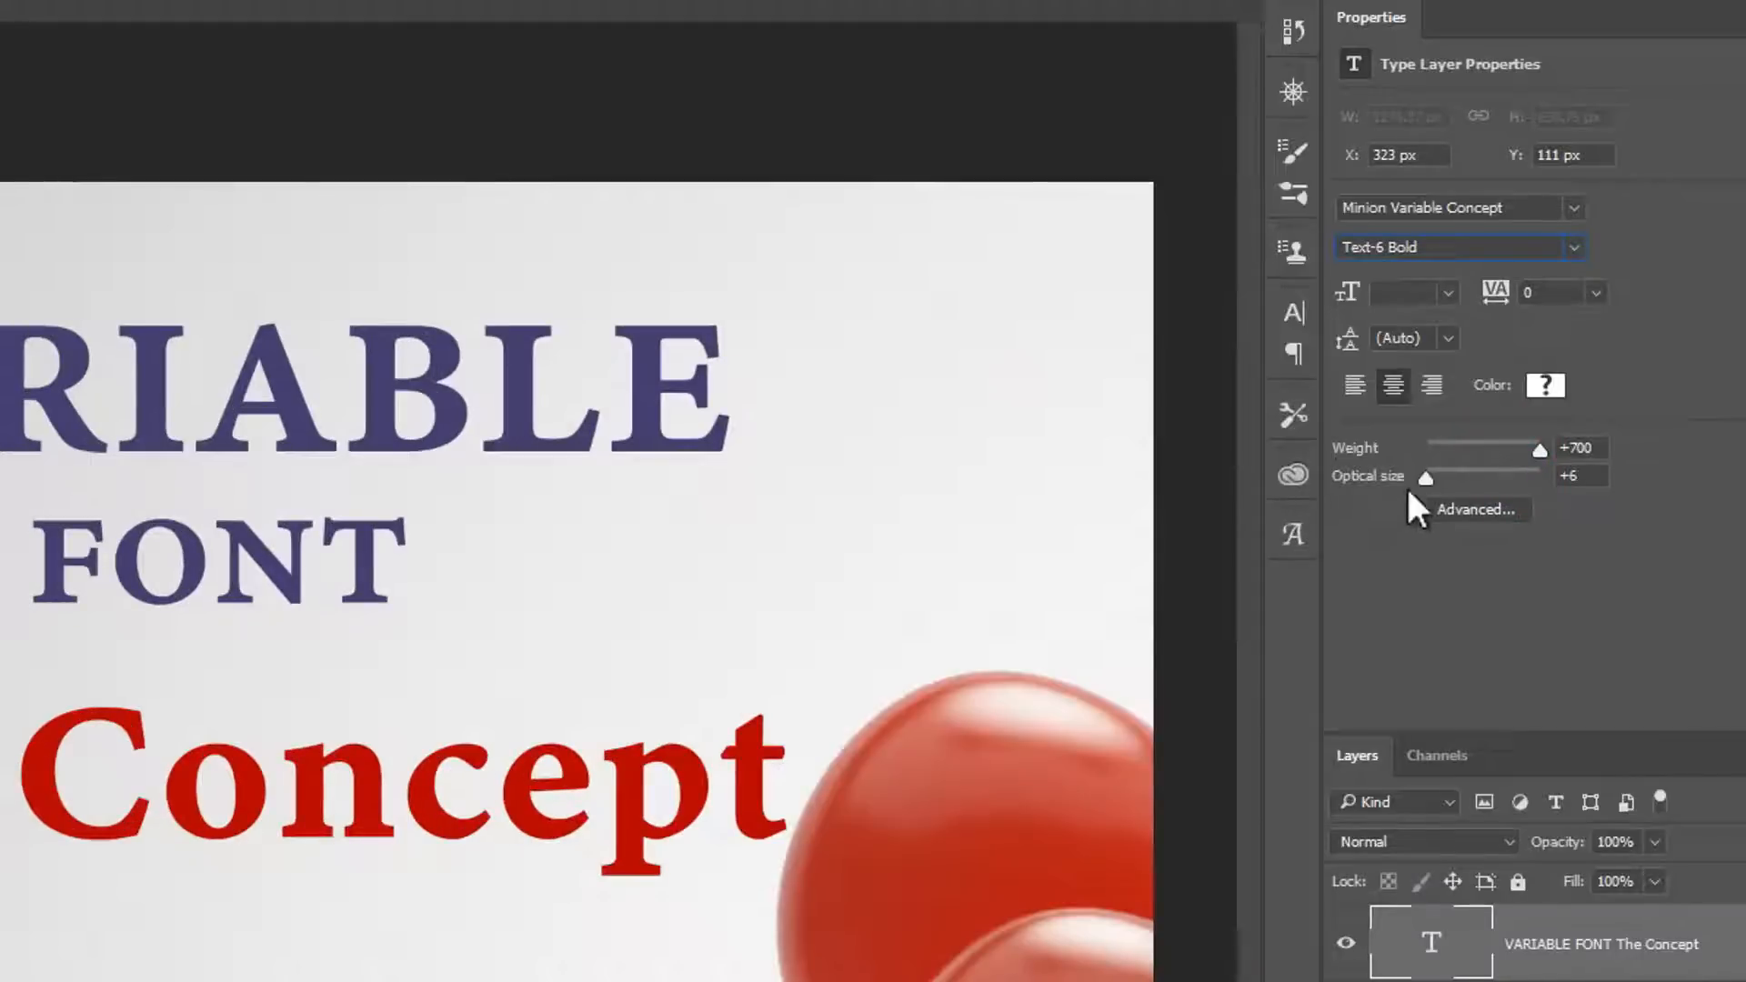
left_click_drag(1428, 476, 1542, 477)
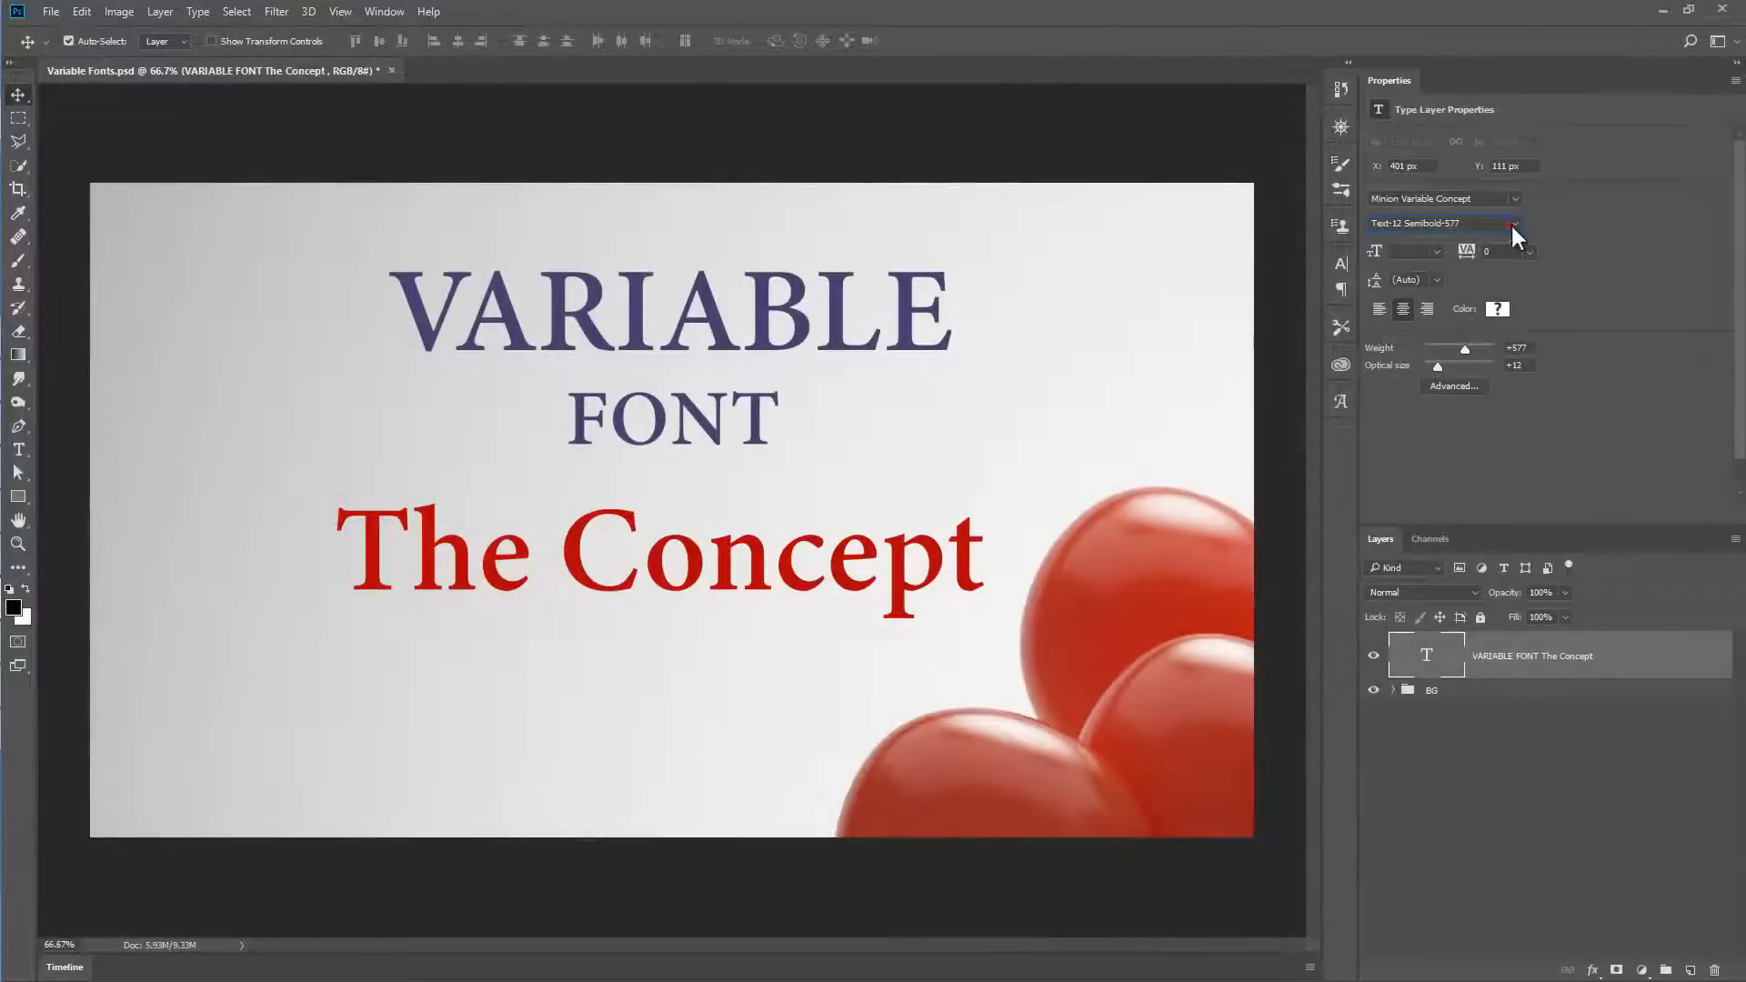
- Move the title through Regular, Medium and Display to Display Italic
left_click(1515, 222)
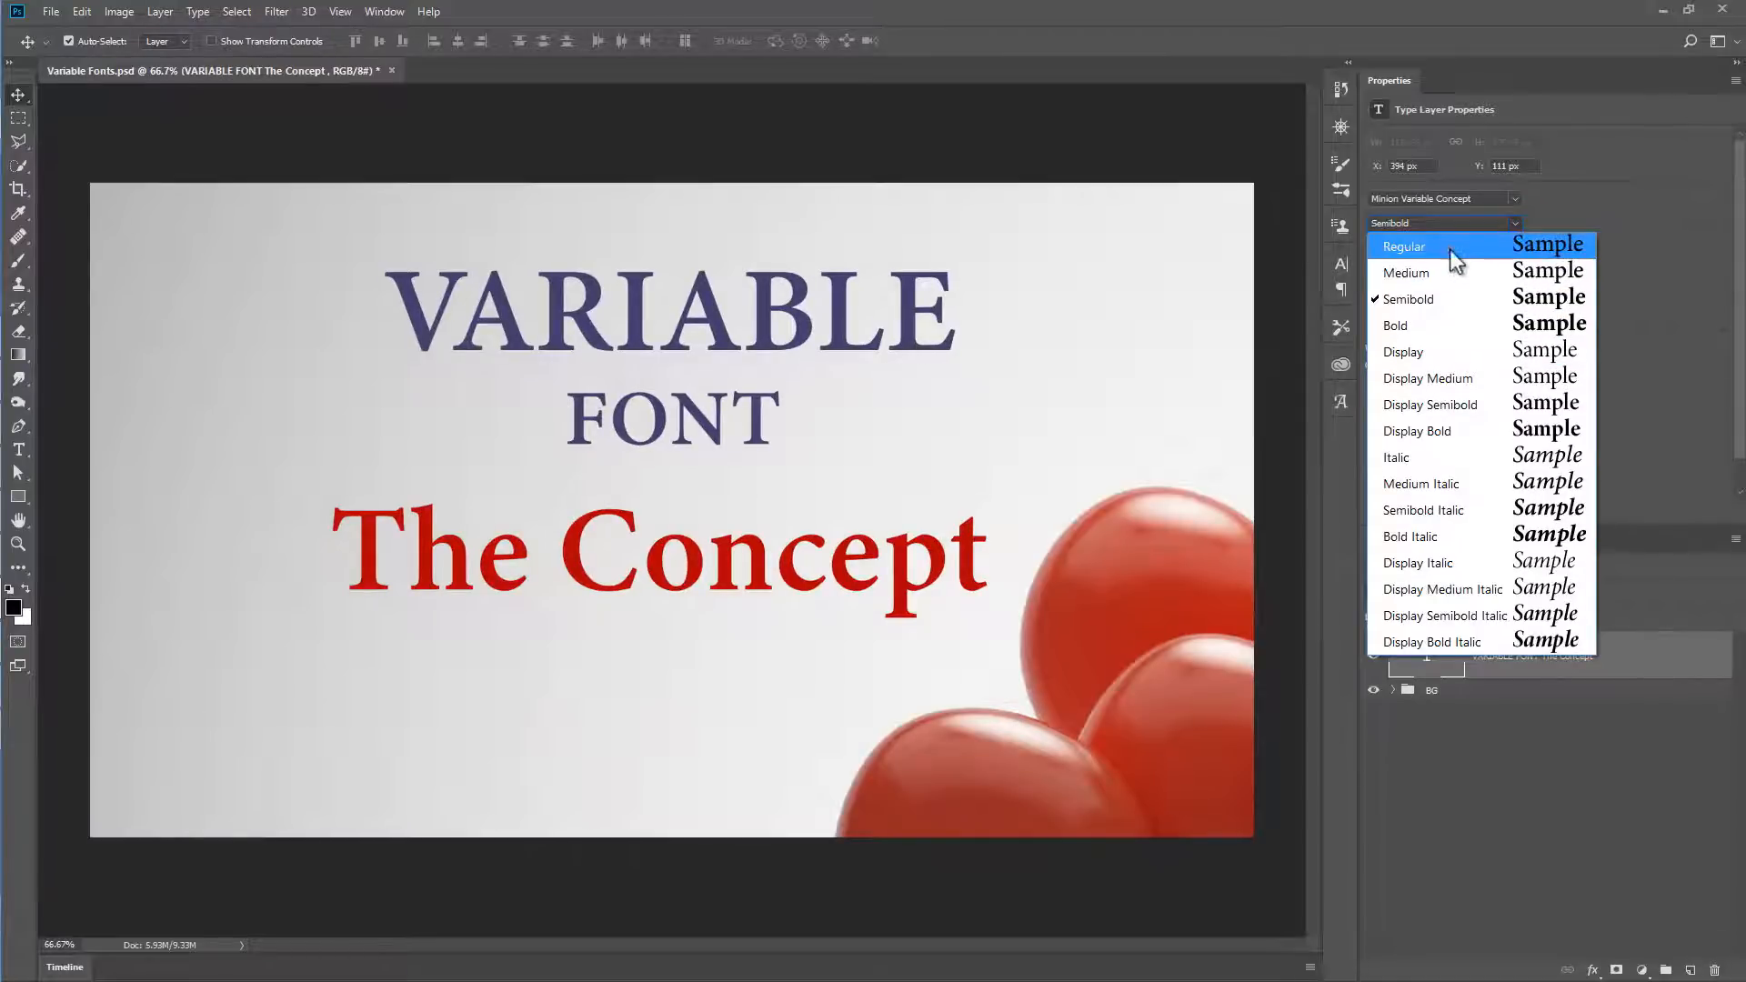
left_click(1404, 246)
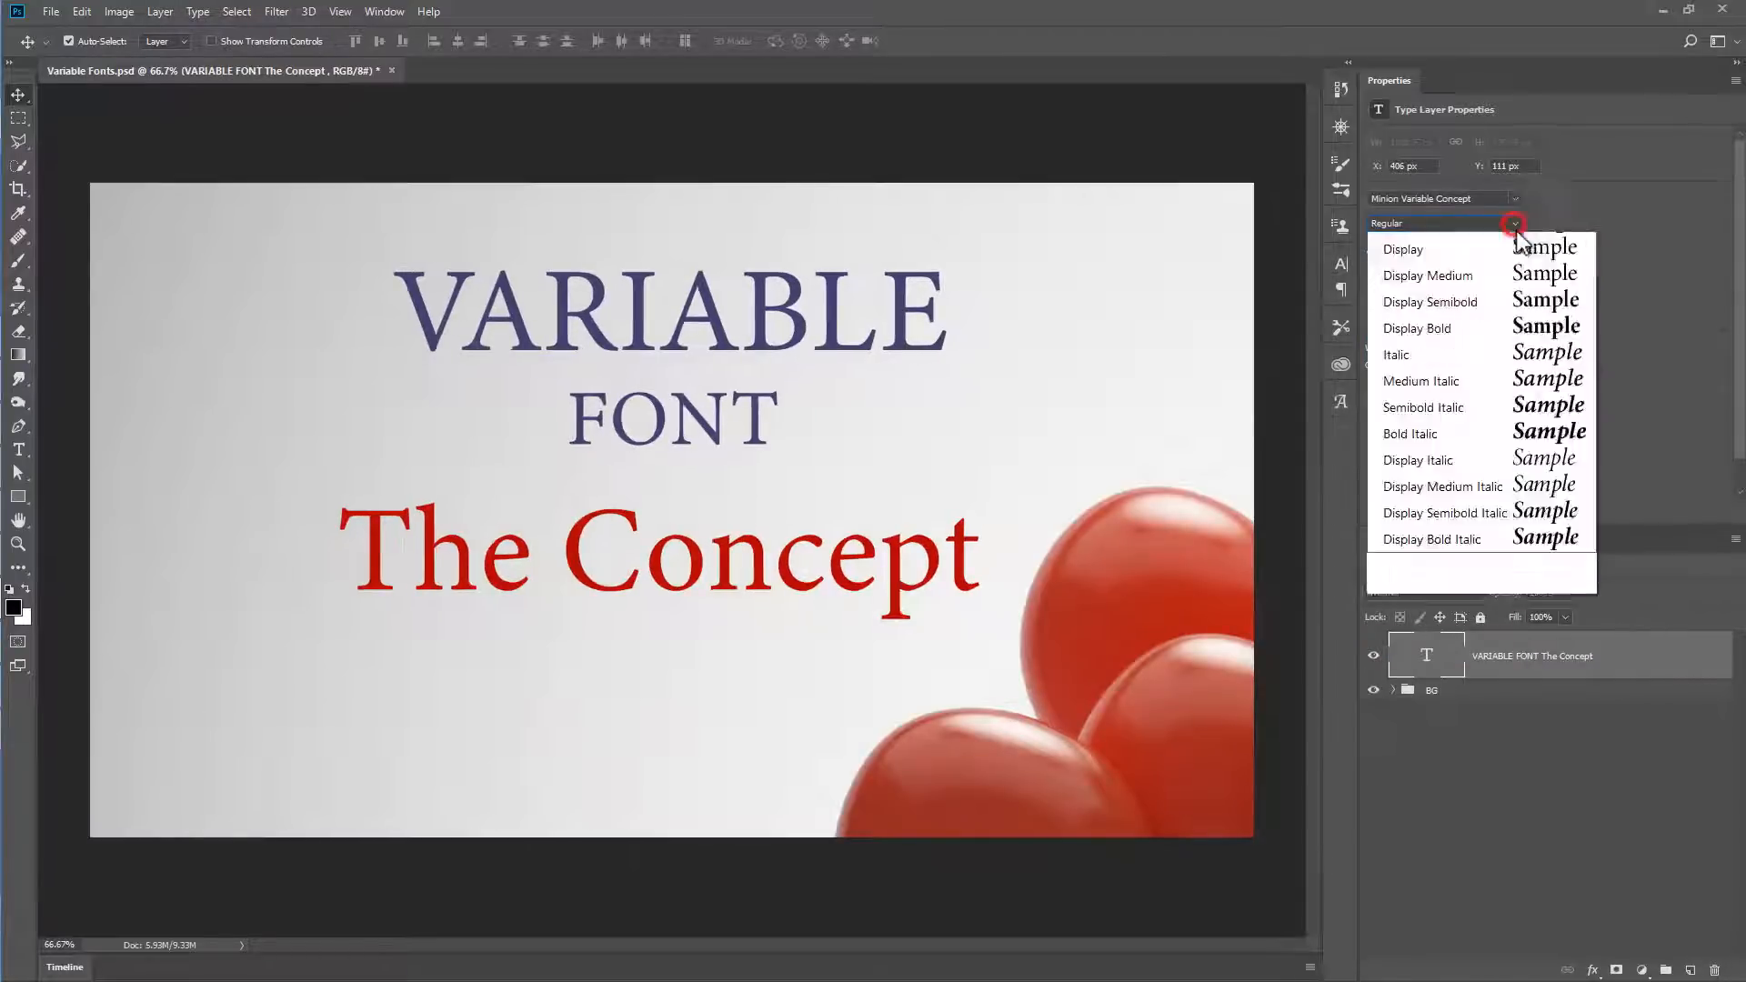
left_click(1427, 275)
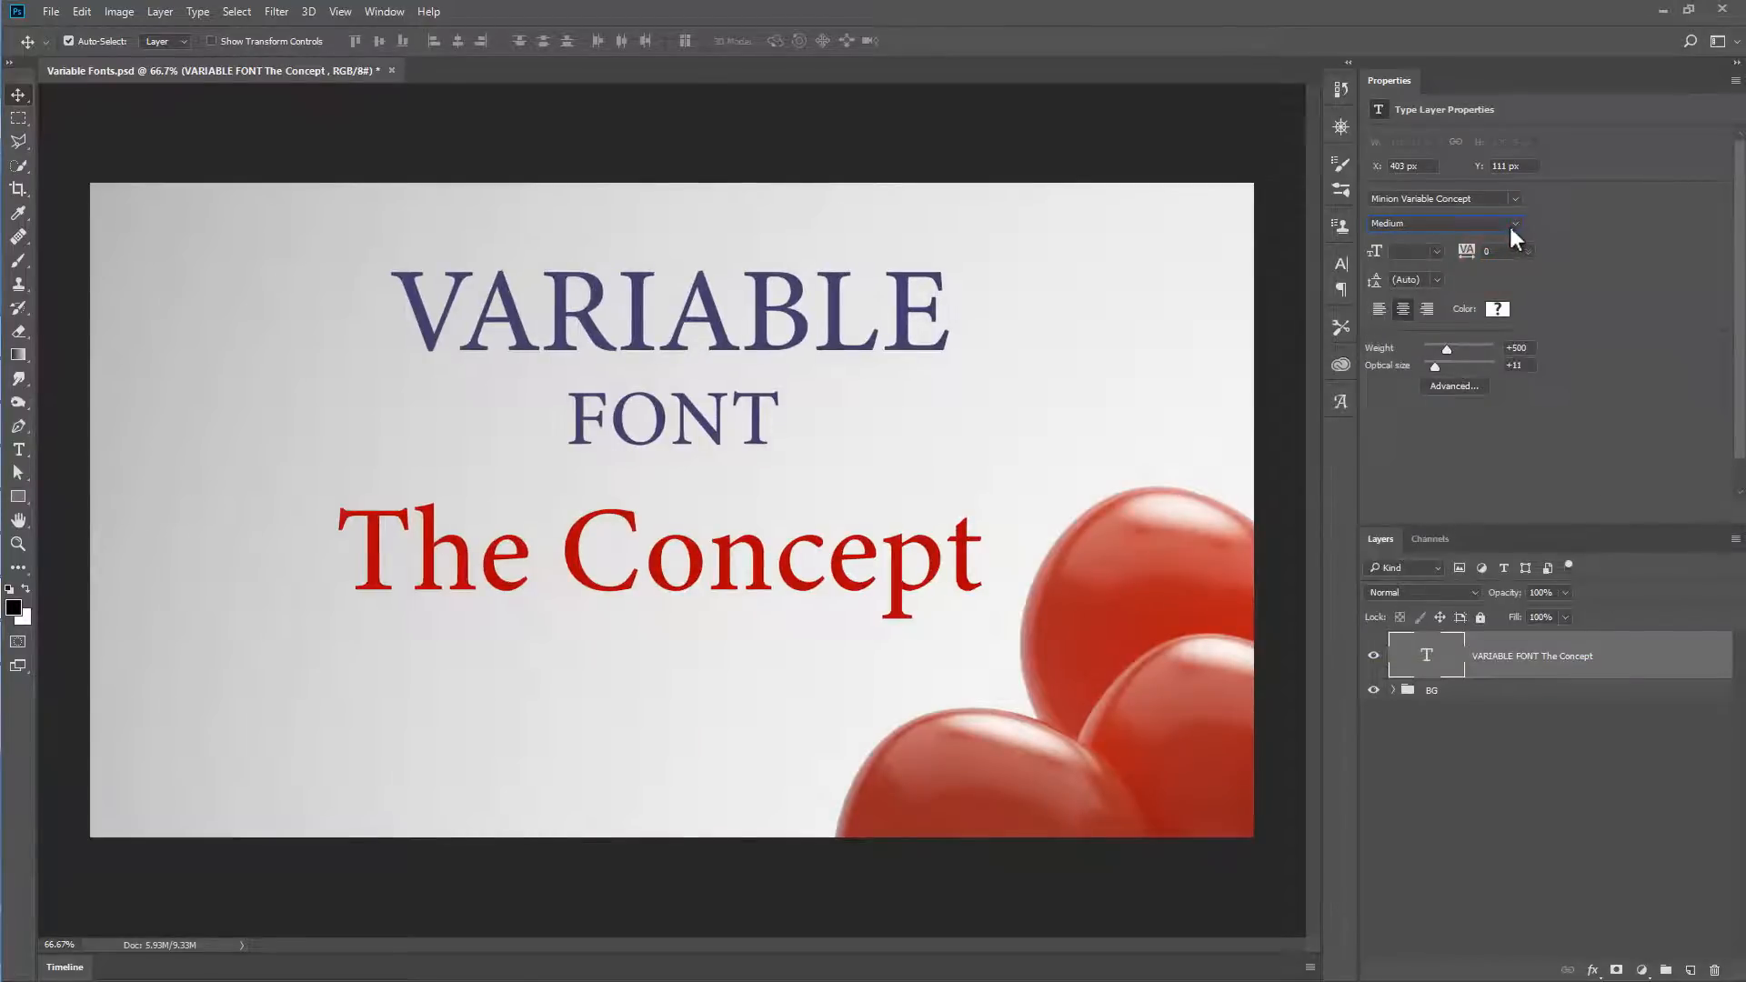
left_click(1515, 222)
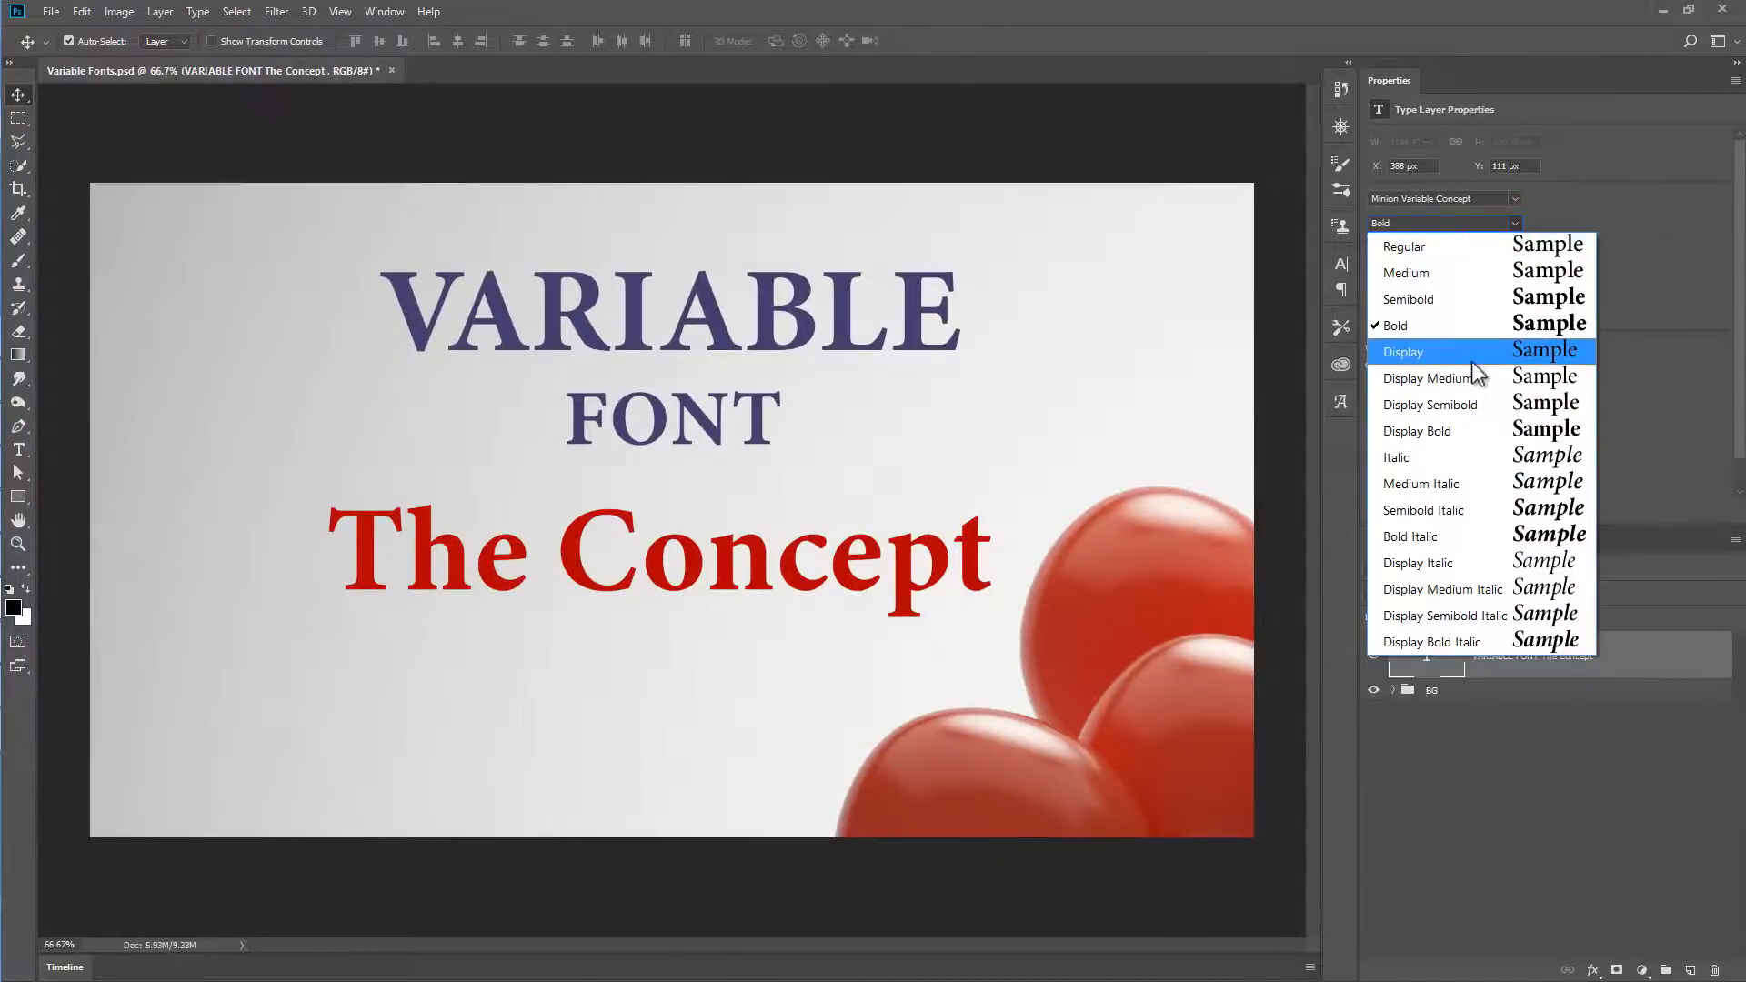
left_click(1404, 351)
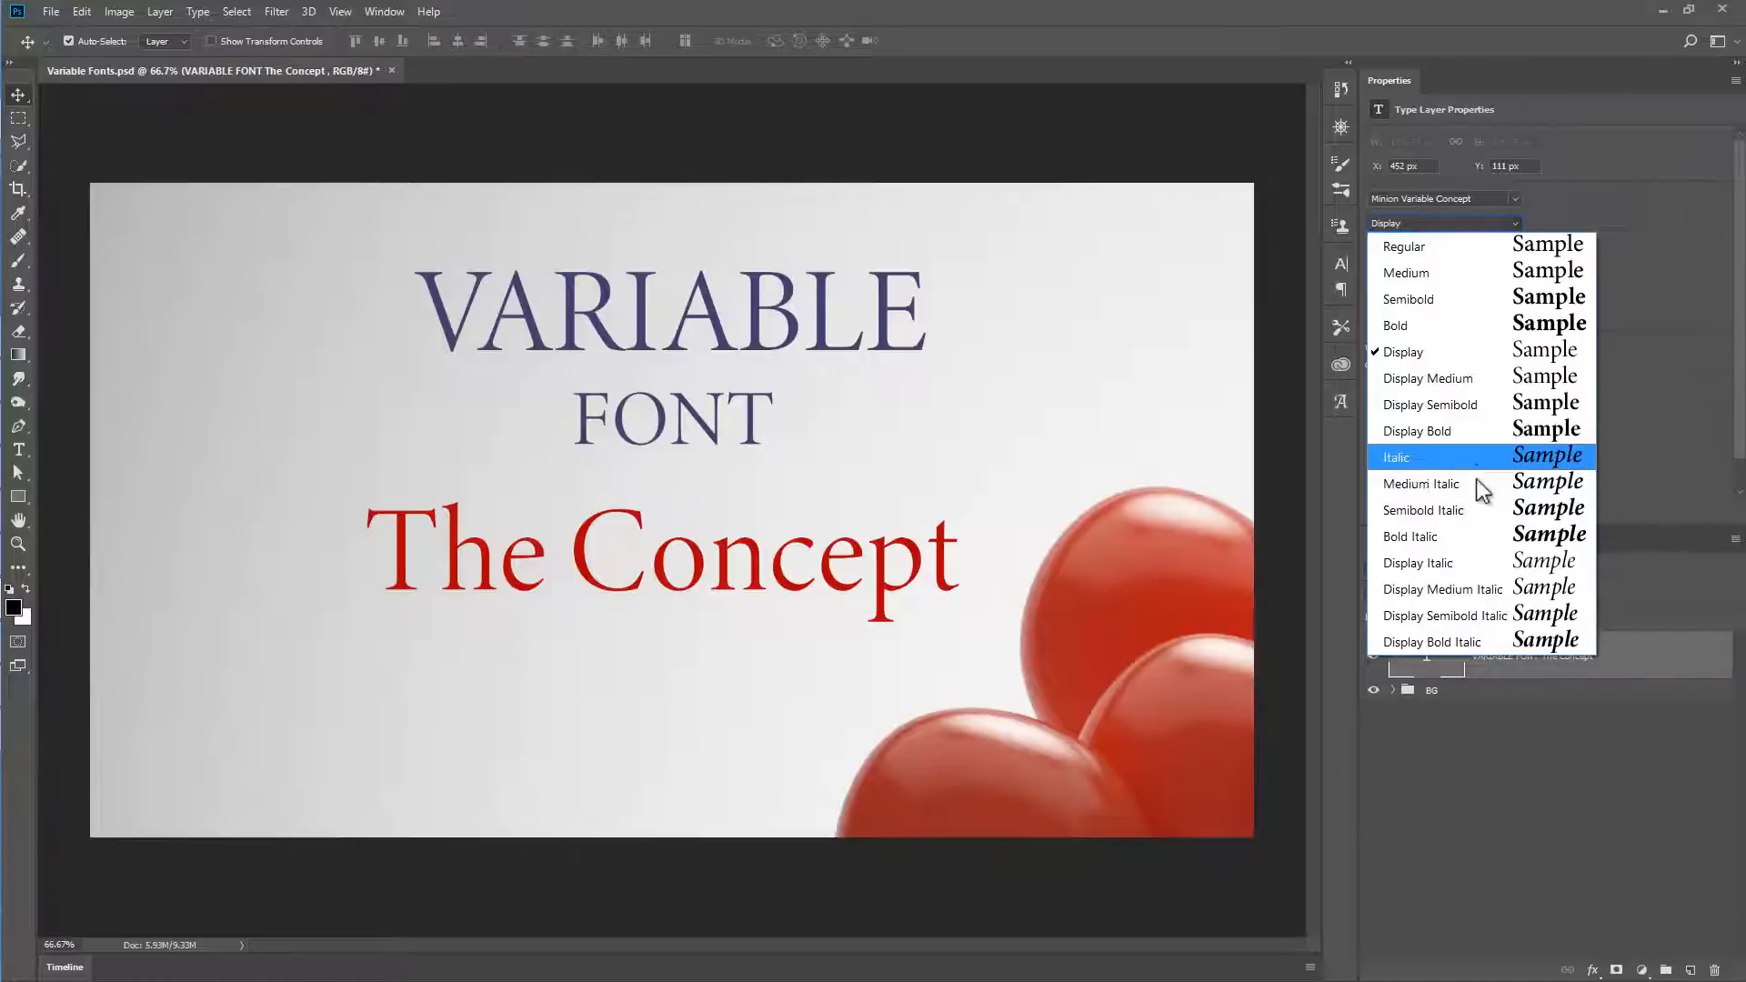
mouse_move(1486, 568)
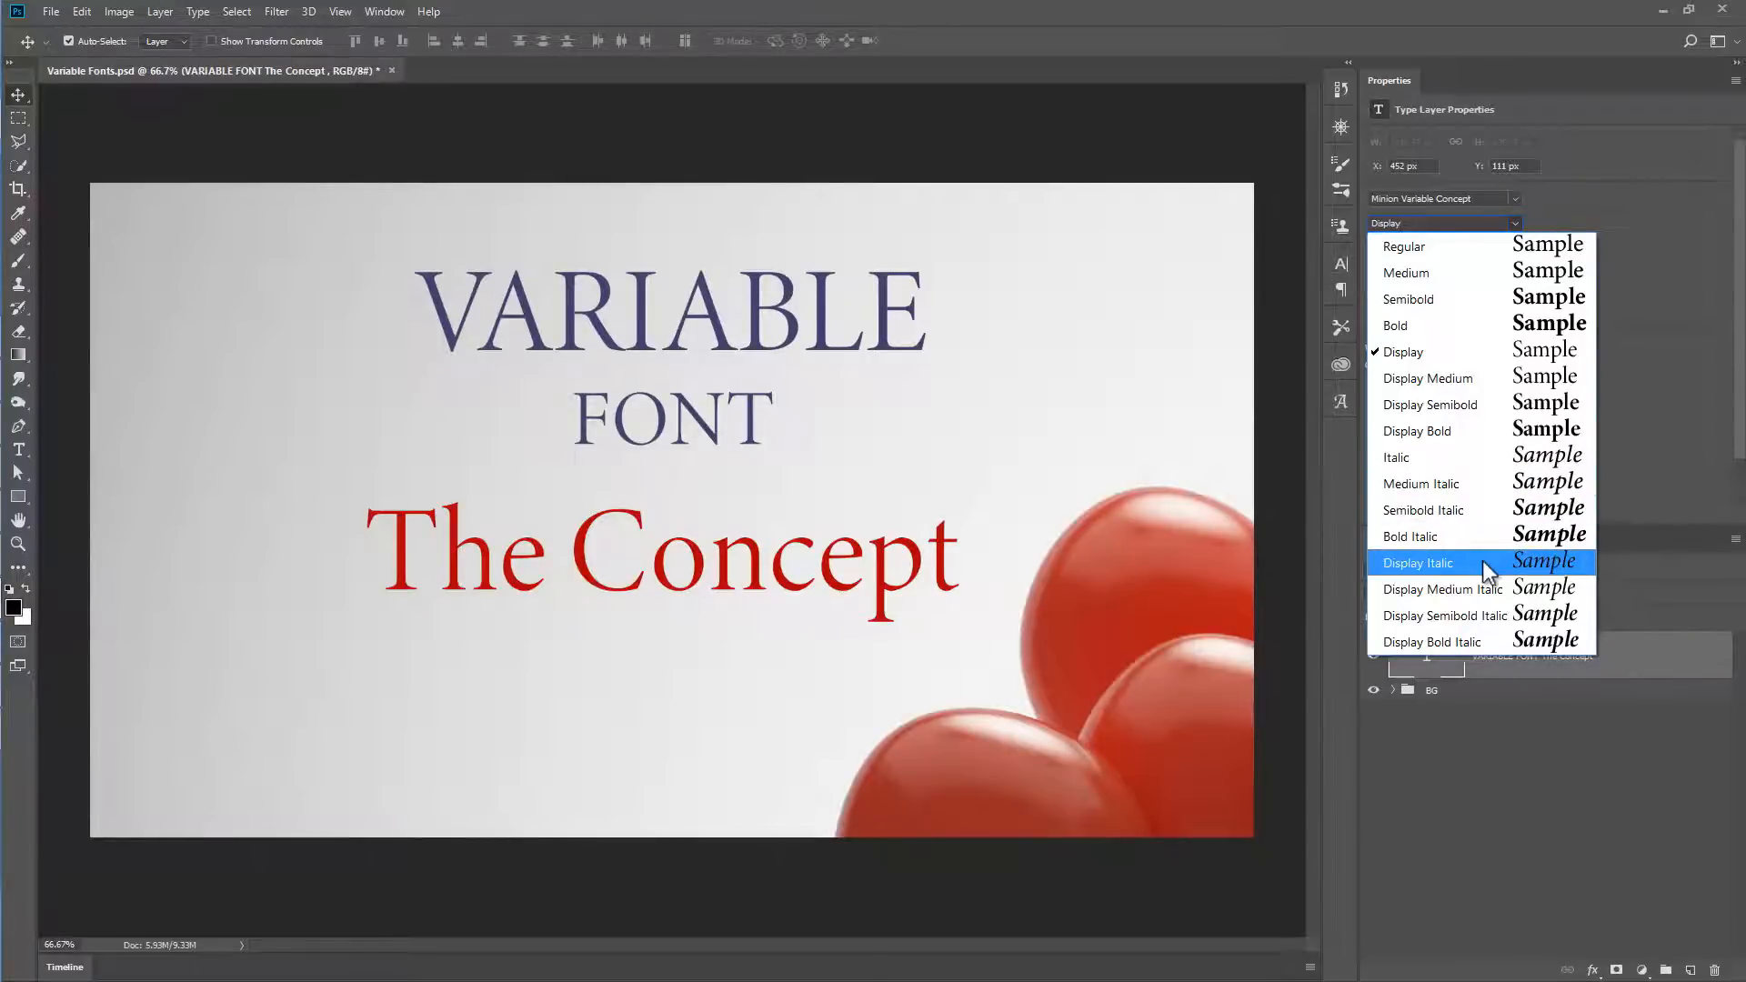
left_click(1419, 562)
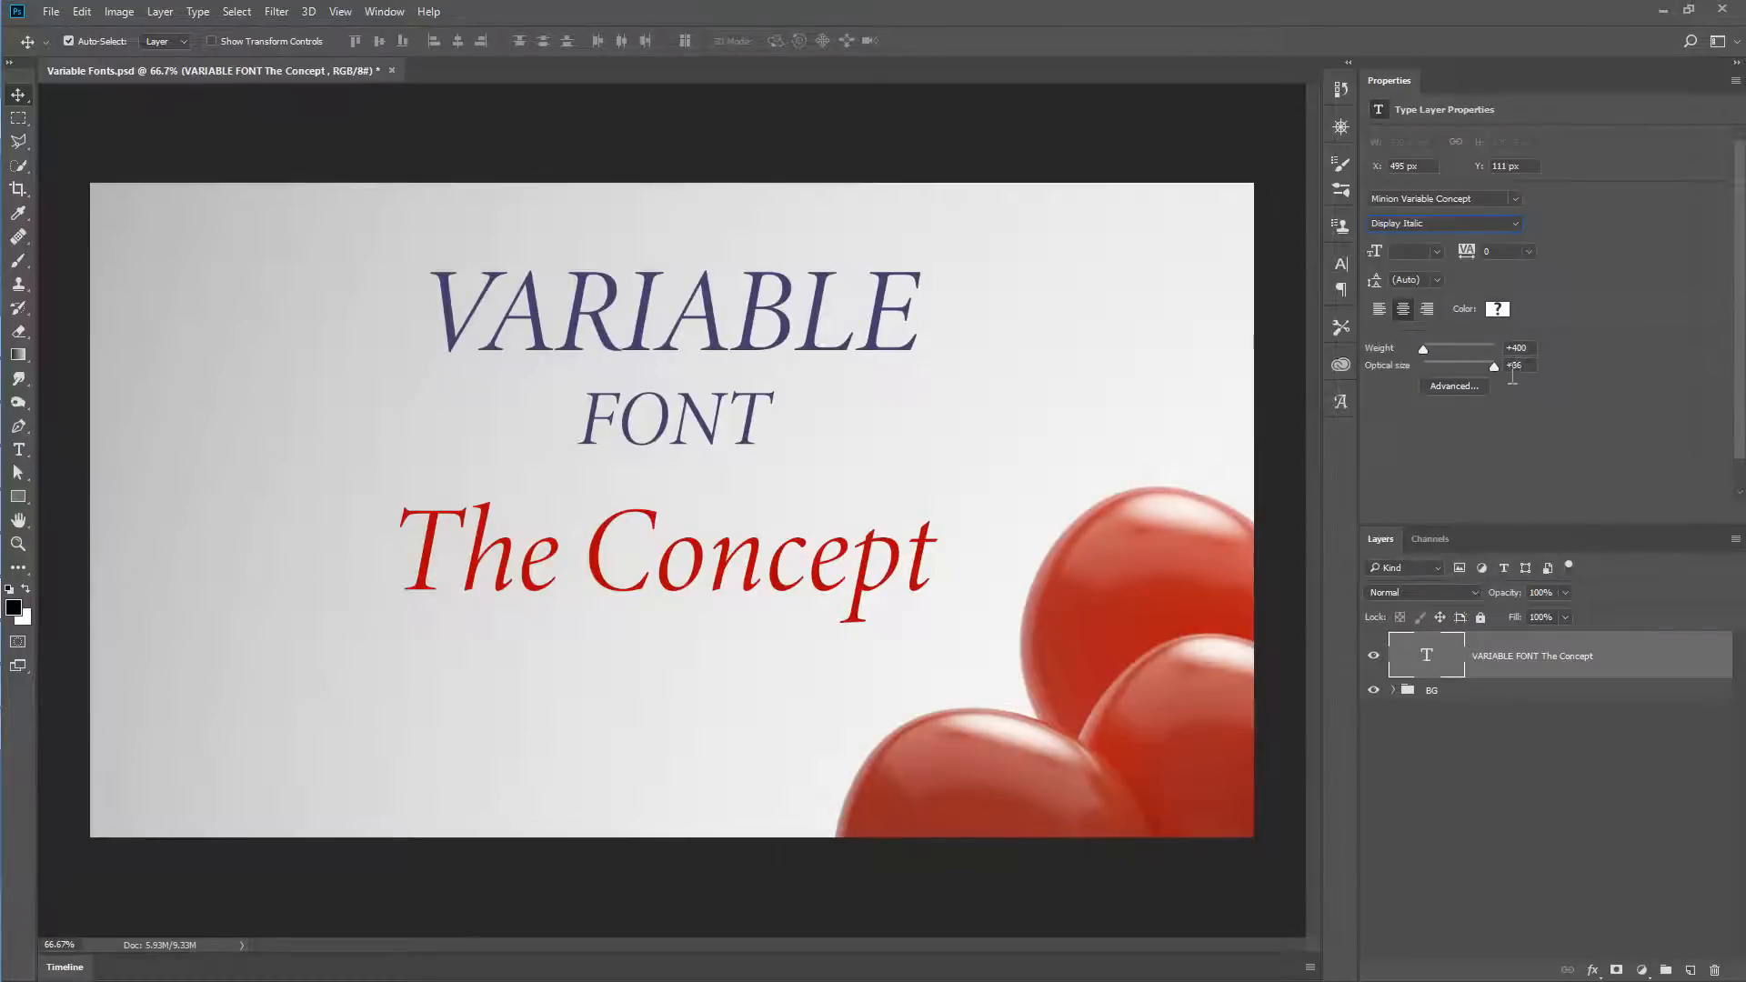
- Drag the Optical size slider up to 34 and back down to about 24
left_click_drag(1495, 365, 1490, 366)
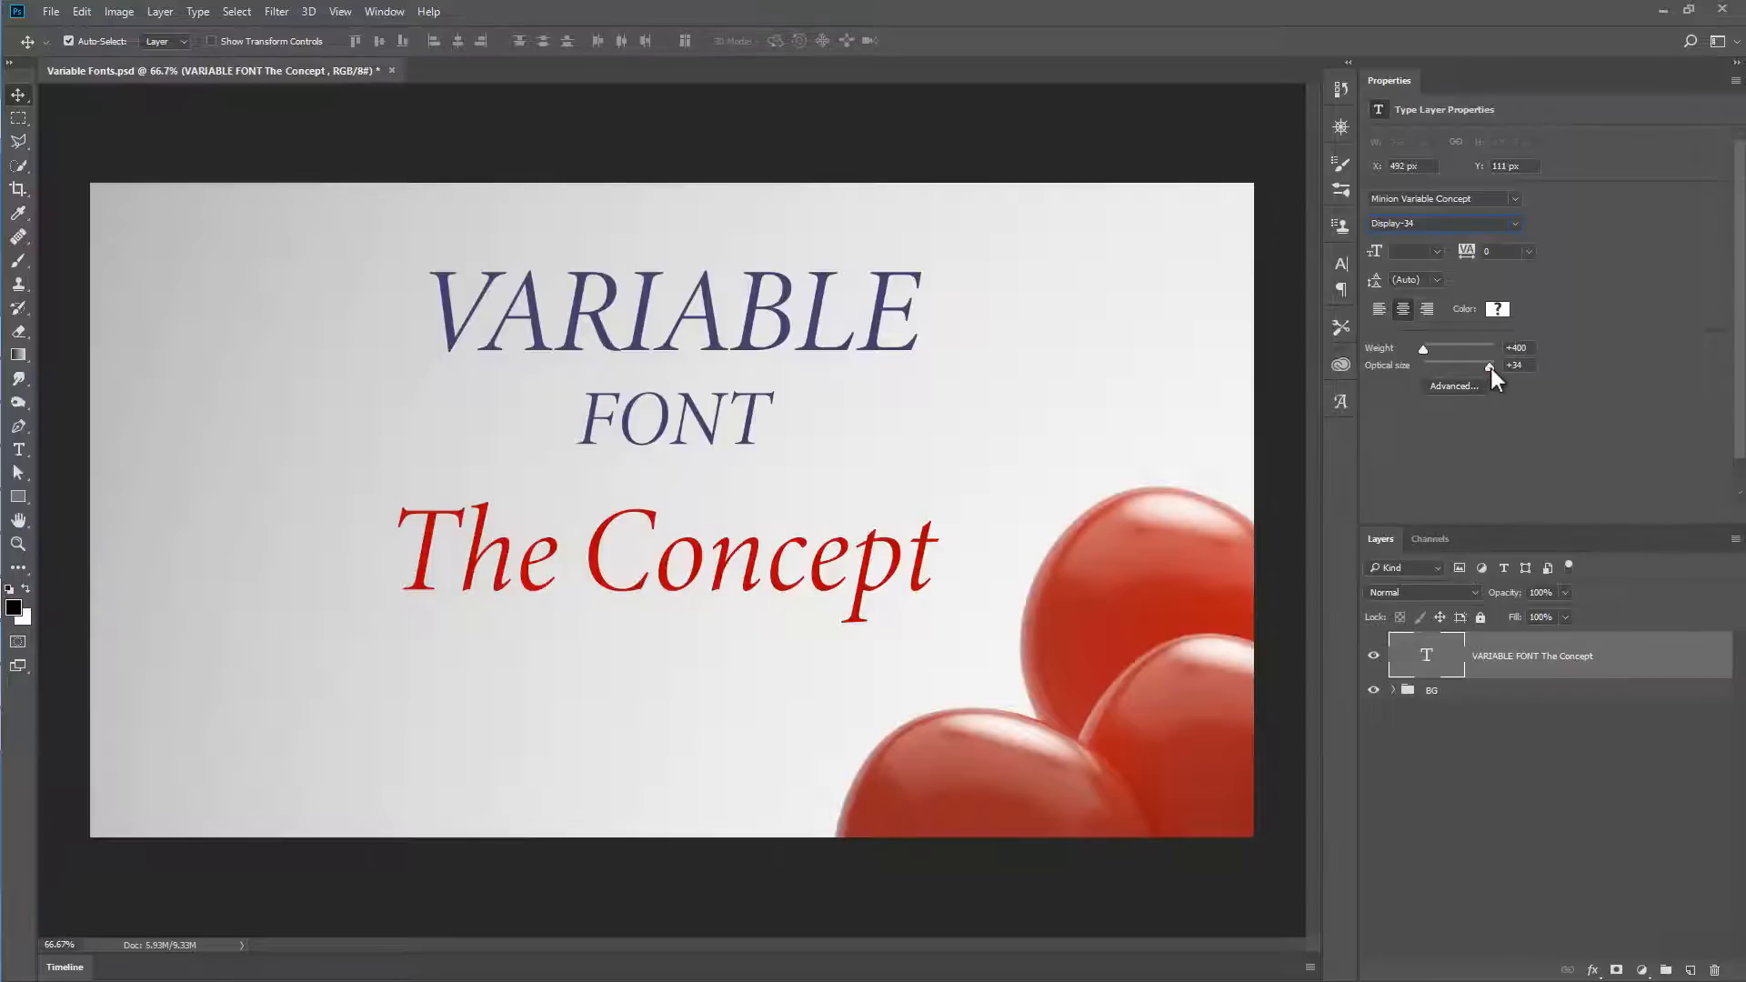
left_click_drag(1489, 366, 1462, 366)
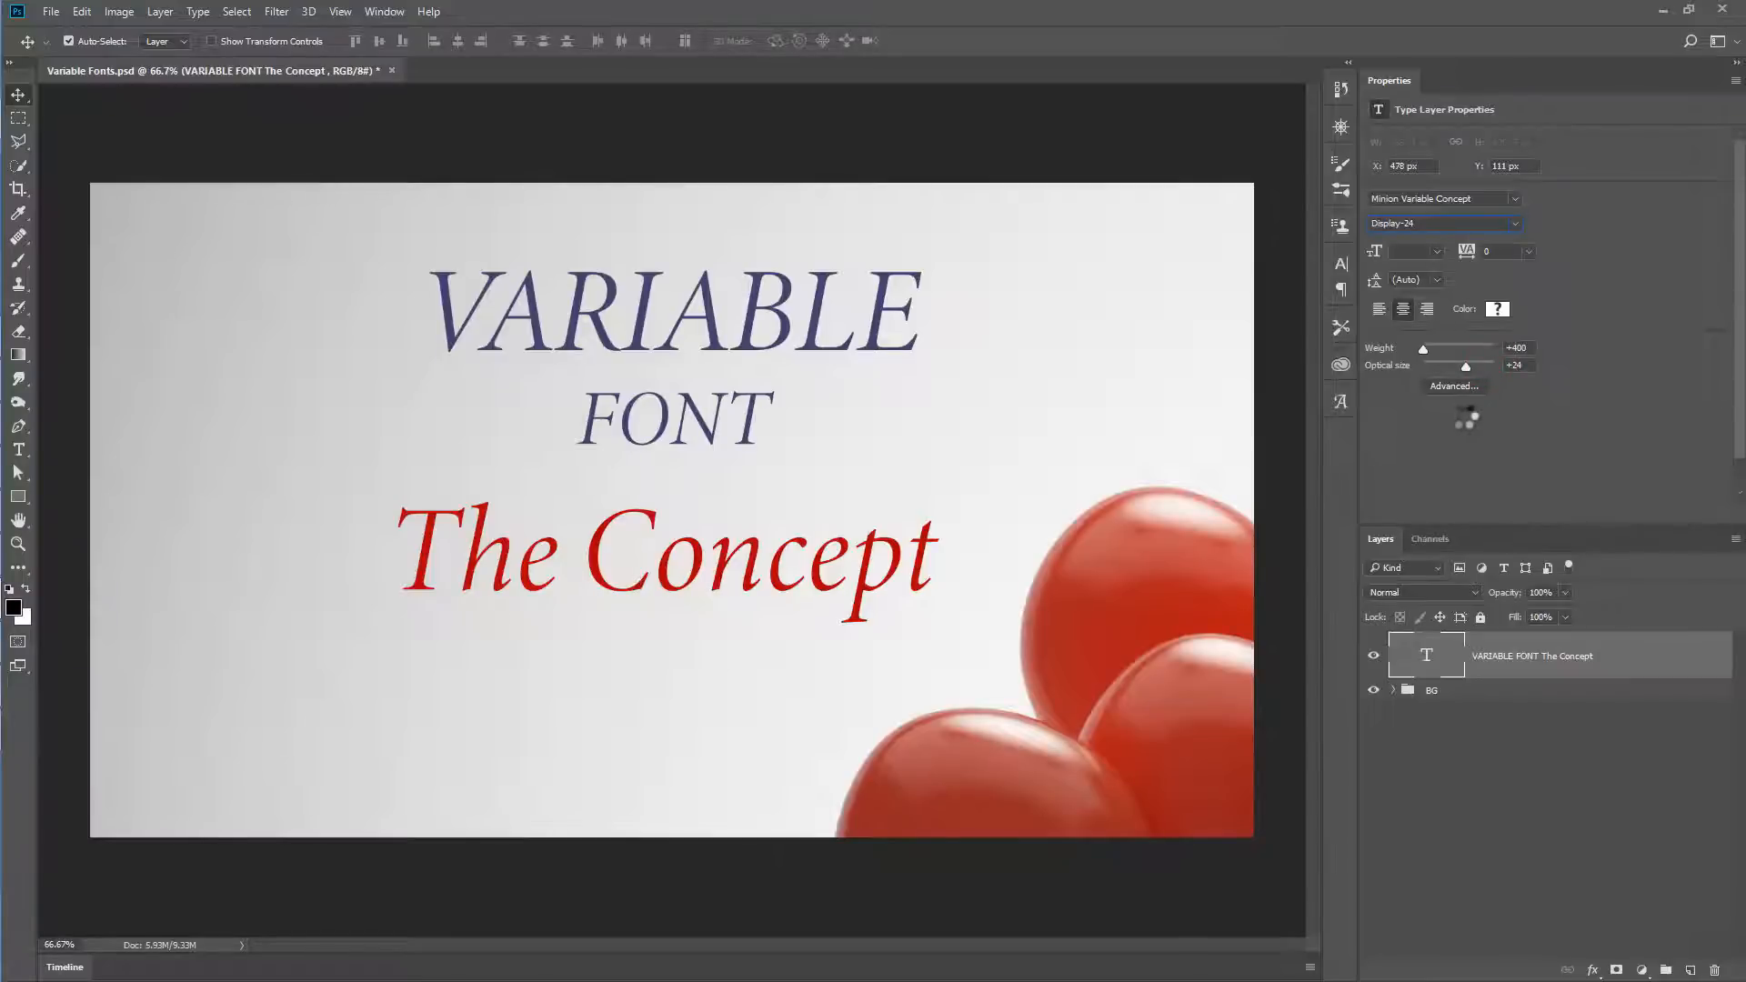
left_click_drag(1462, 366, 1422, 366)
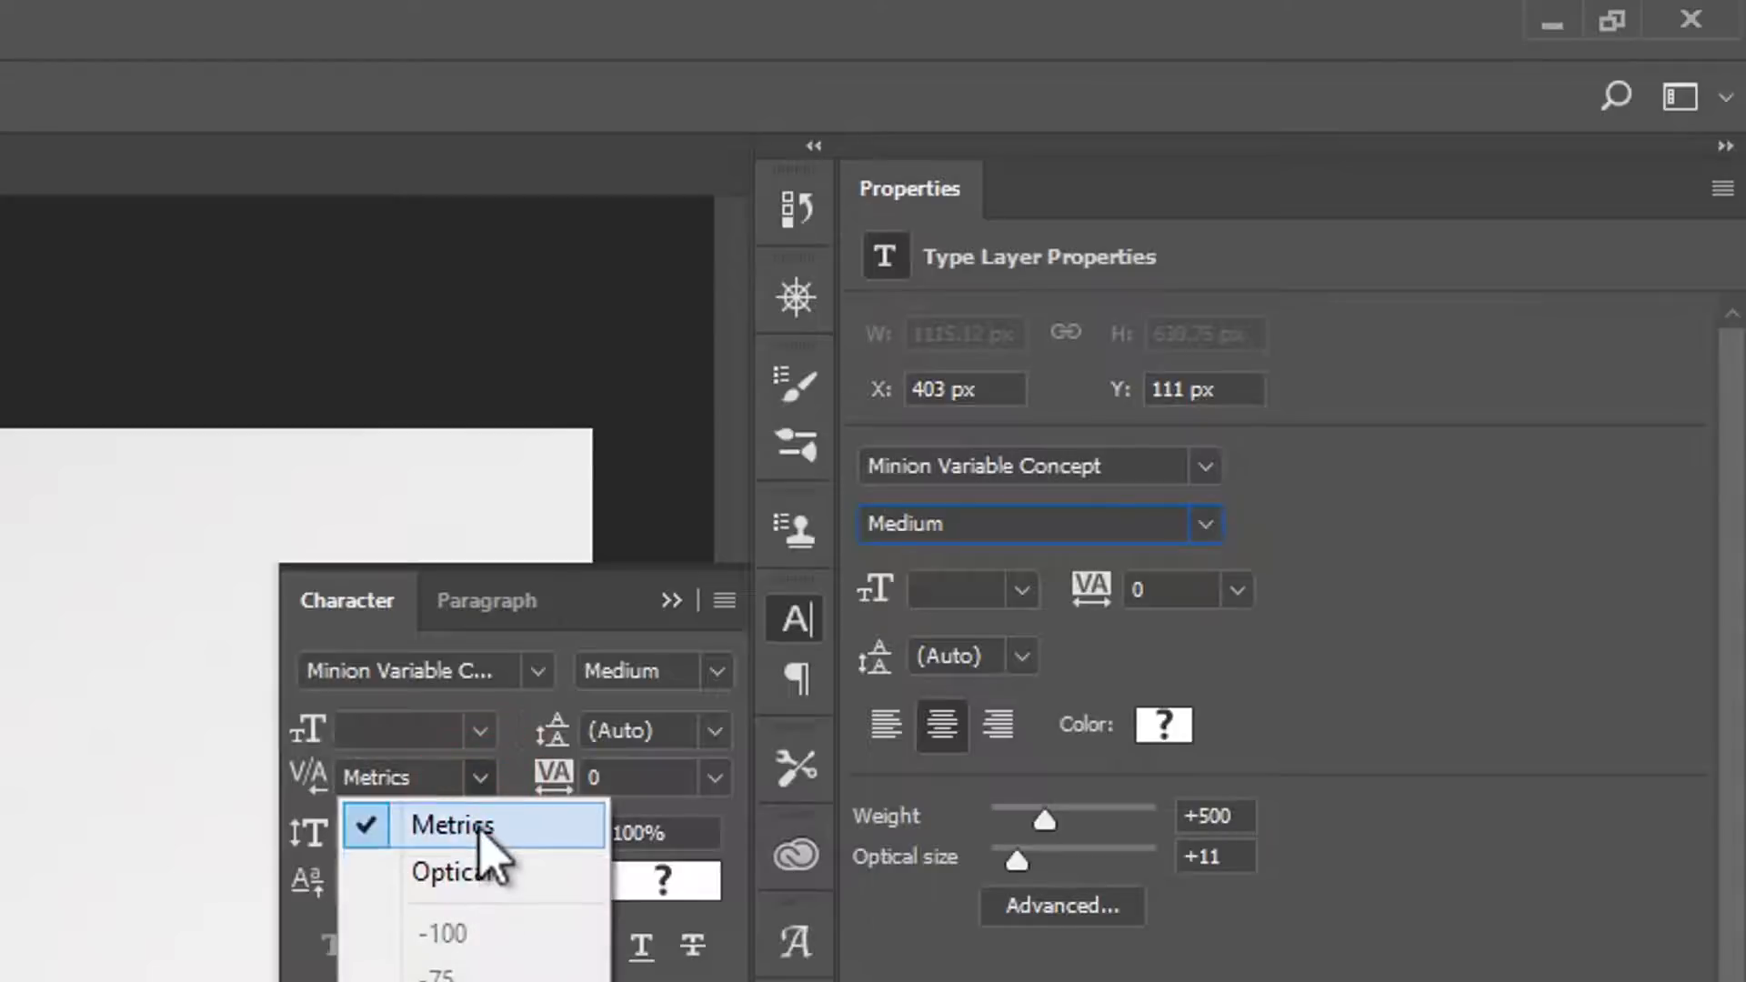
mouse_move(479, 872)
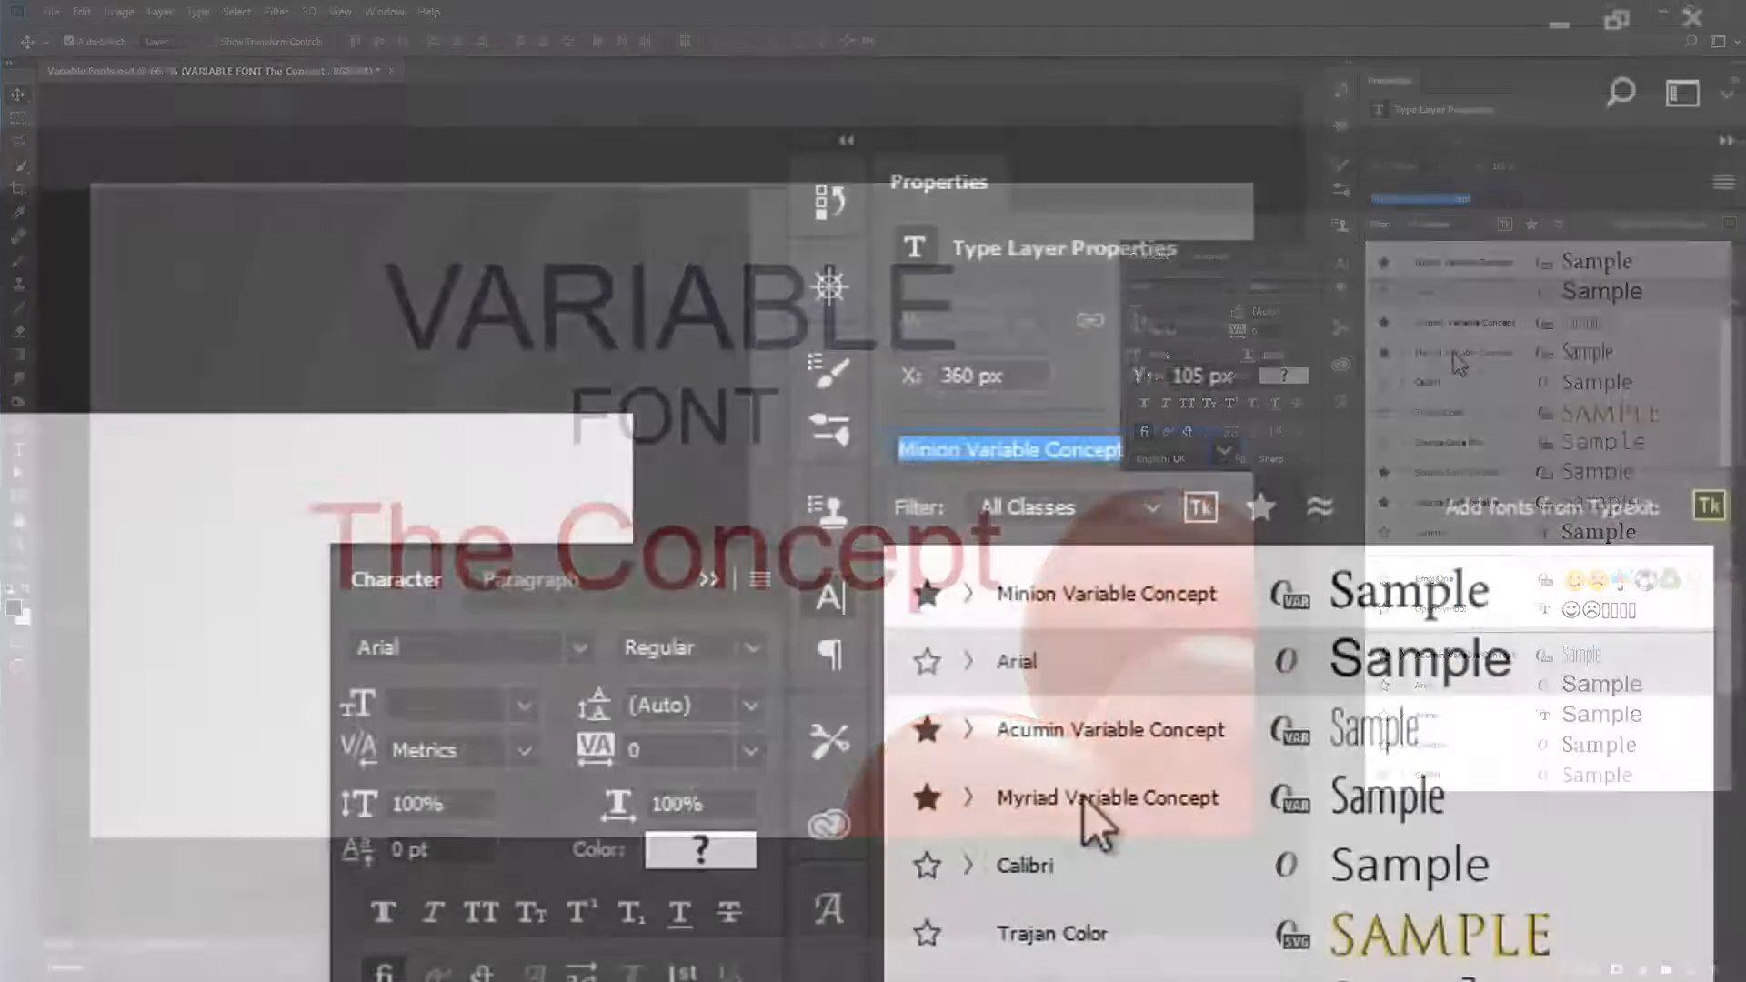
- Set the title in Myriad Variable Concept and collapse the character settings
left_click(1104, 797)
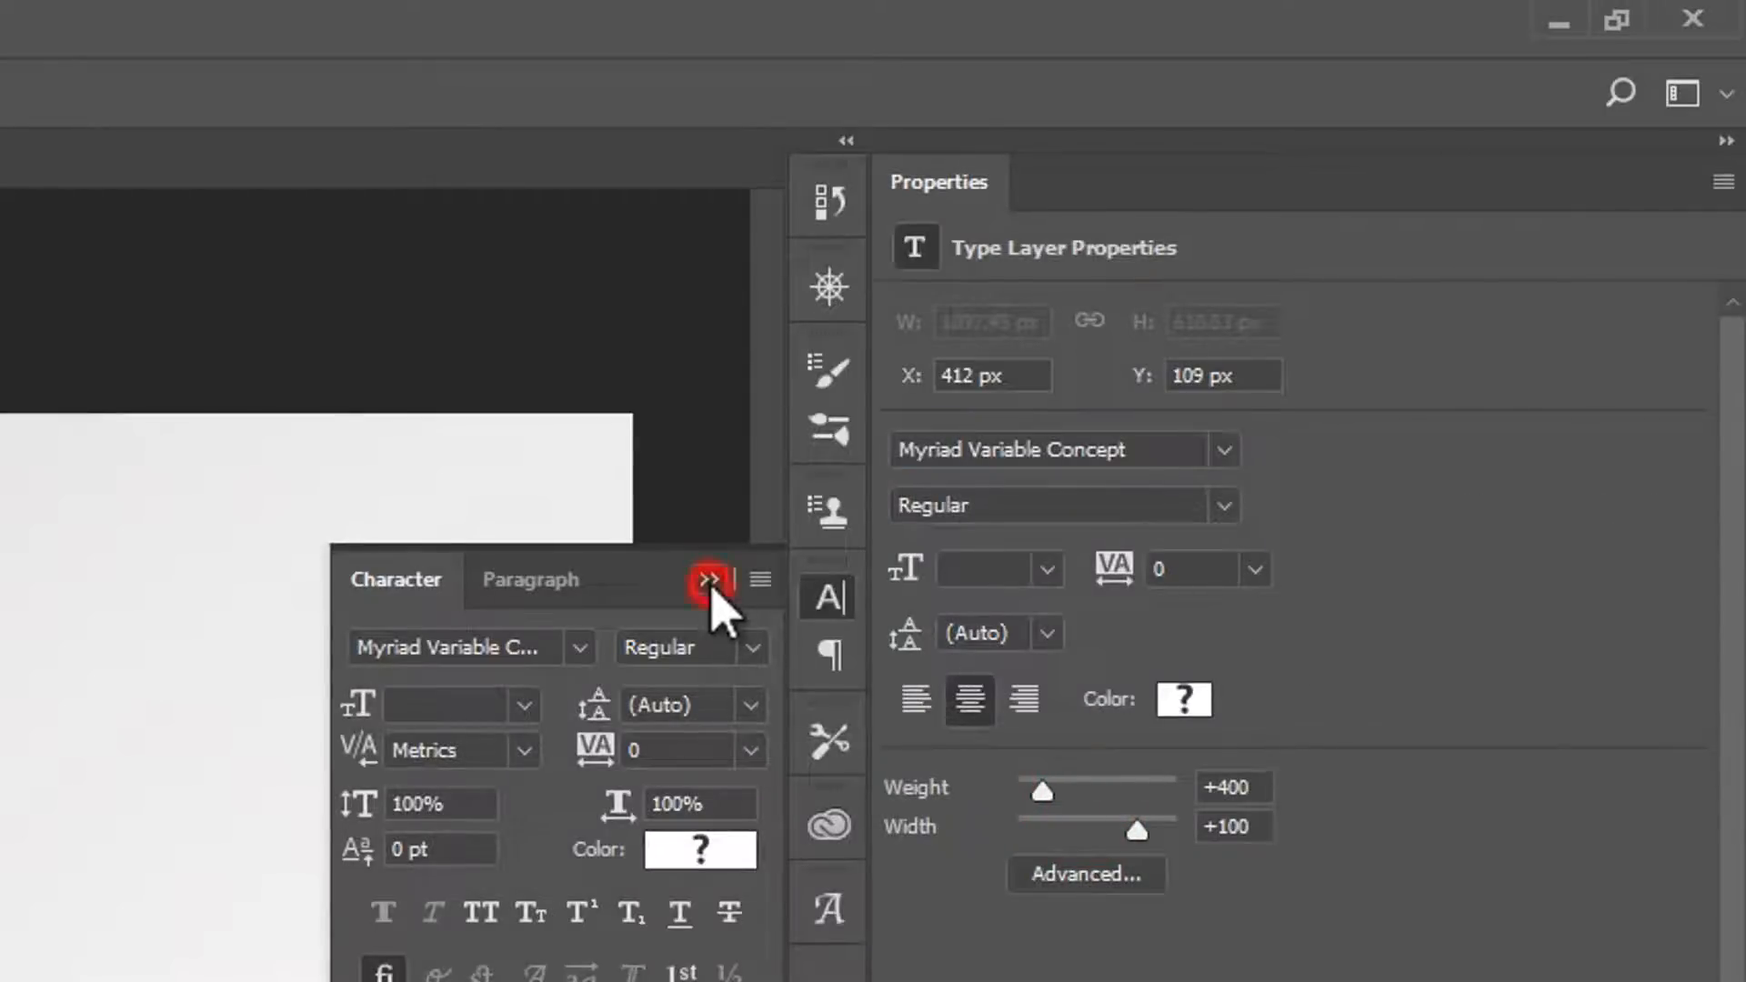
left_click(706, 581)
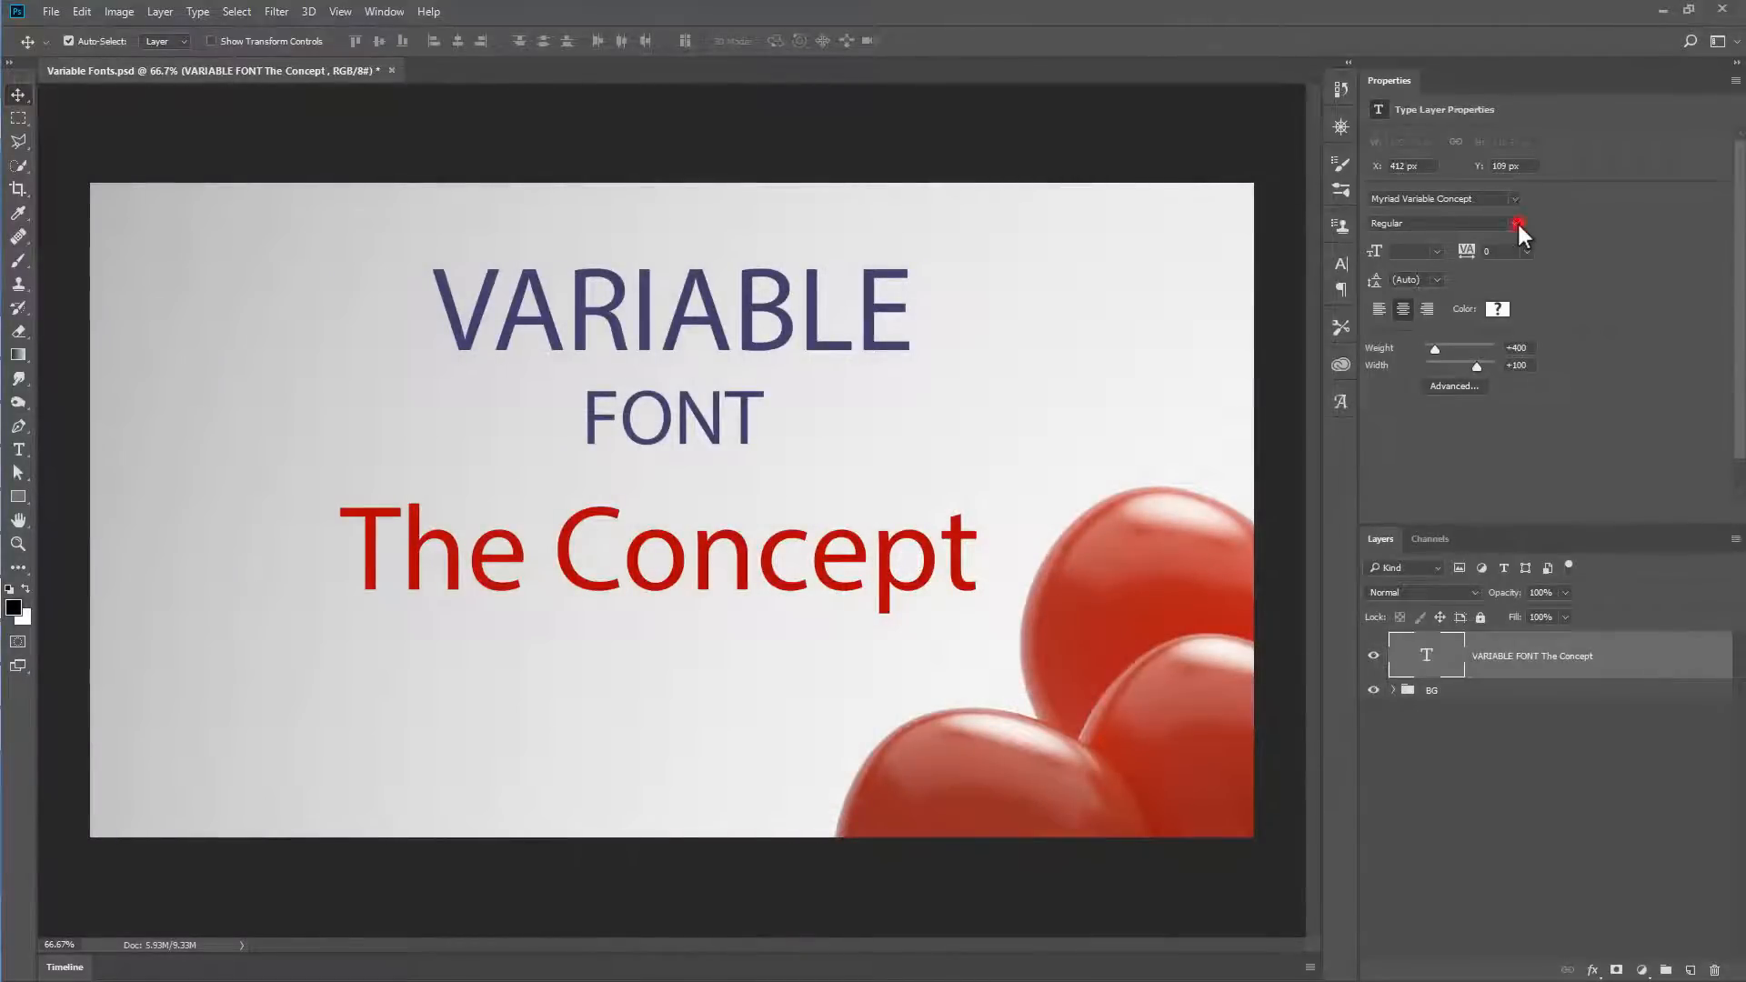
left_click(1515, 222)
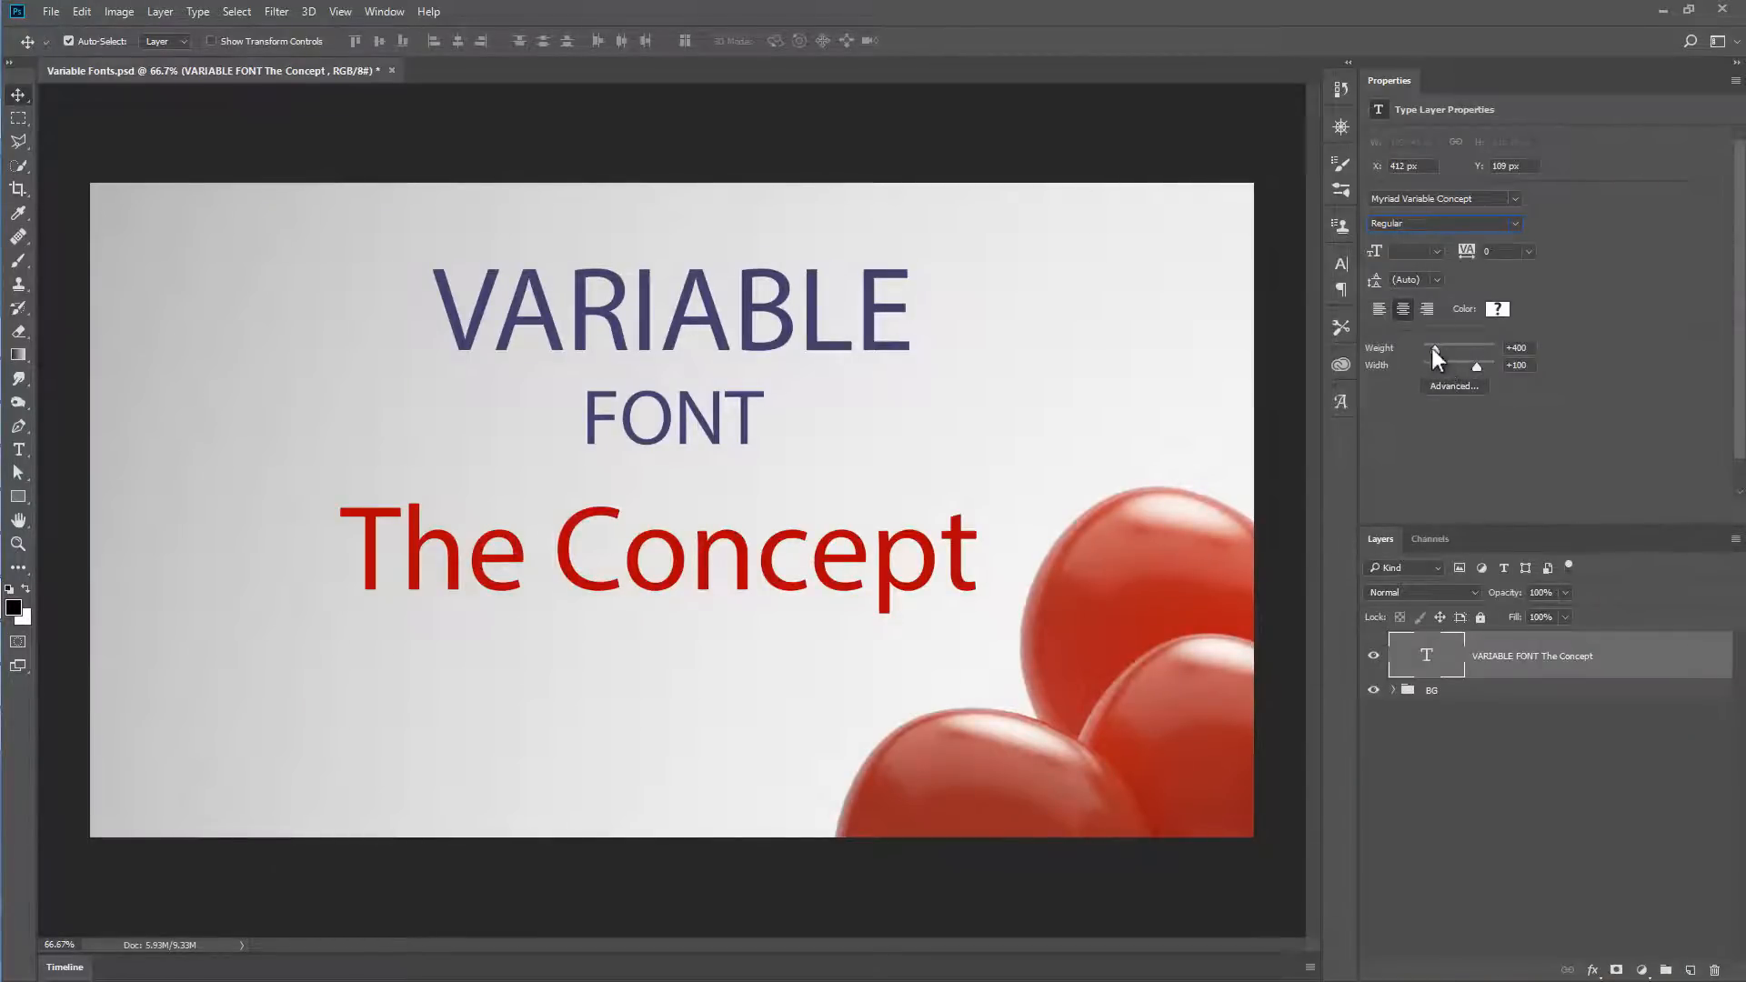
- Drag the Weight slider through Light and Black, settling at Bold 746
left_click_drag(1441, 349, 1432, 350)
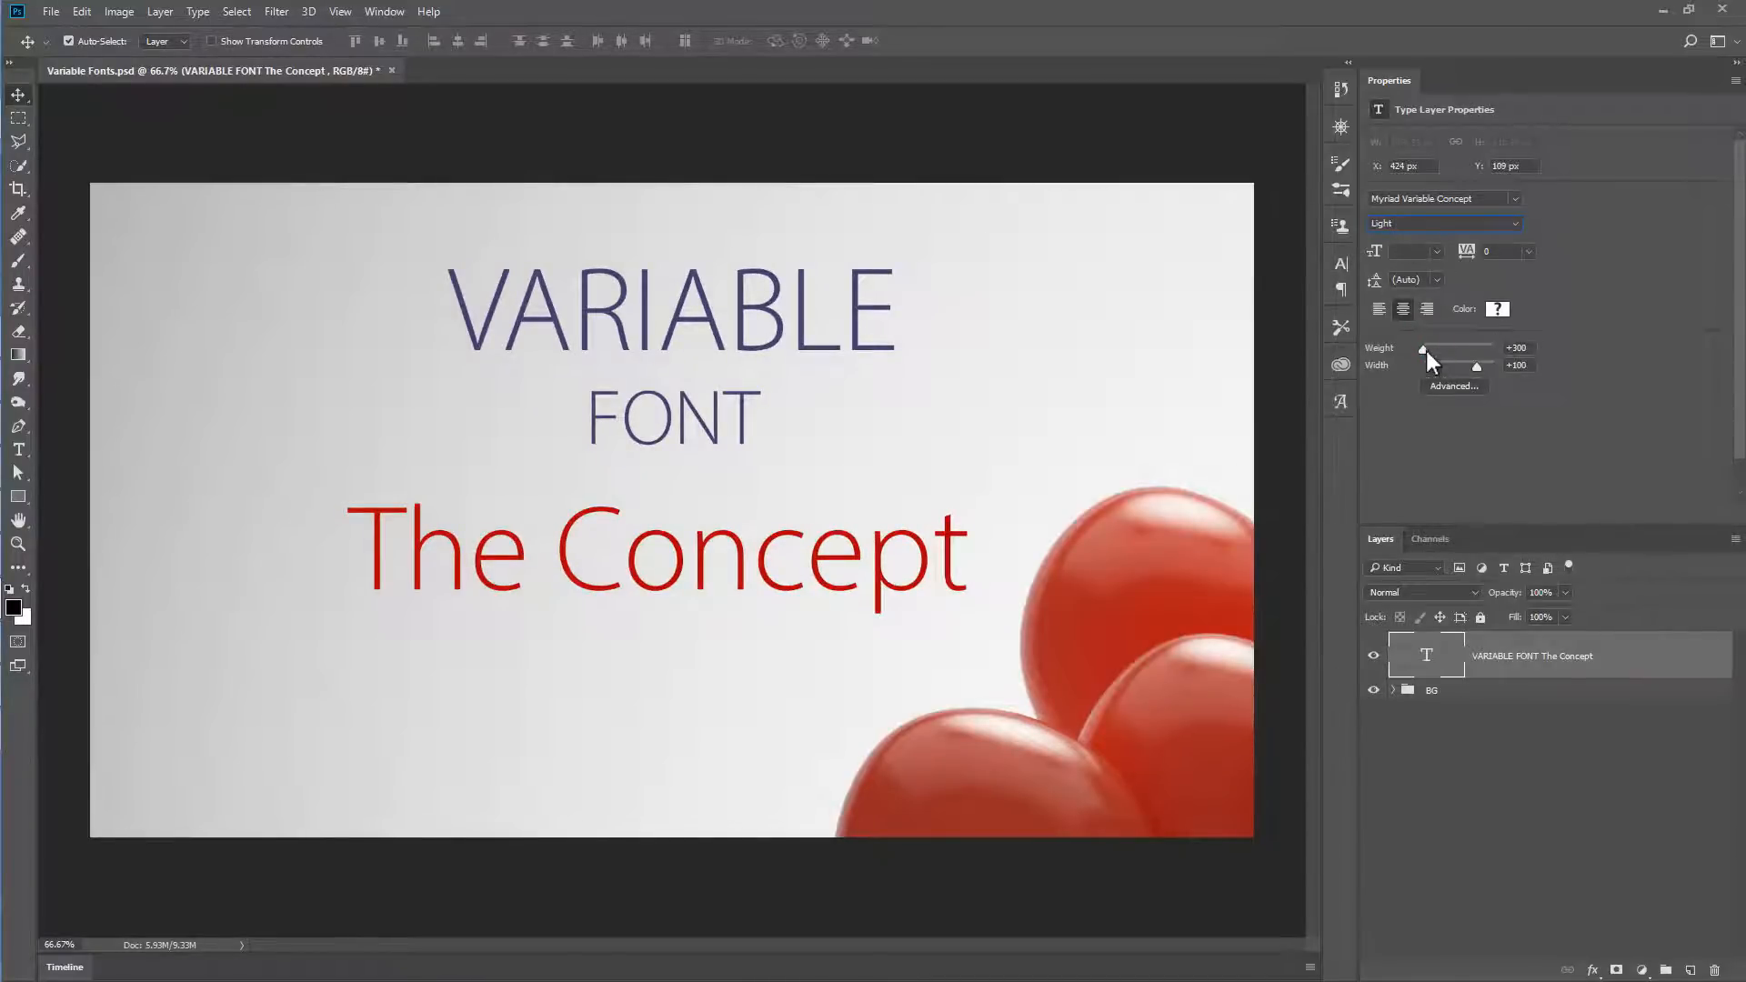
left_click_drag(1423, 348, 1510, 347)
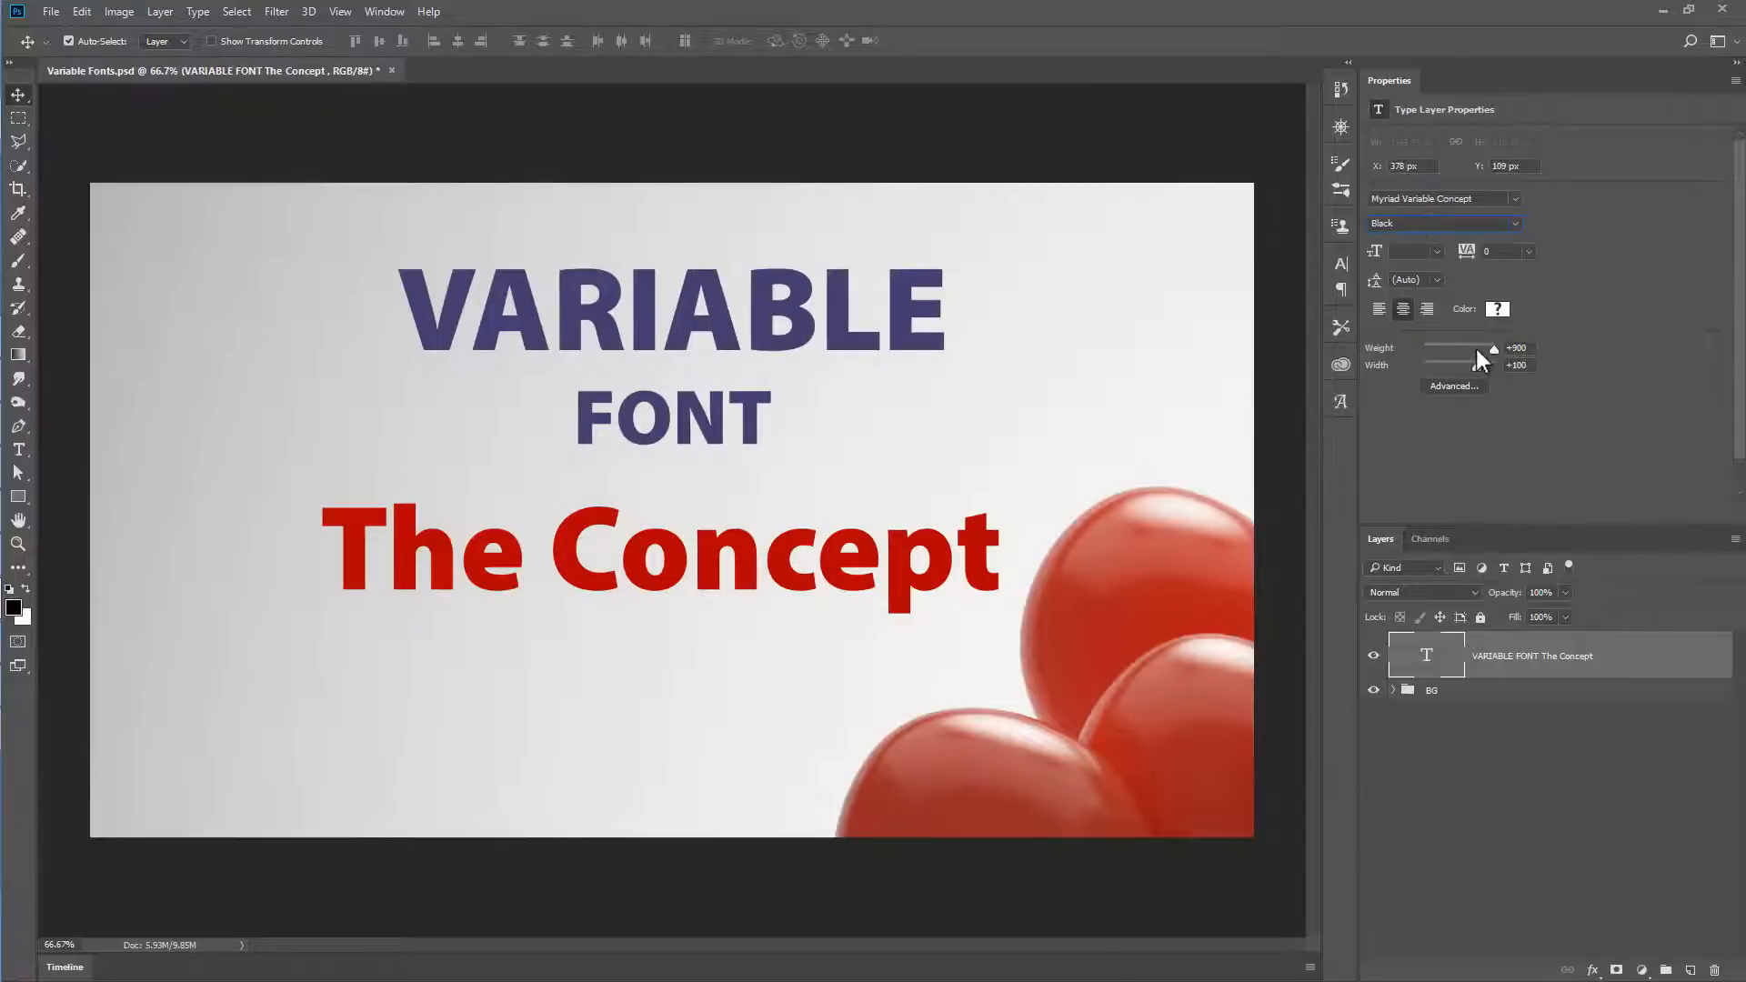
left_click_drag(1494, 349, 1471, 349)
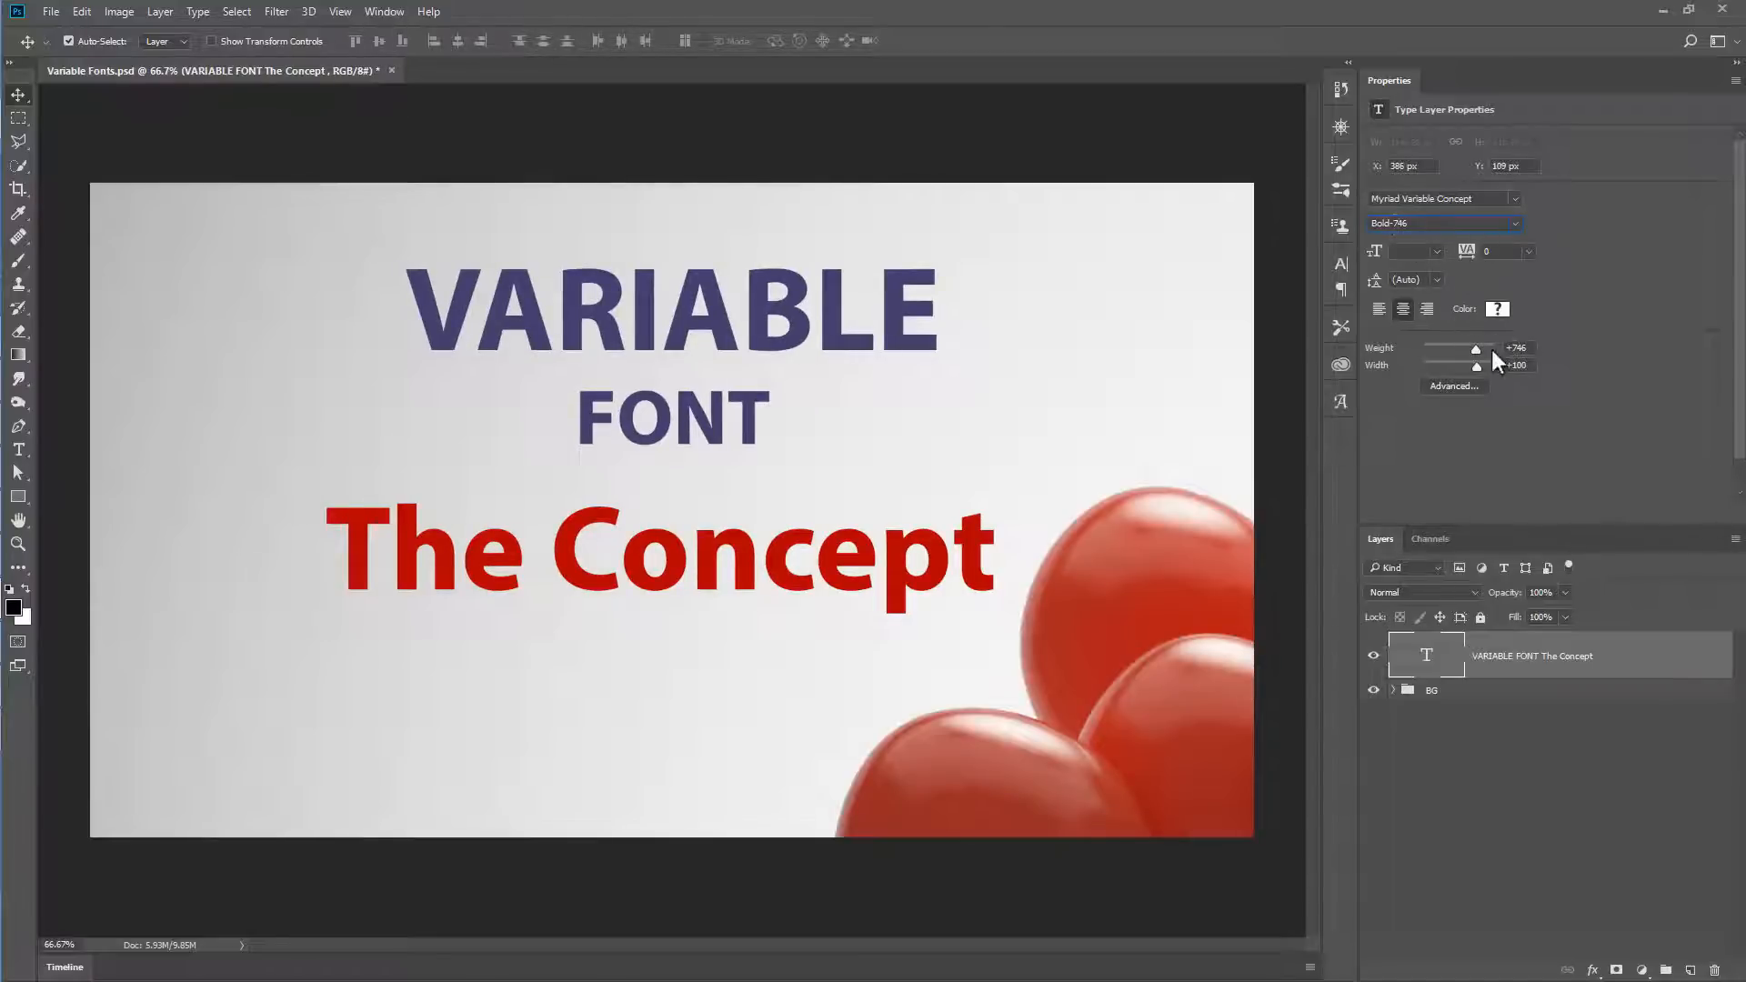
- Drag Width to condensed and back to a semi-extended 110
left_click_drag(1476, 365, 1495, 365)
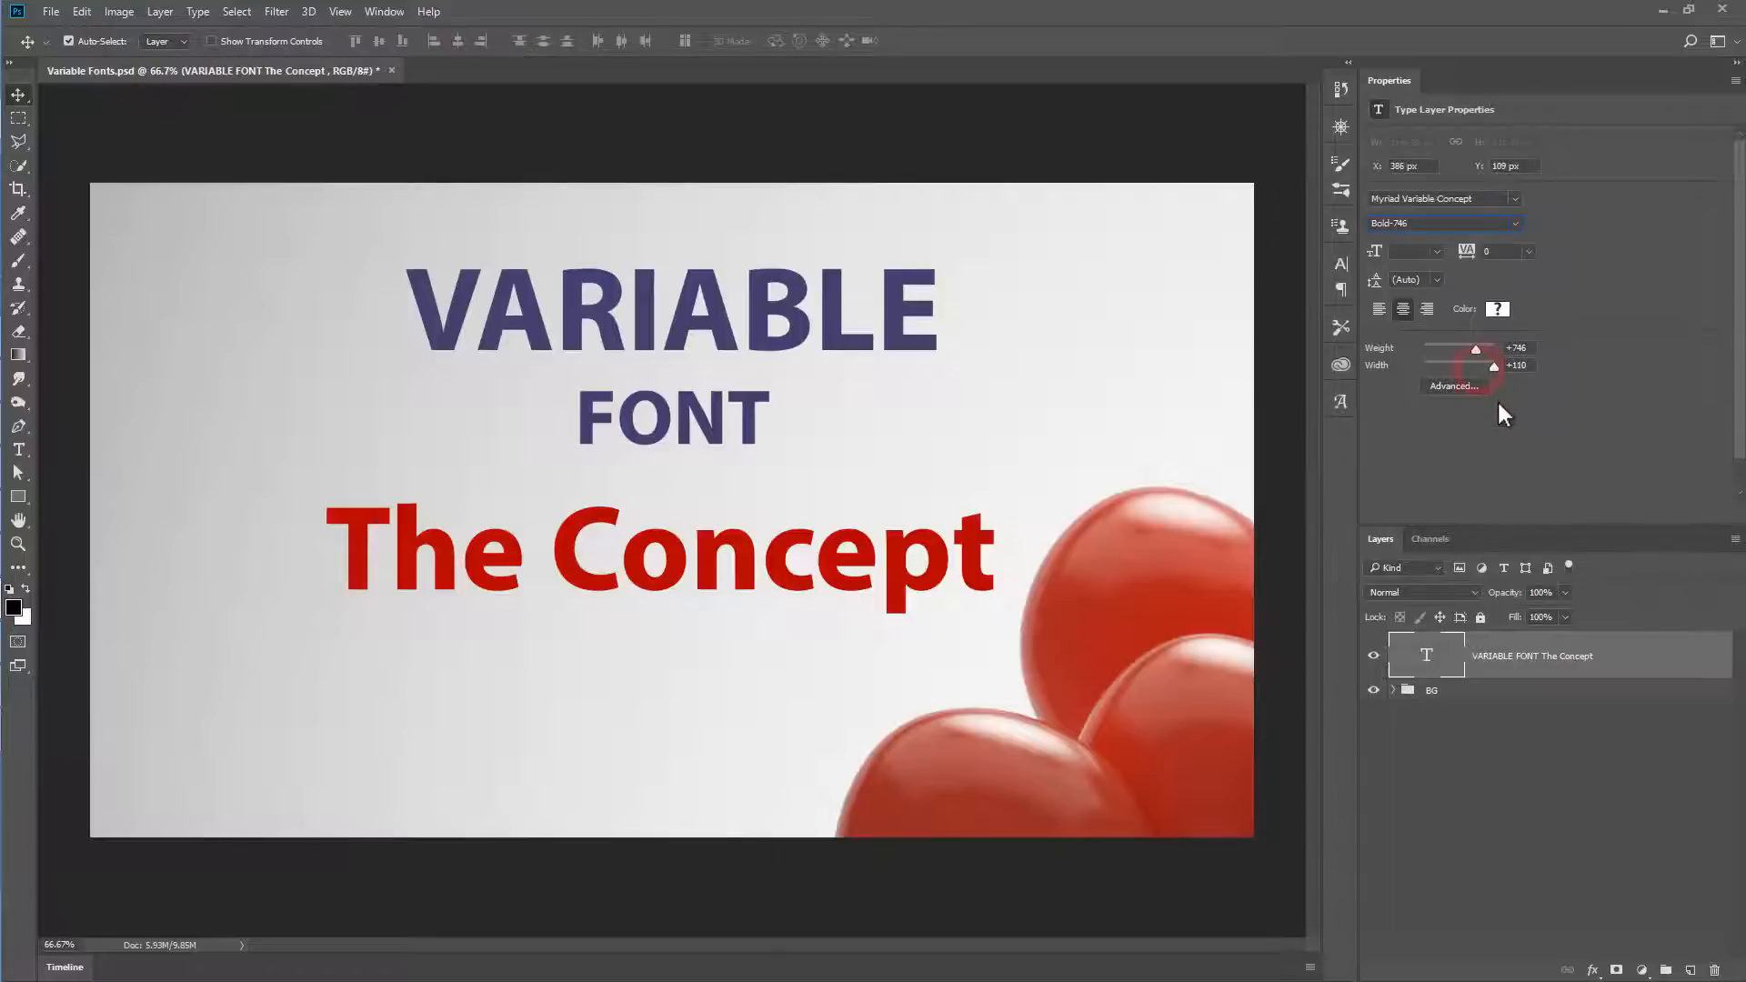
left_click_drag(1475, 364, 1495, 363)
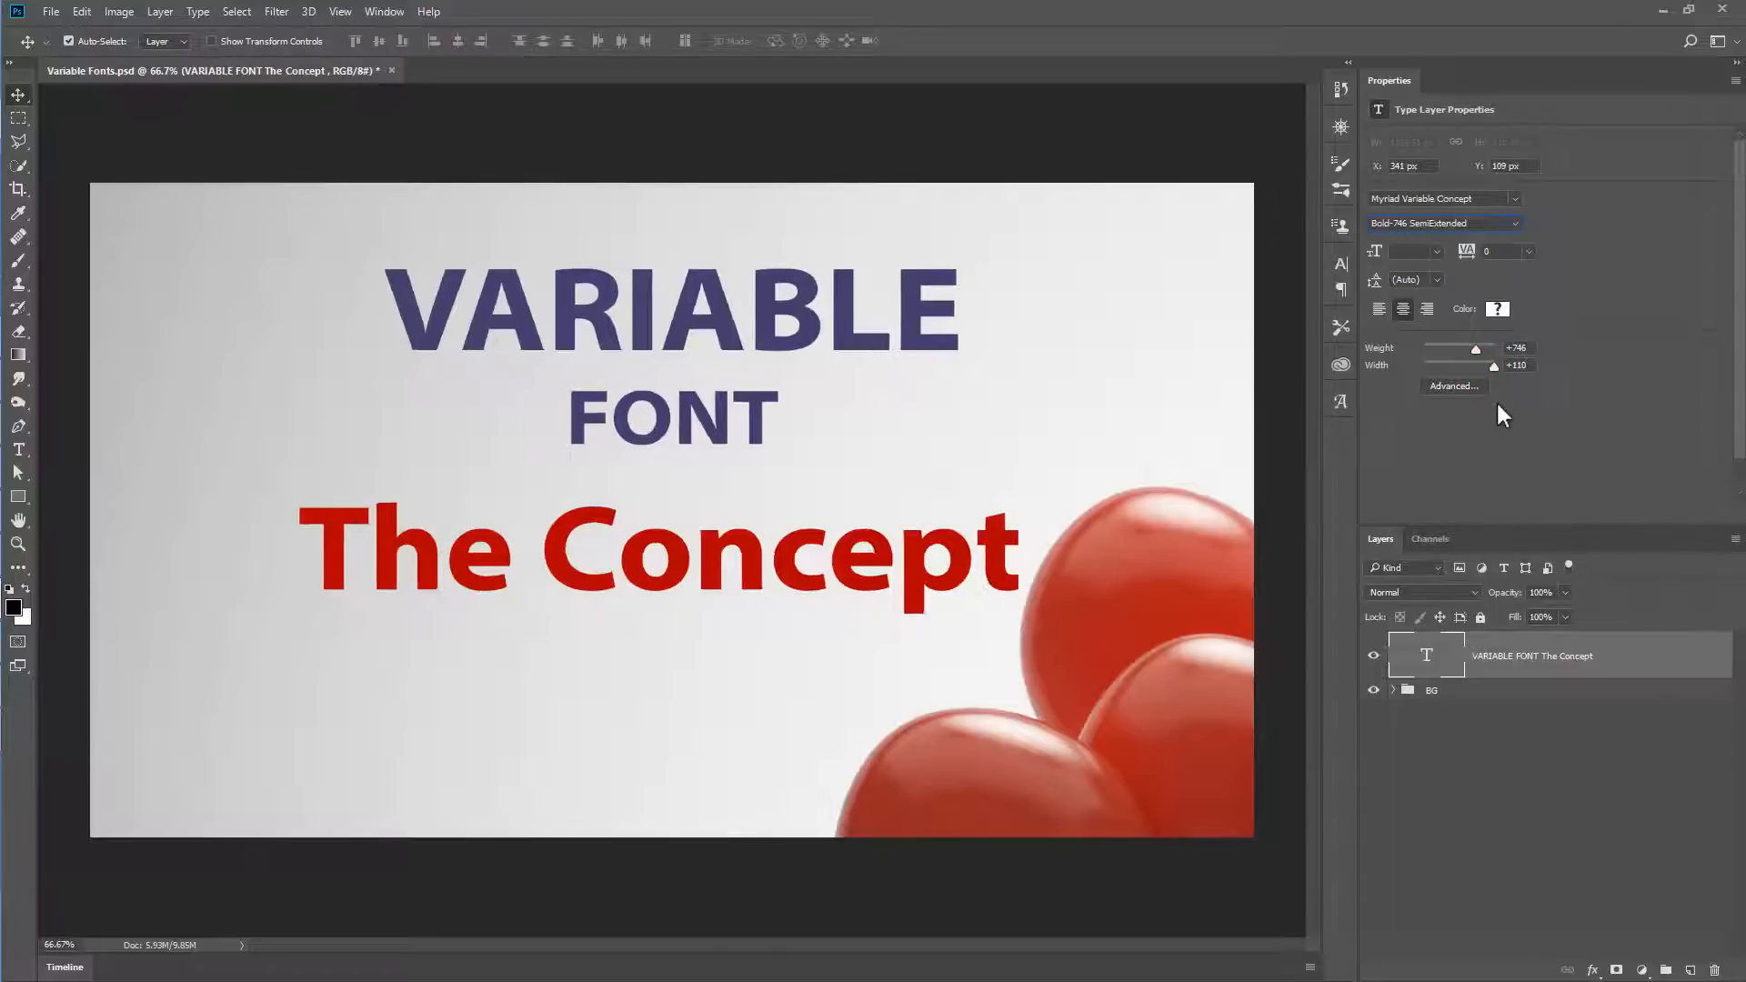
left_click_drag(1492, 365, 1448, 366)
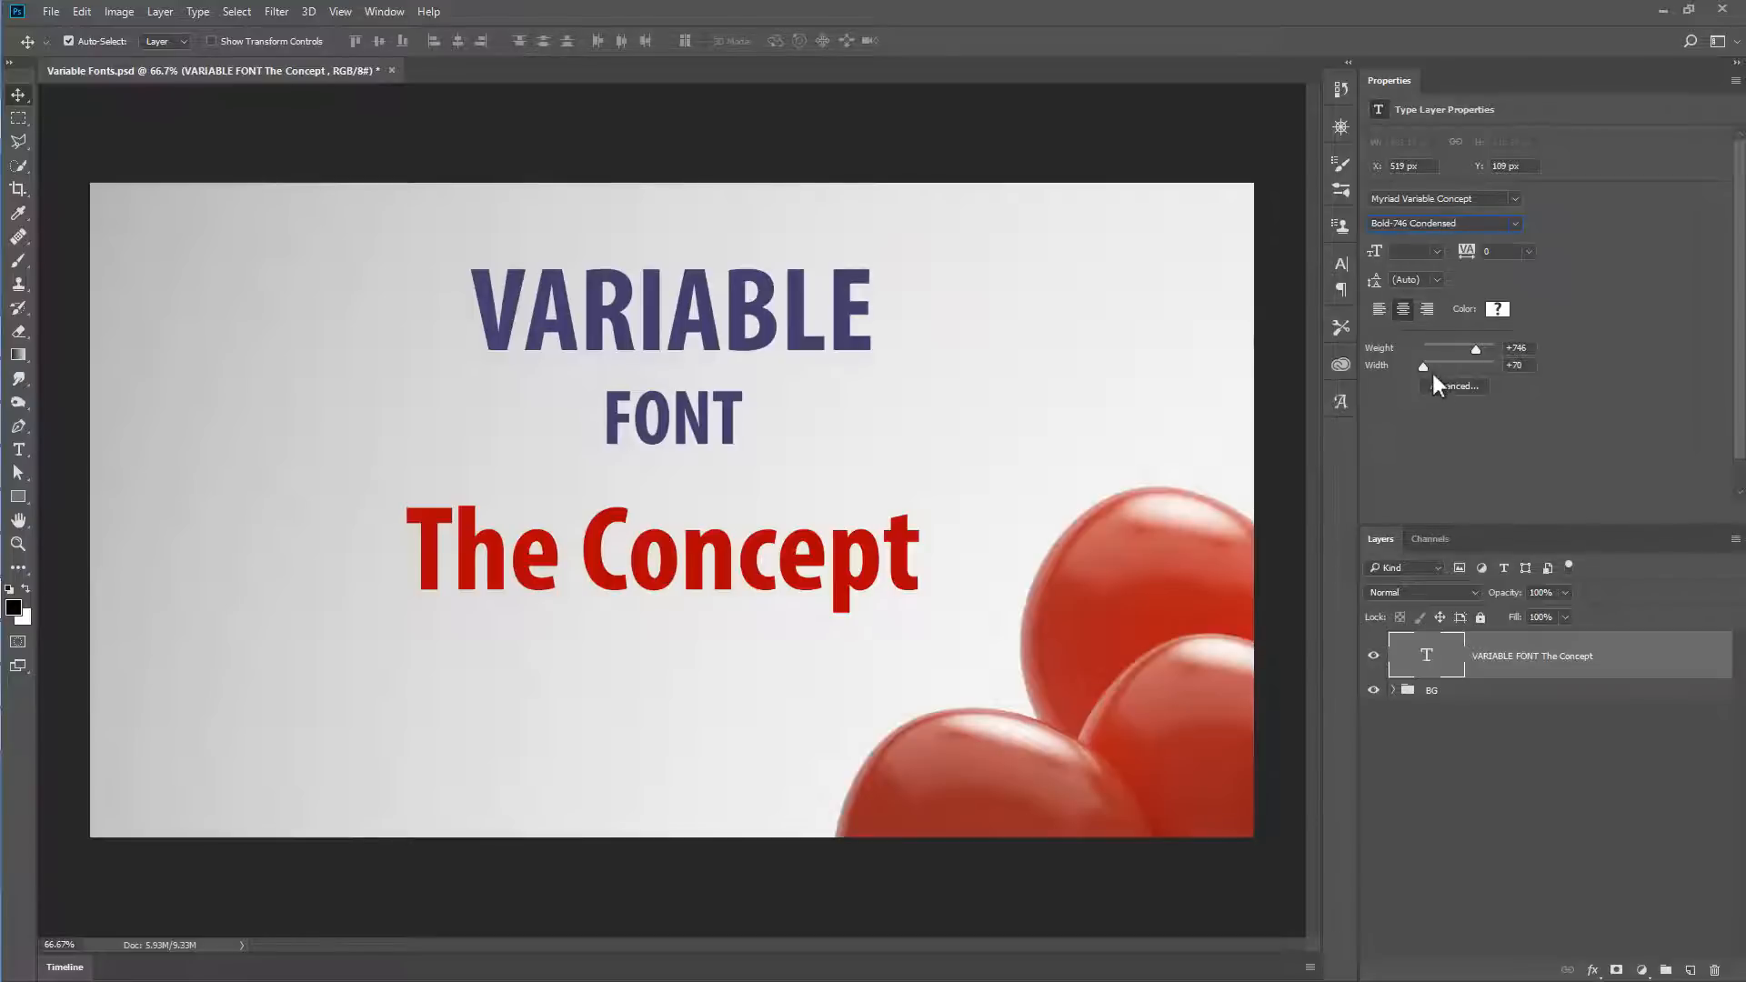
left_click_drag(1422, 366, 1495, 366)
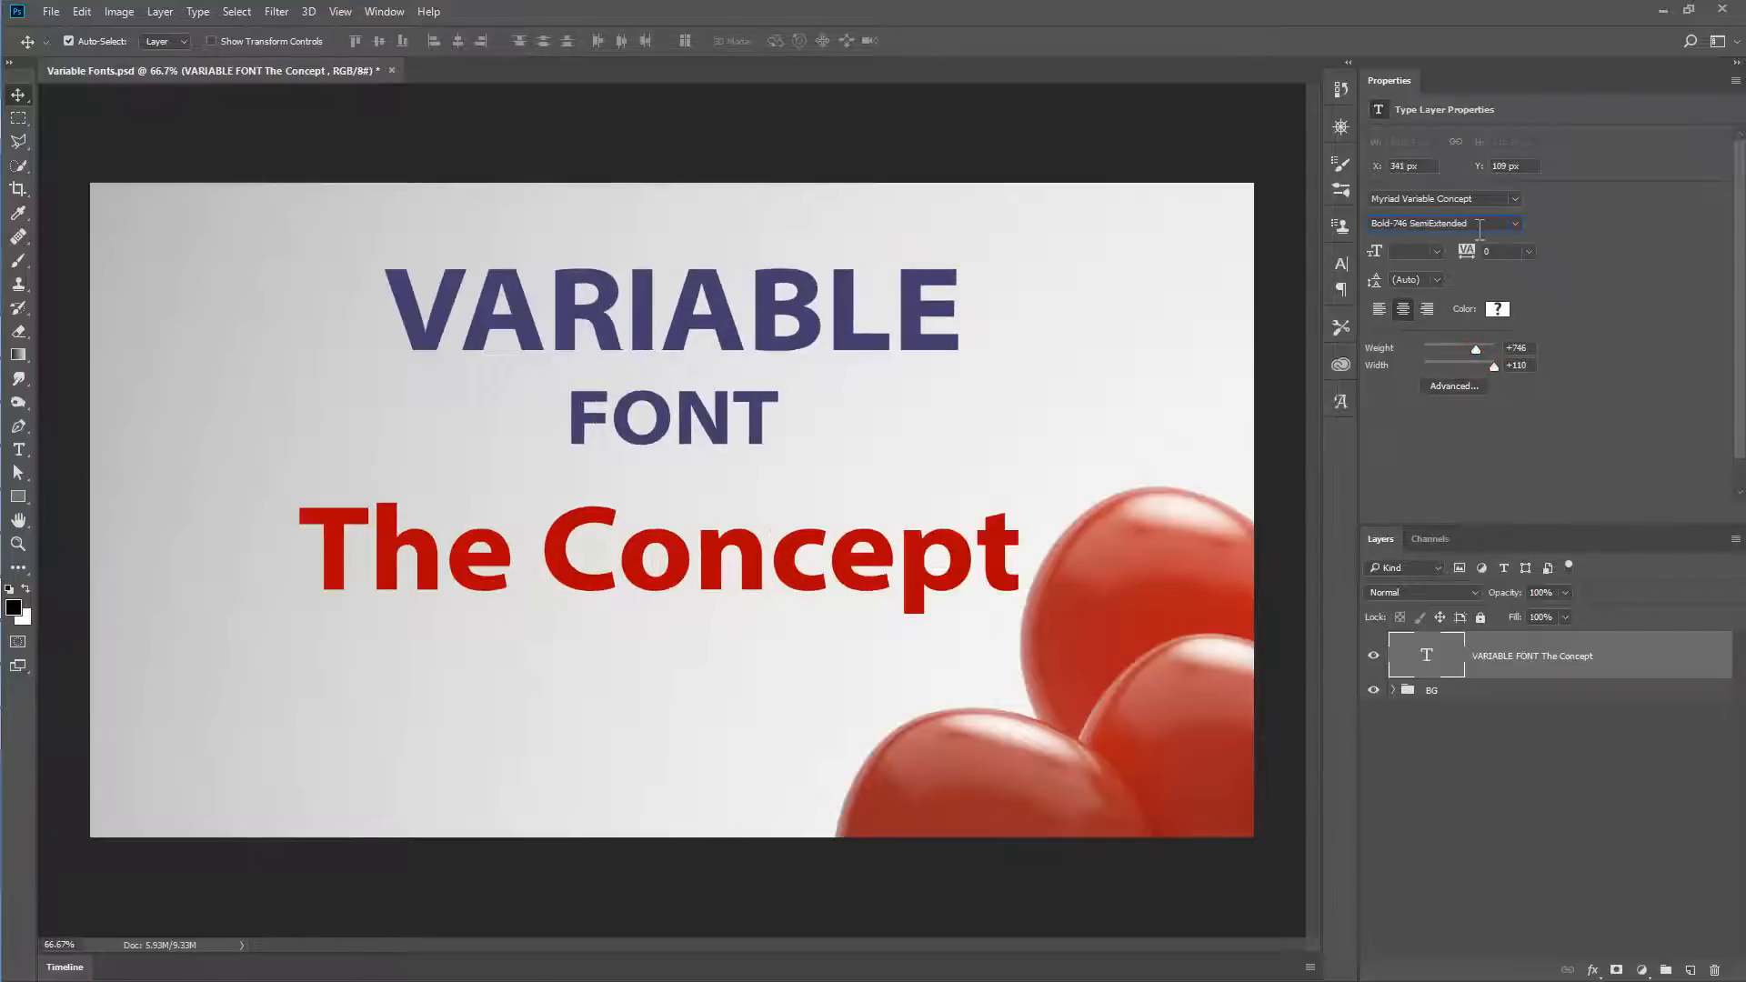
- Raise the Weight slider to Black 900
left_click(1442, 222)
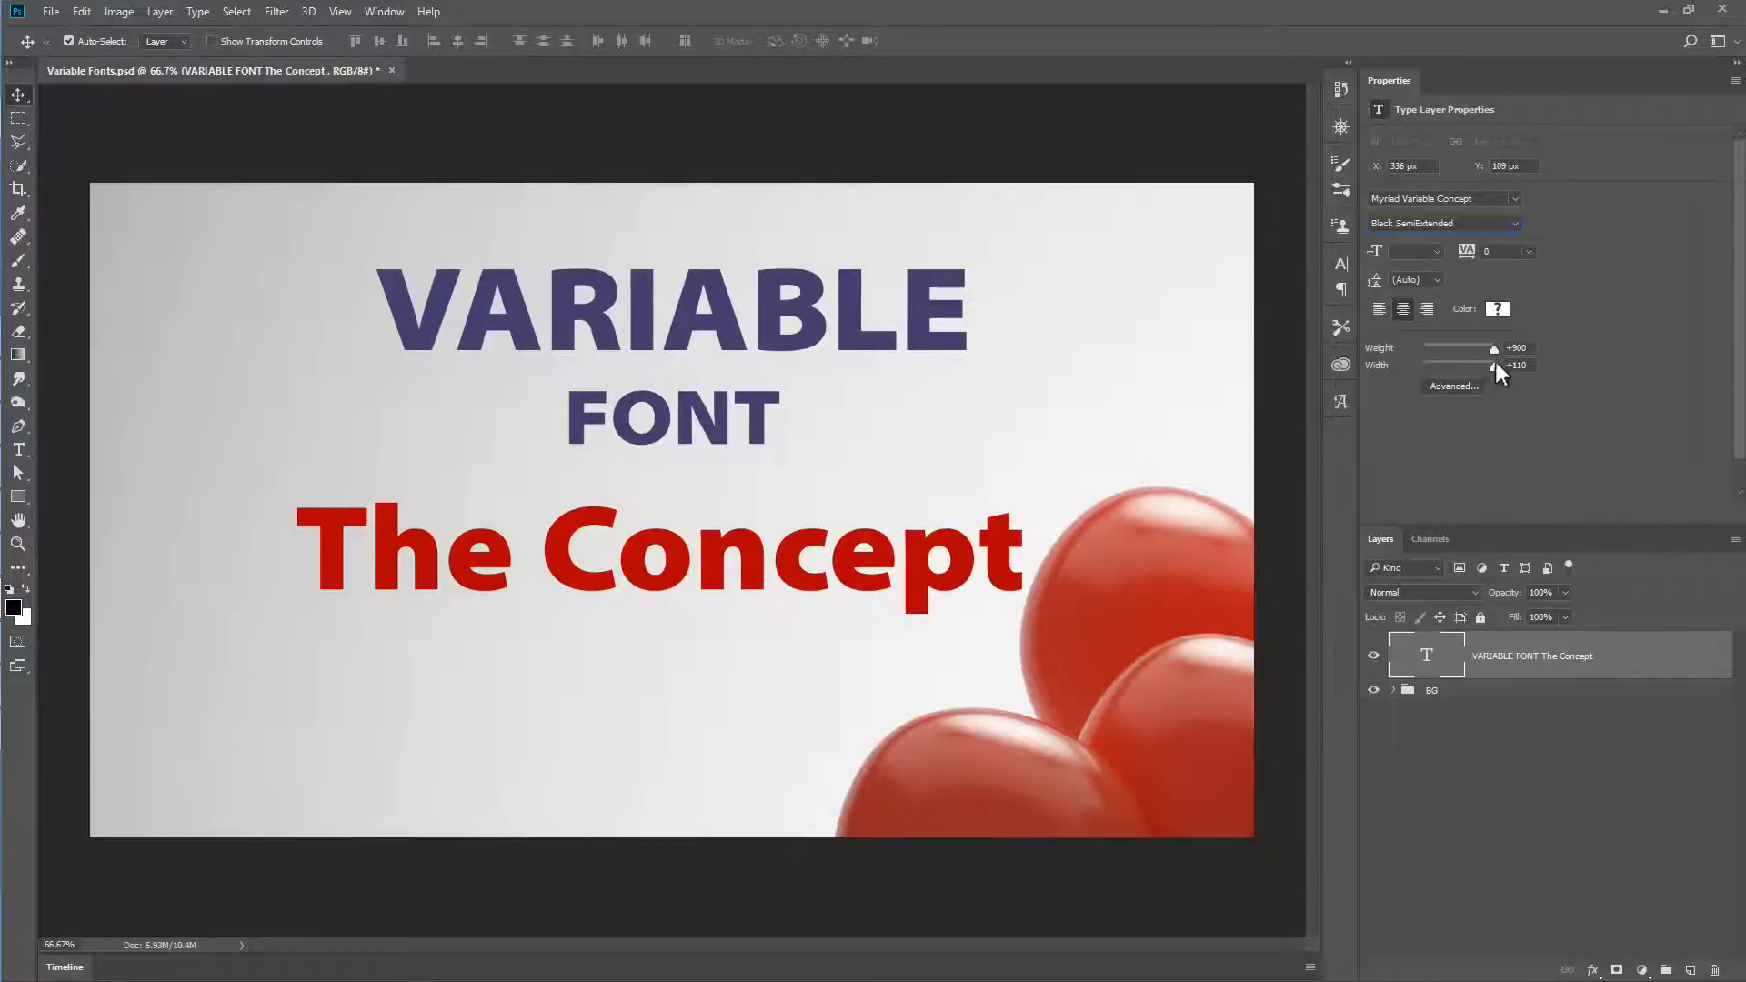
left_click_drag(1491, 348, 1422, 347)
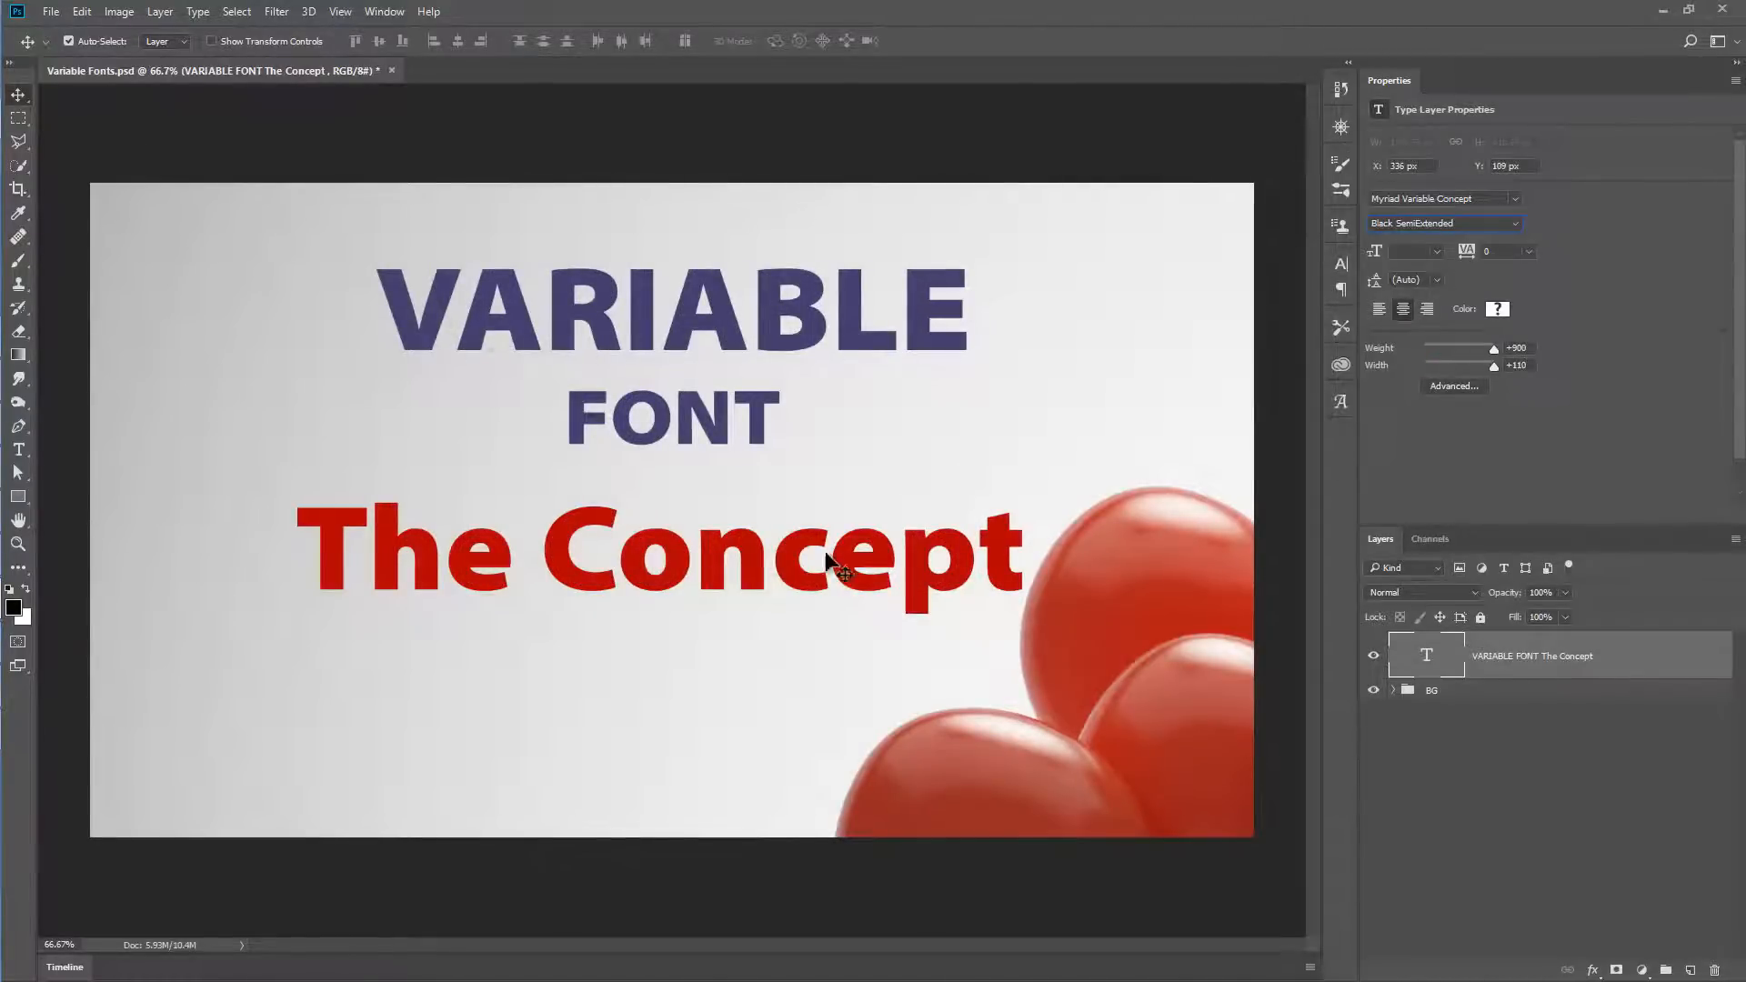
mouse_move(1041, 529)
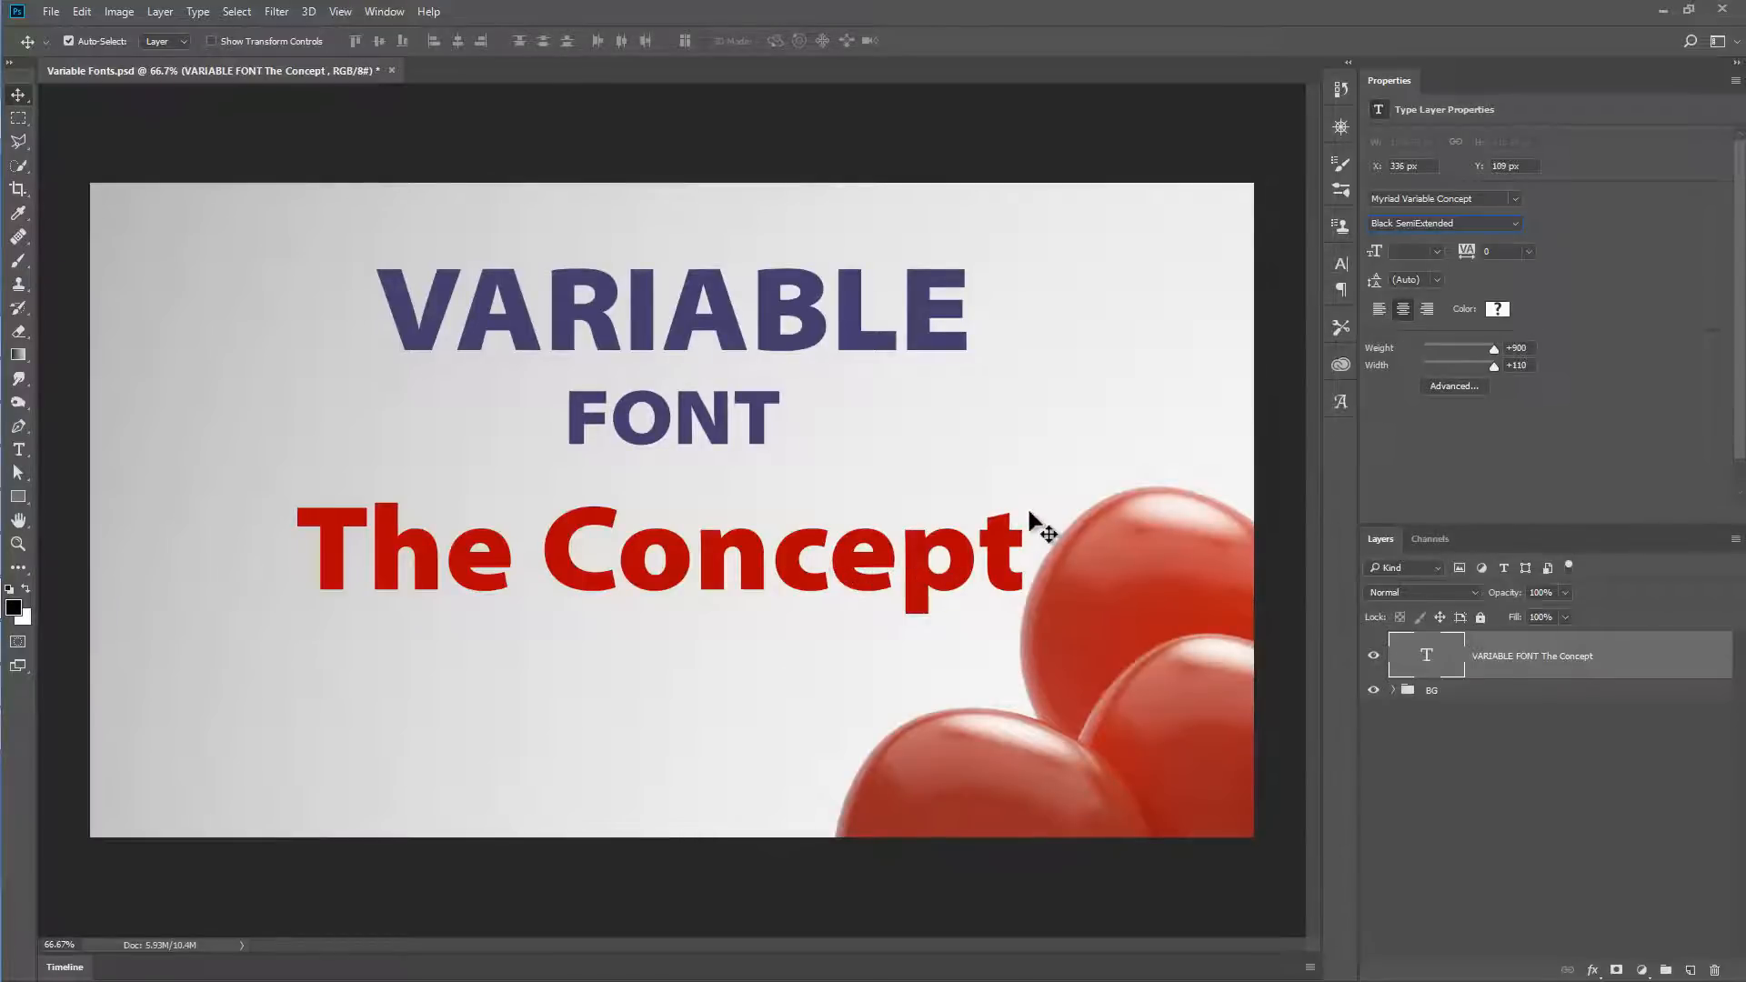
- Change the title's kerning from Metrics to Optical in the Character settings
left_click(1340, 264)
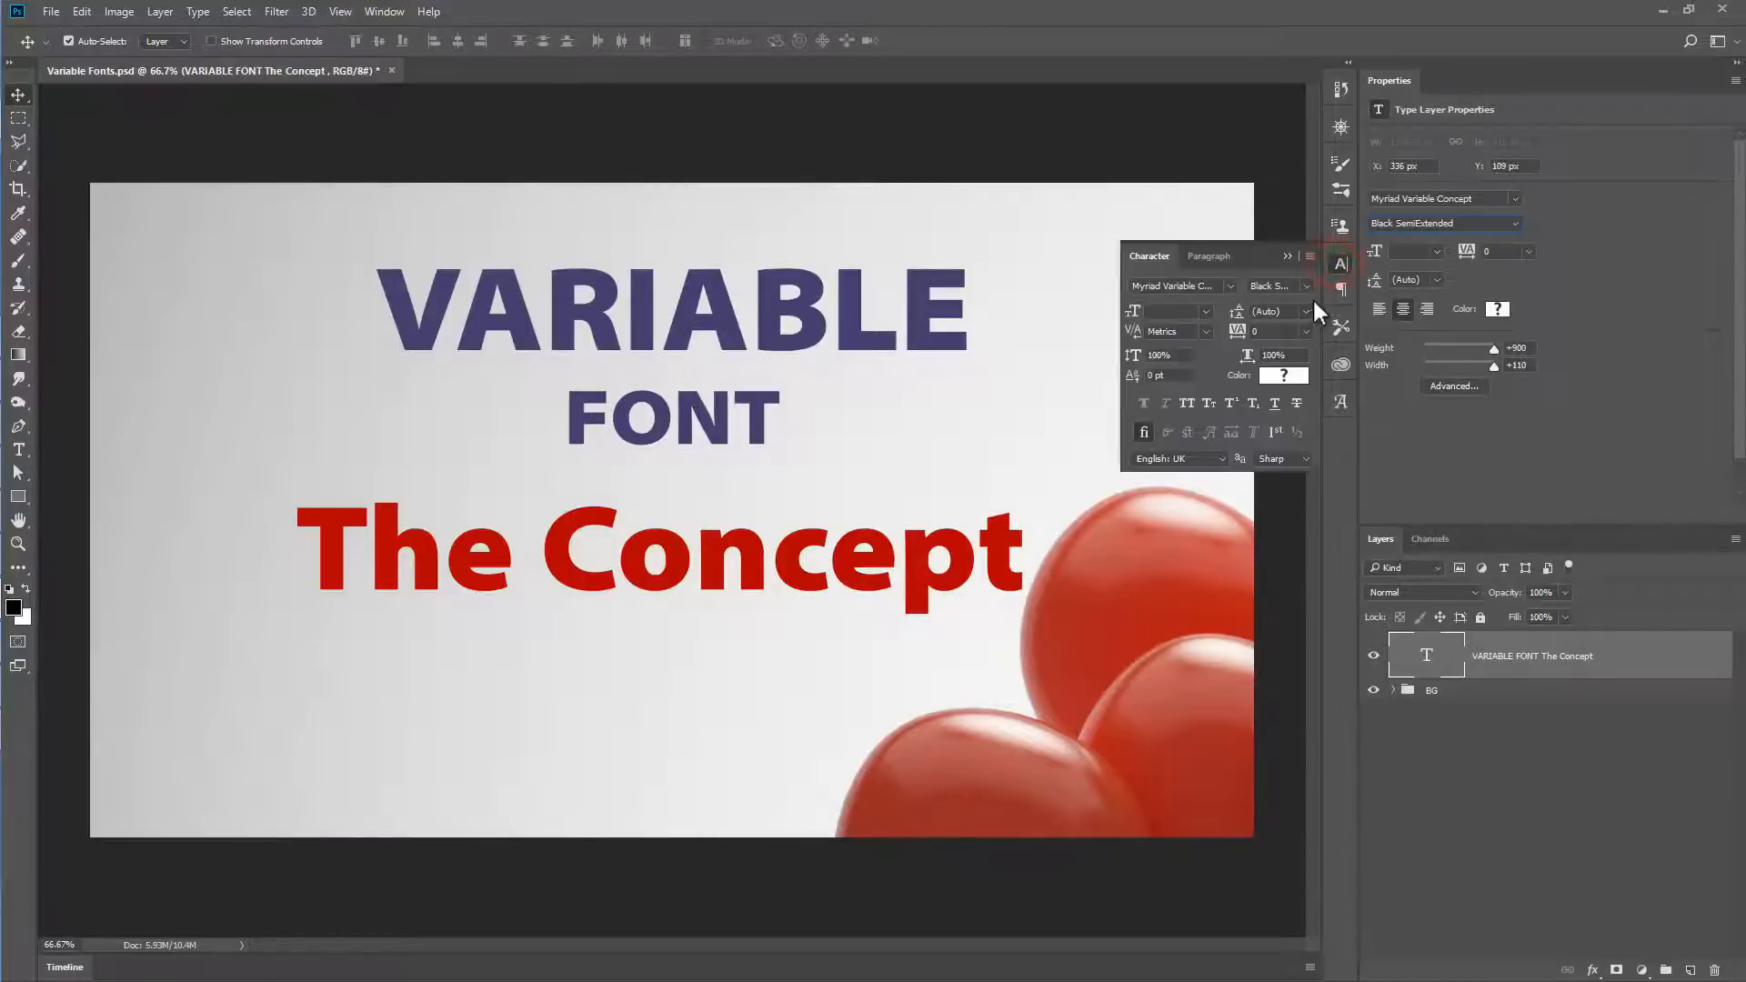
left_click(1204, 331)
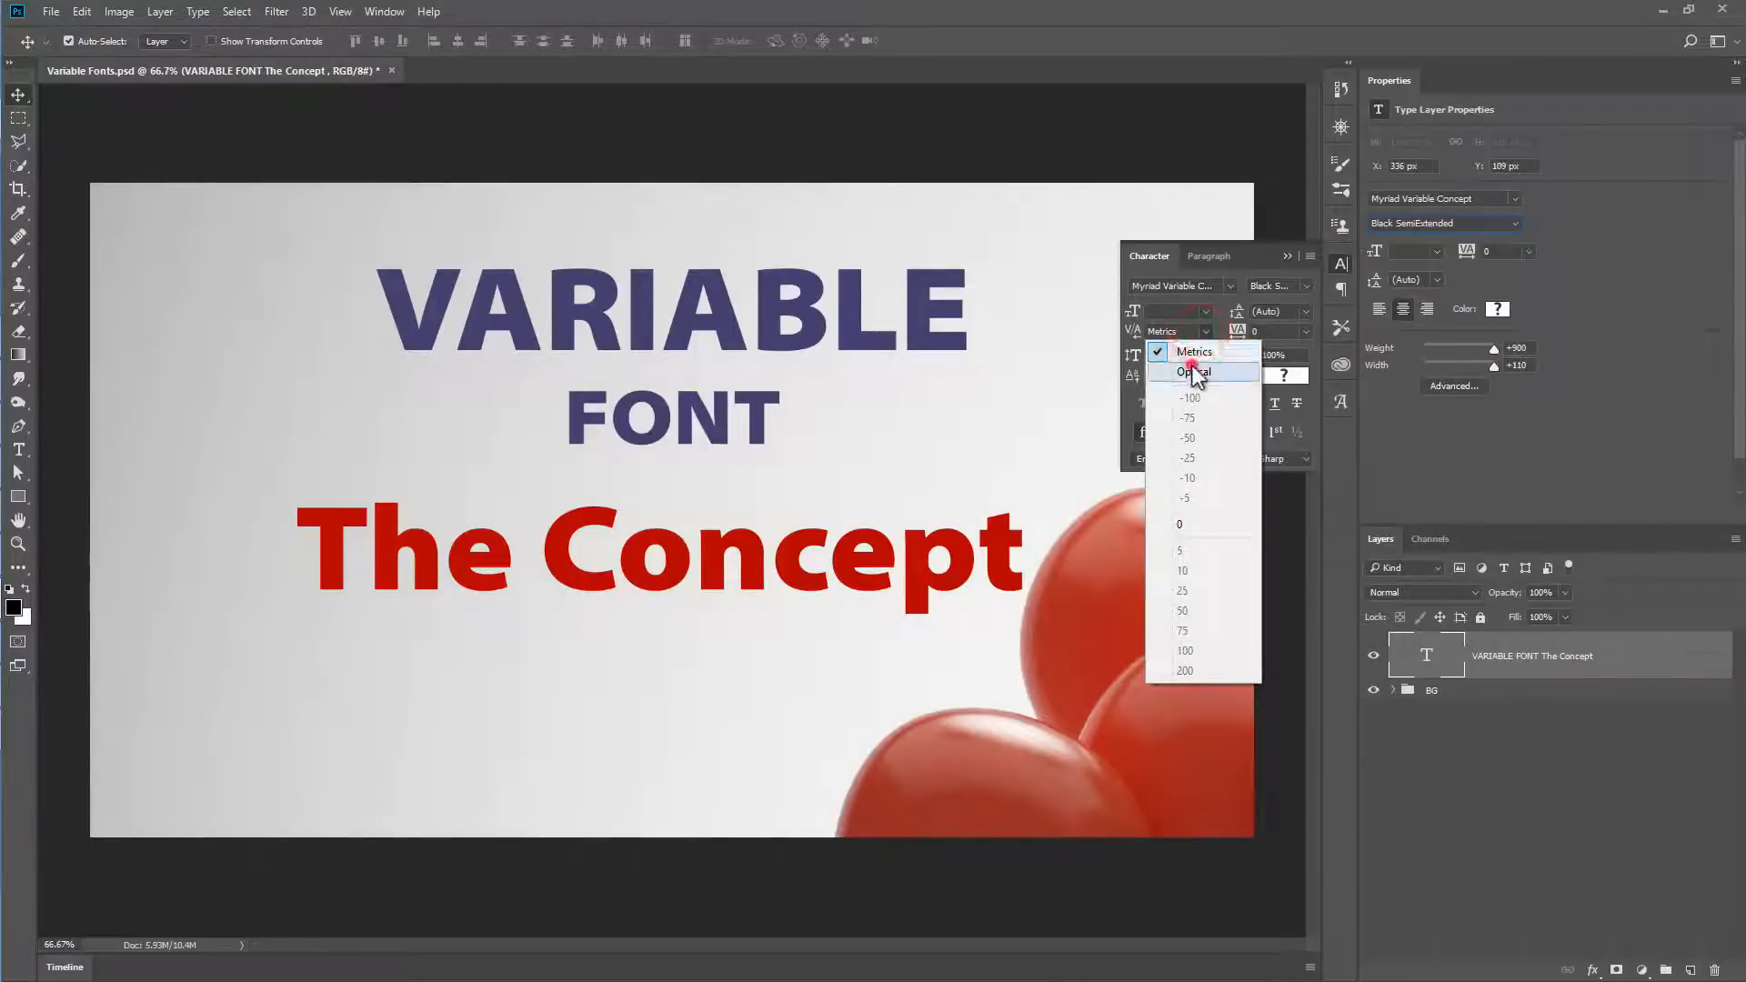
left_click(1192, 371)
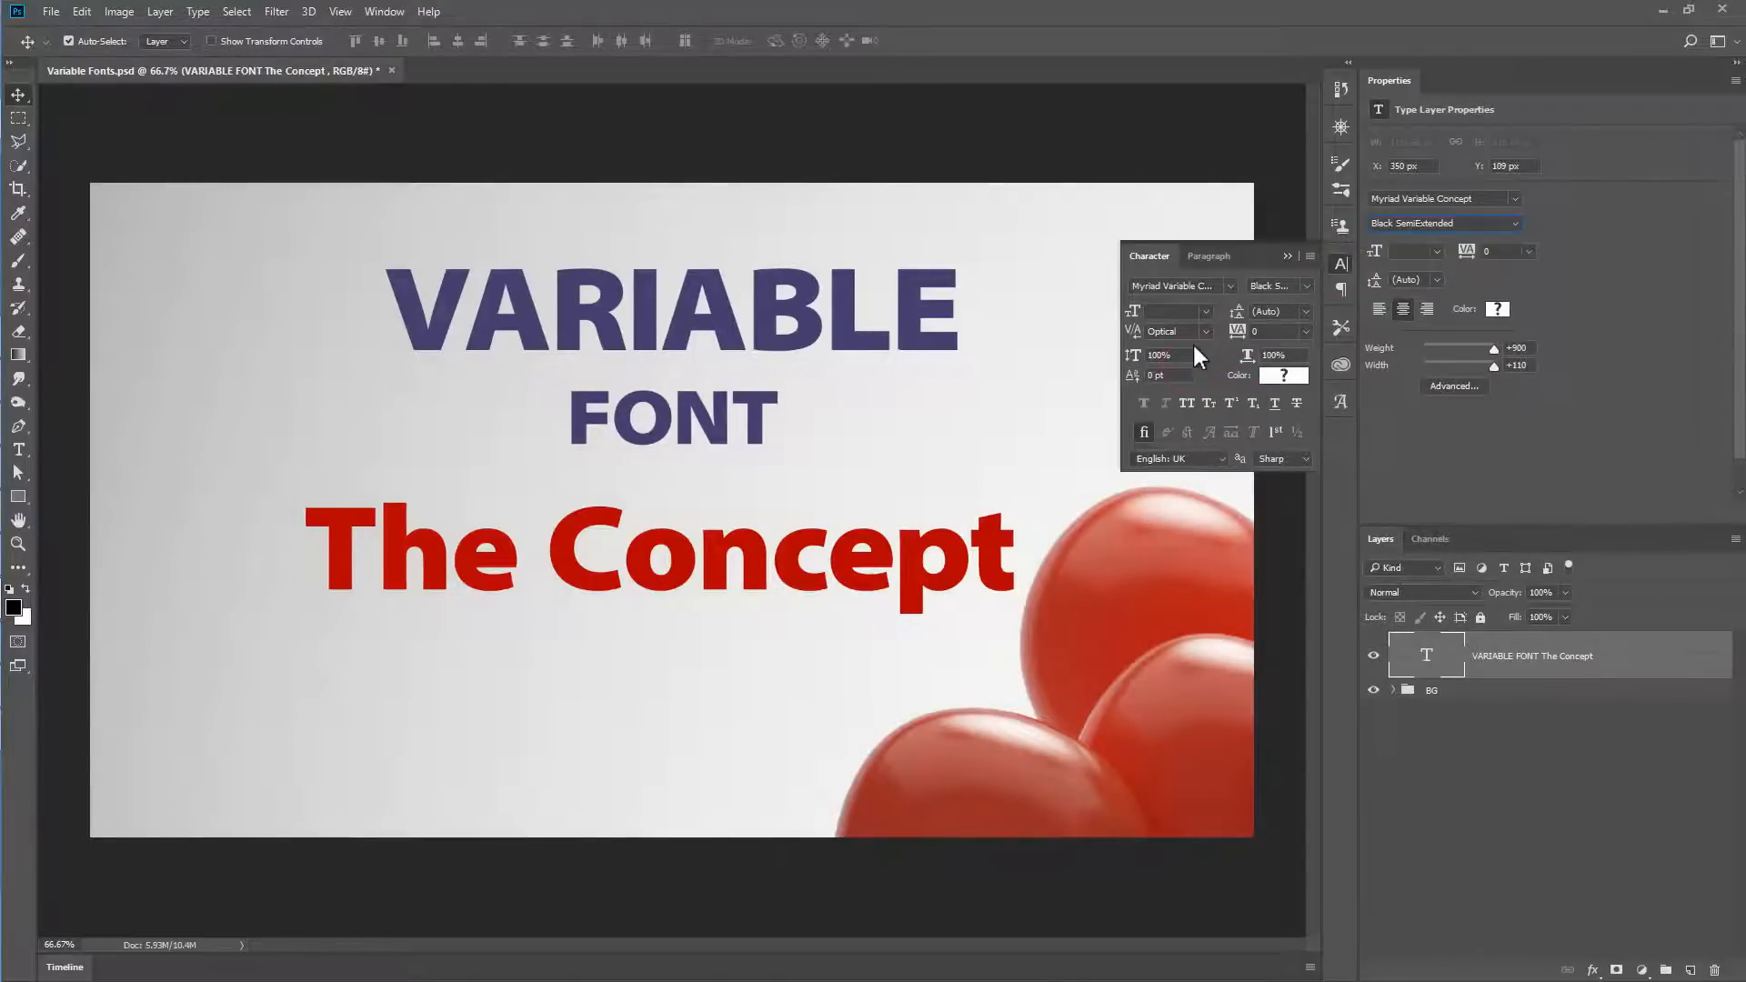
left_click(1206, 331)
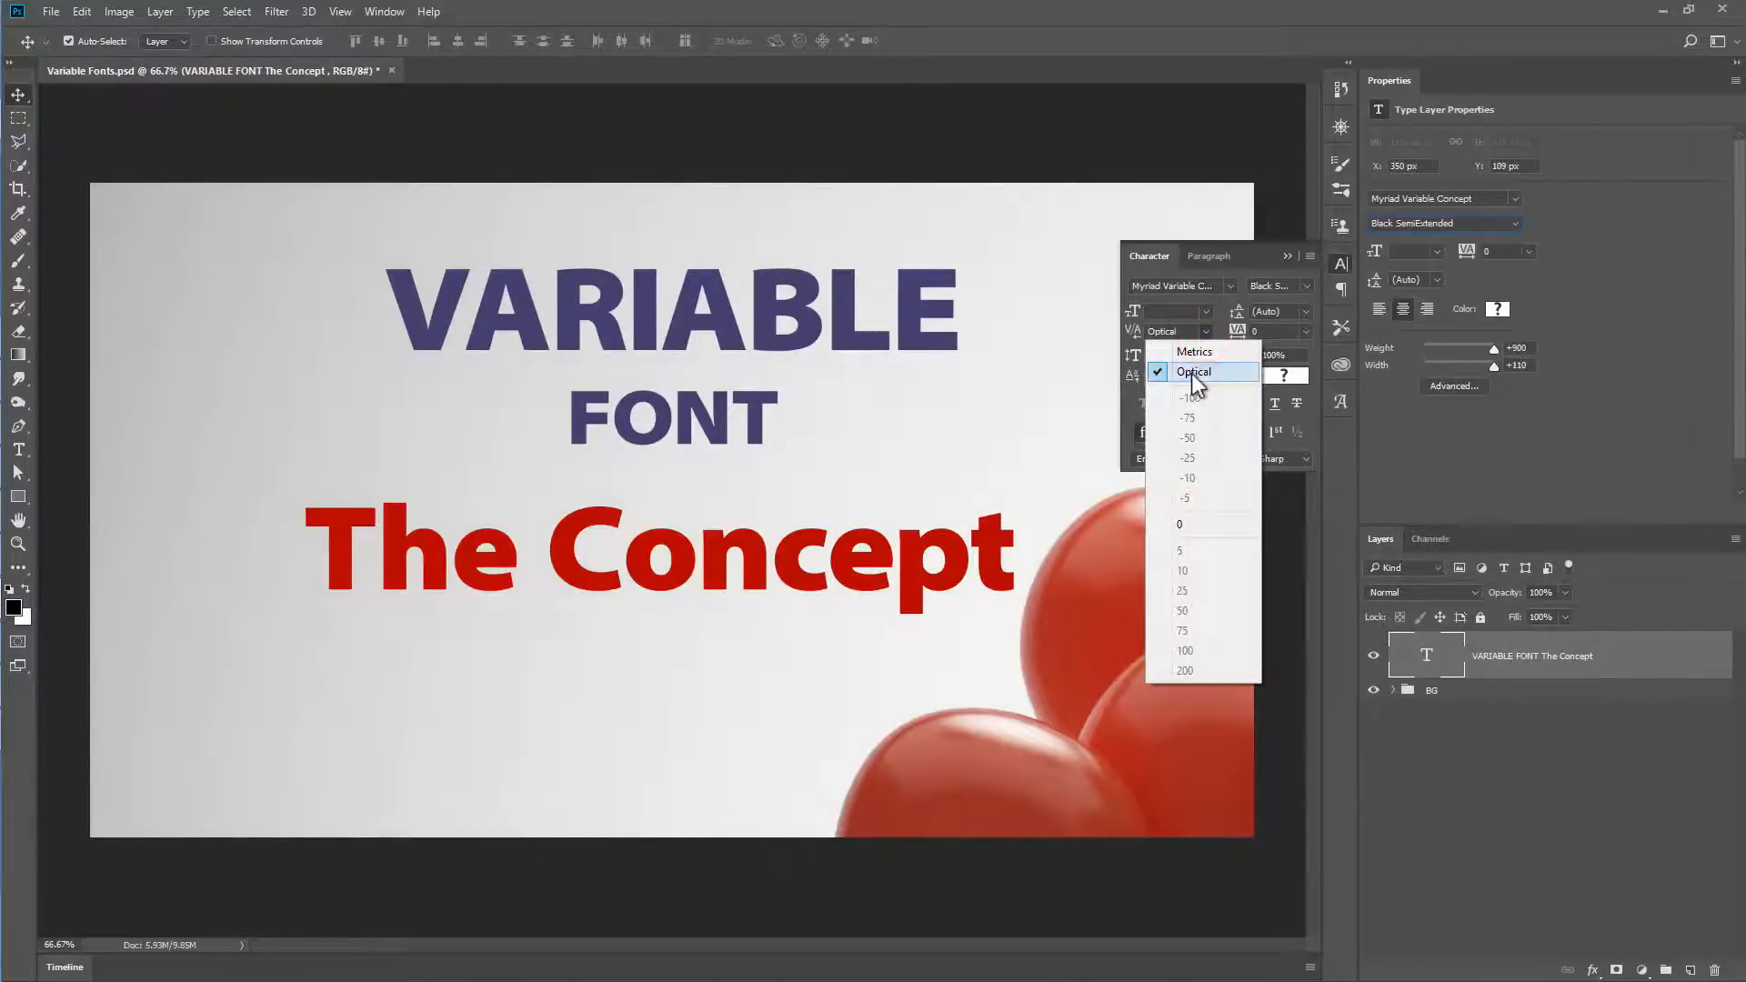
left_click(1193, 371)
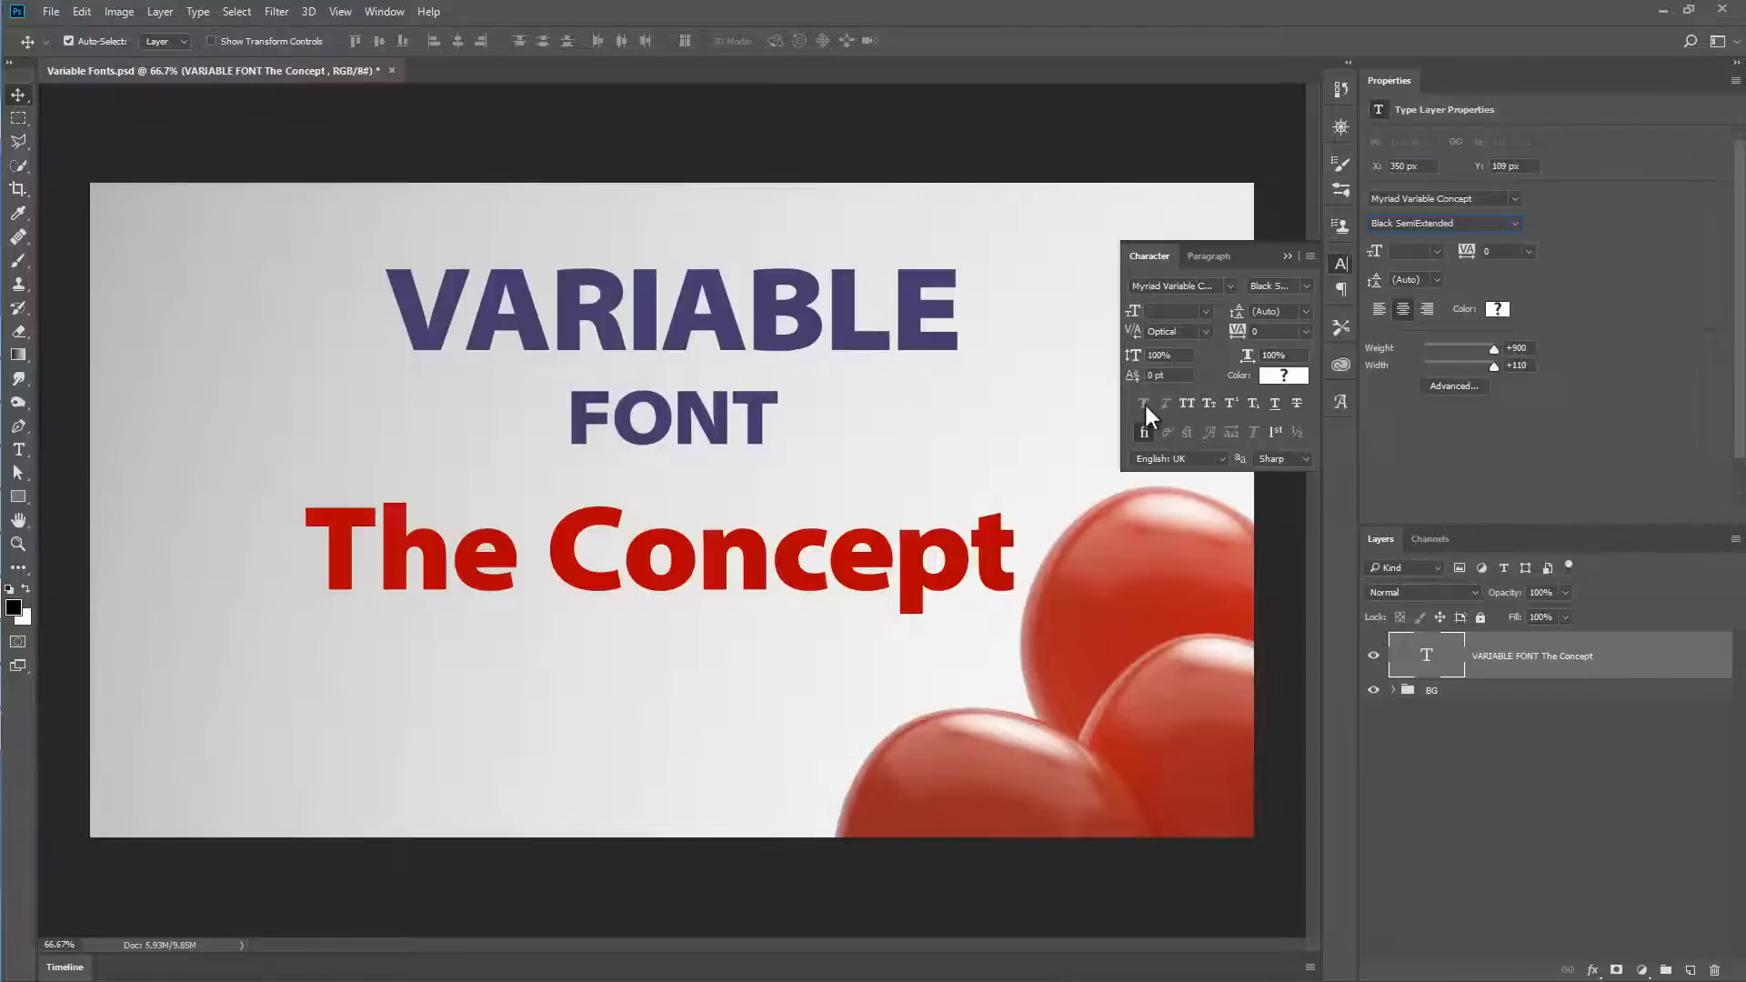
mouse_move(1168, 415)
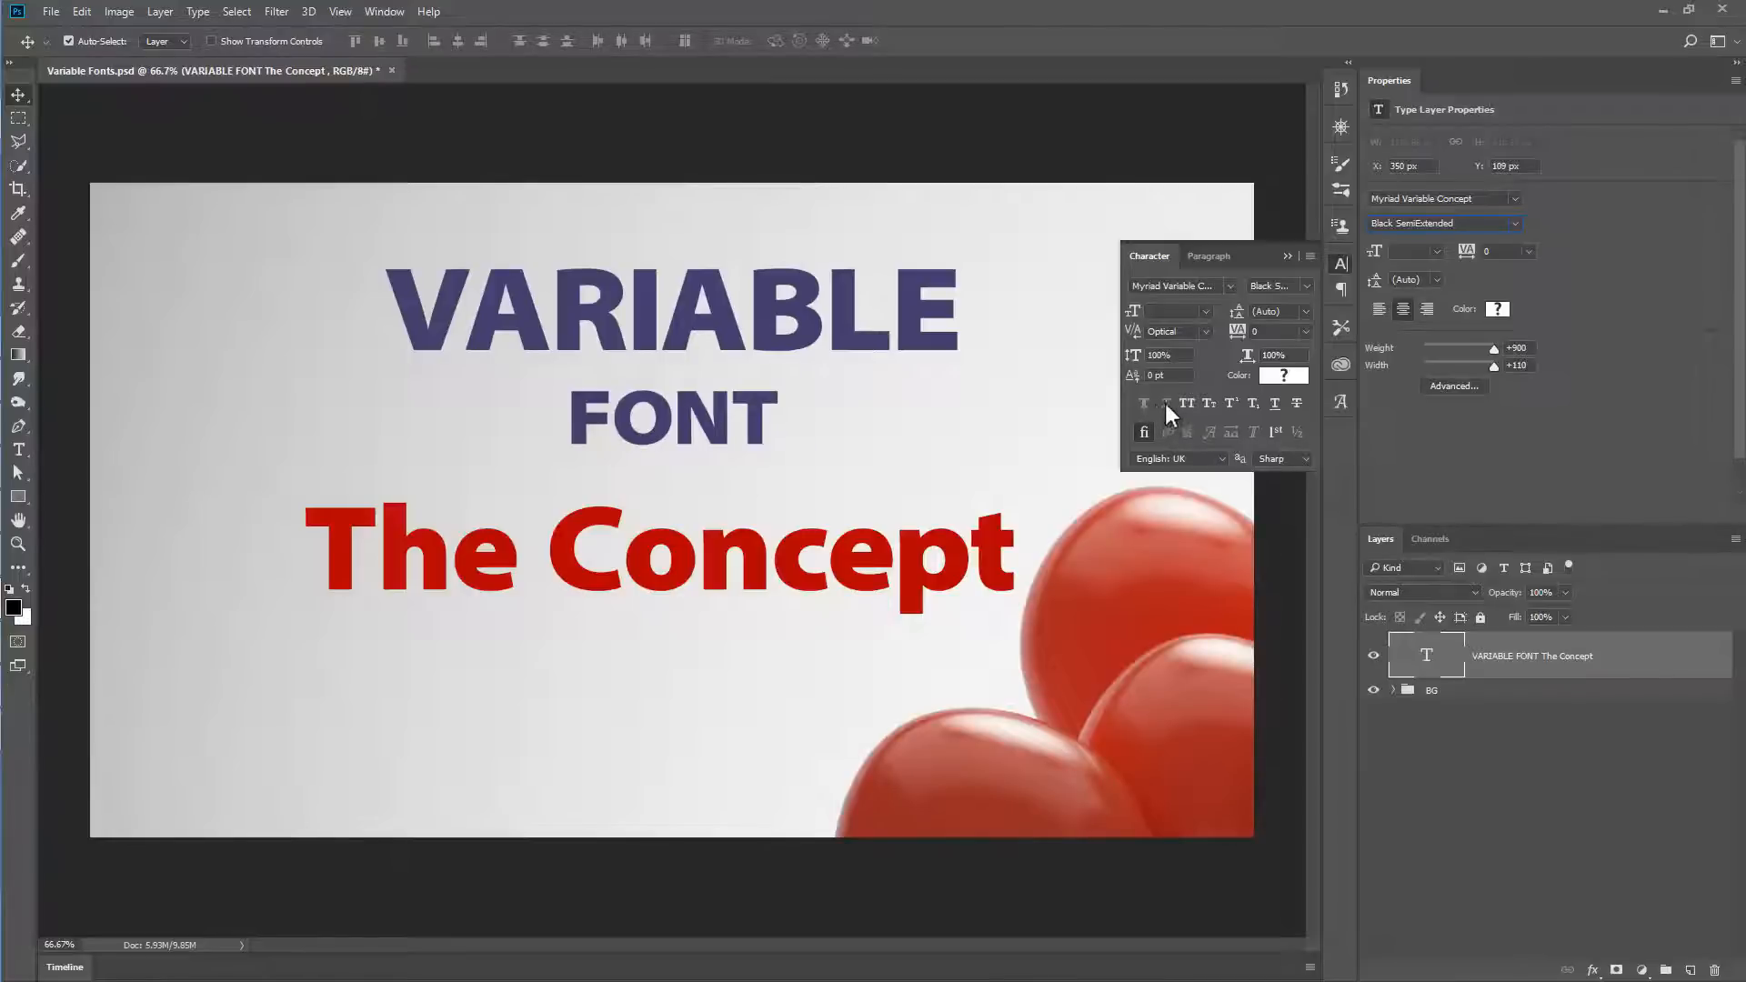
mouse_move(1144, 404)
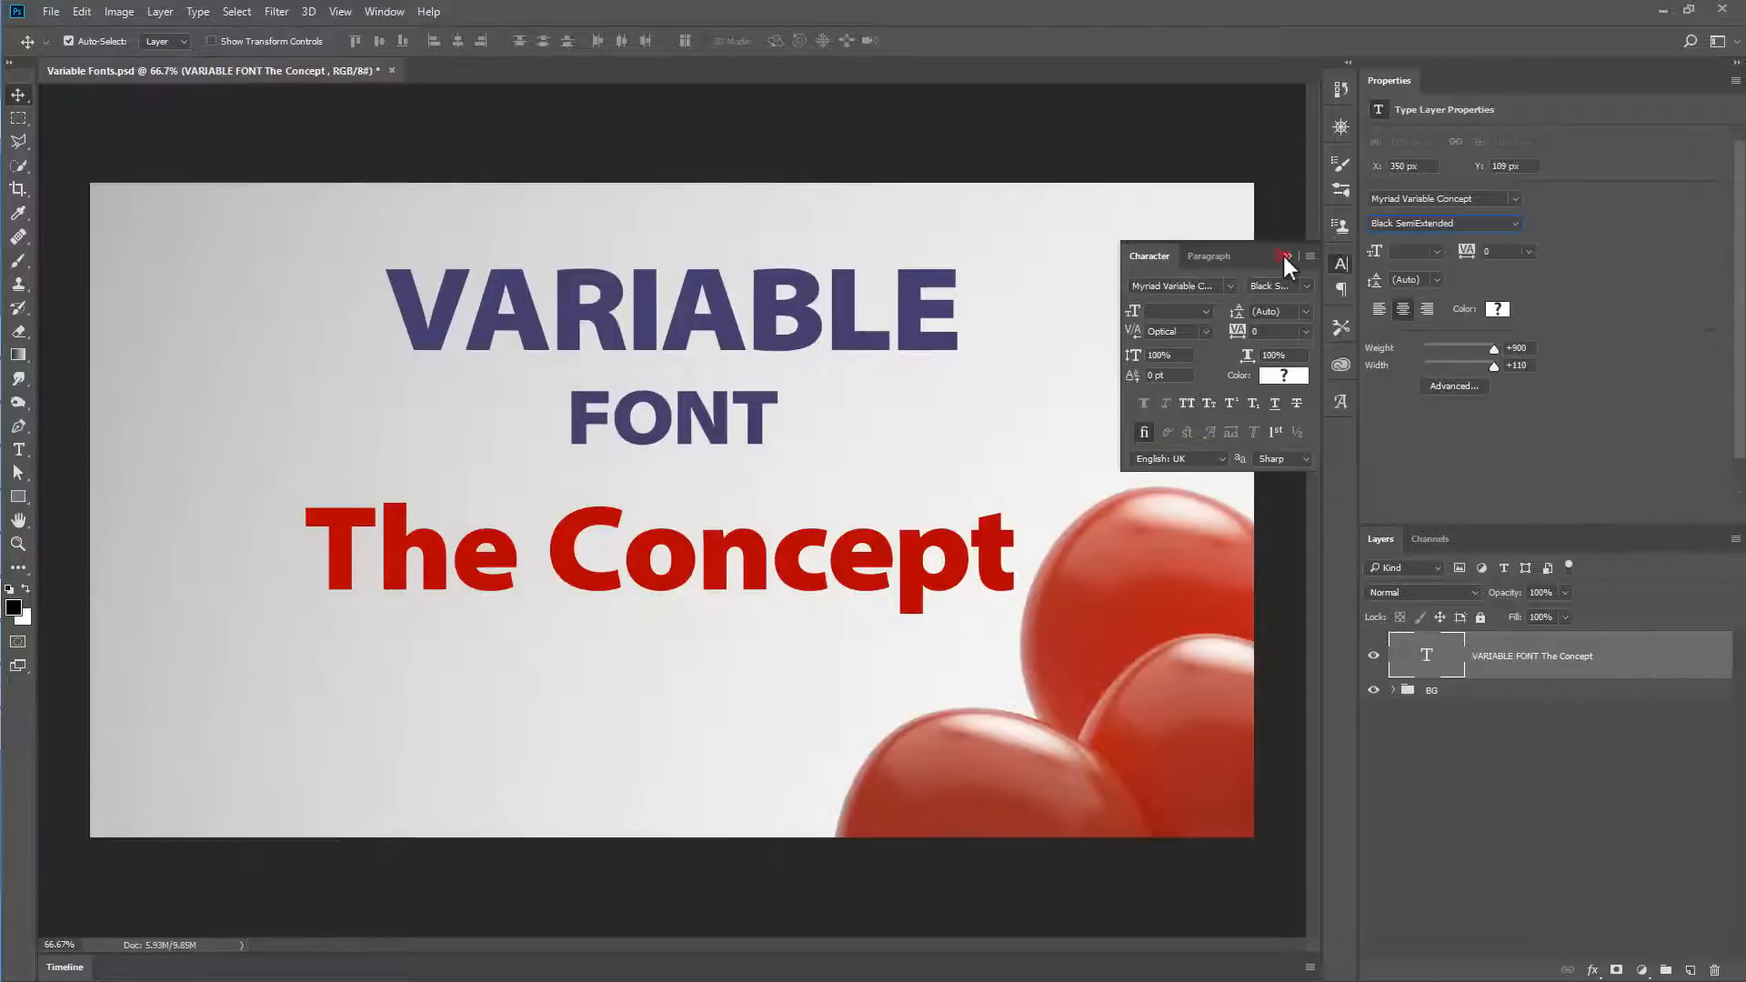
left_click(1286, 257)
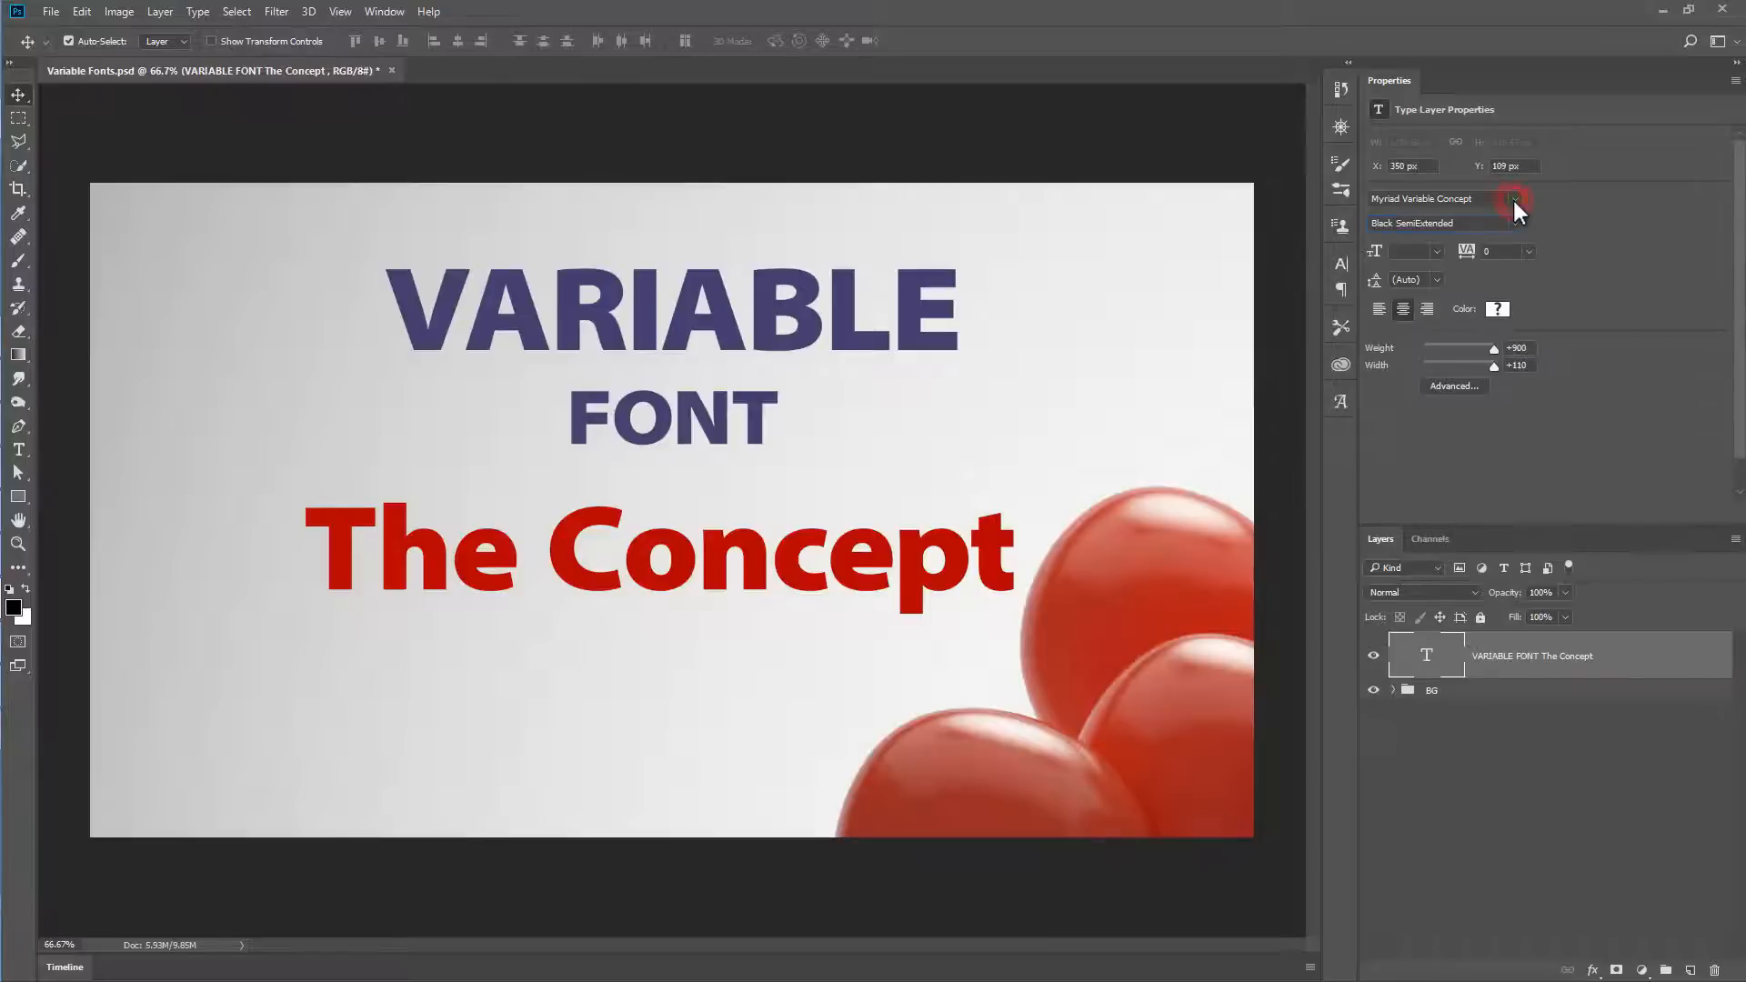
- Switch the title to Acumin Variable Concept and raise its weight to Semibold 562
left_click(1515, 198)
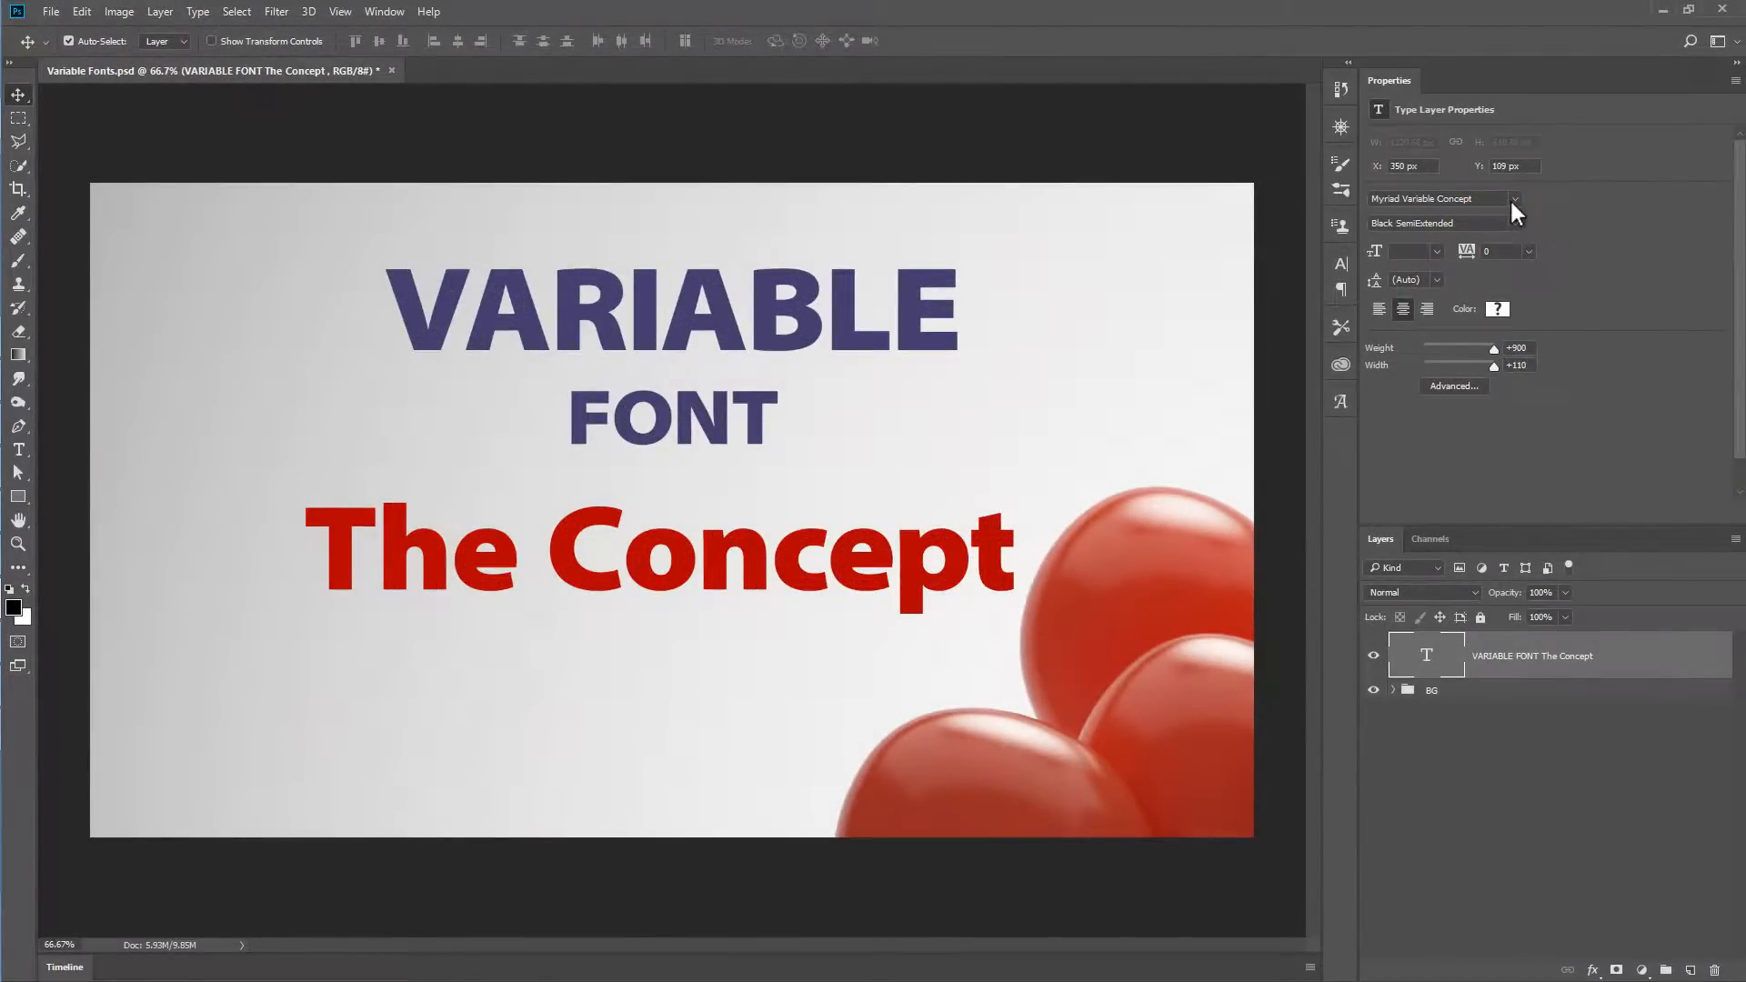
left_click(1511, 198)
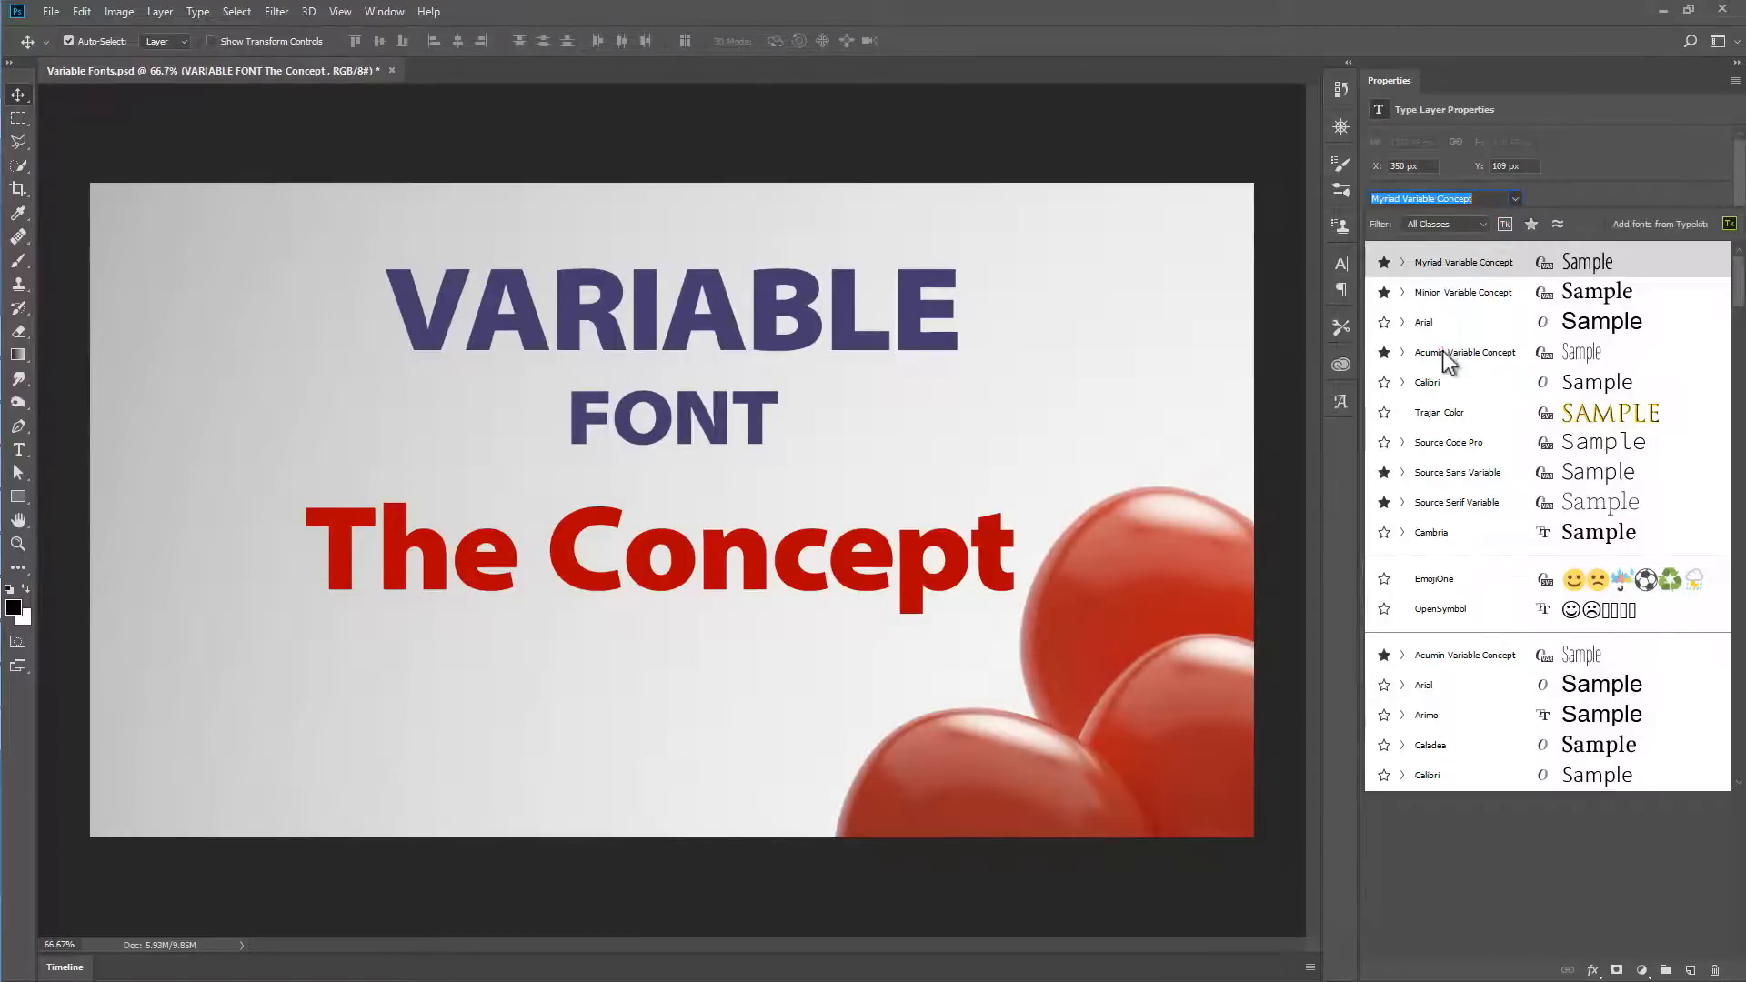
left_click(1466, 351)
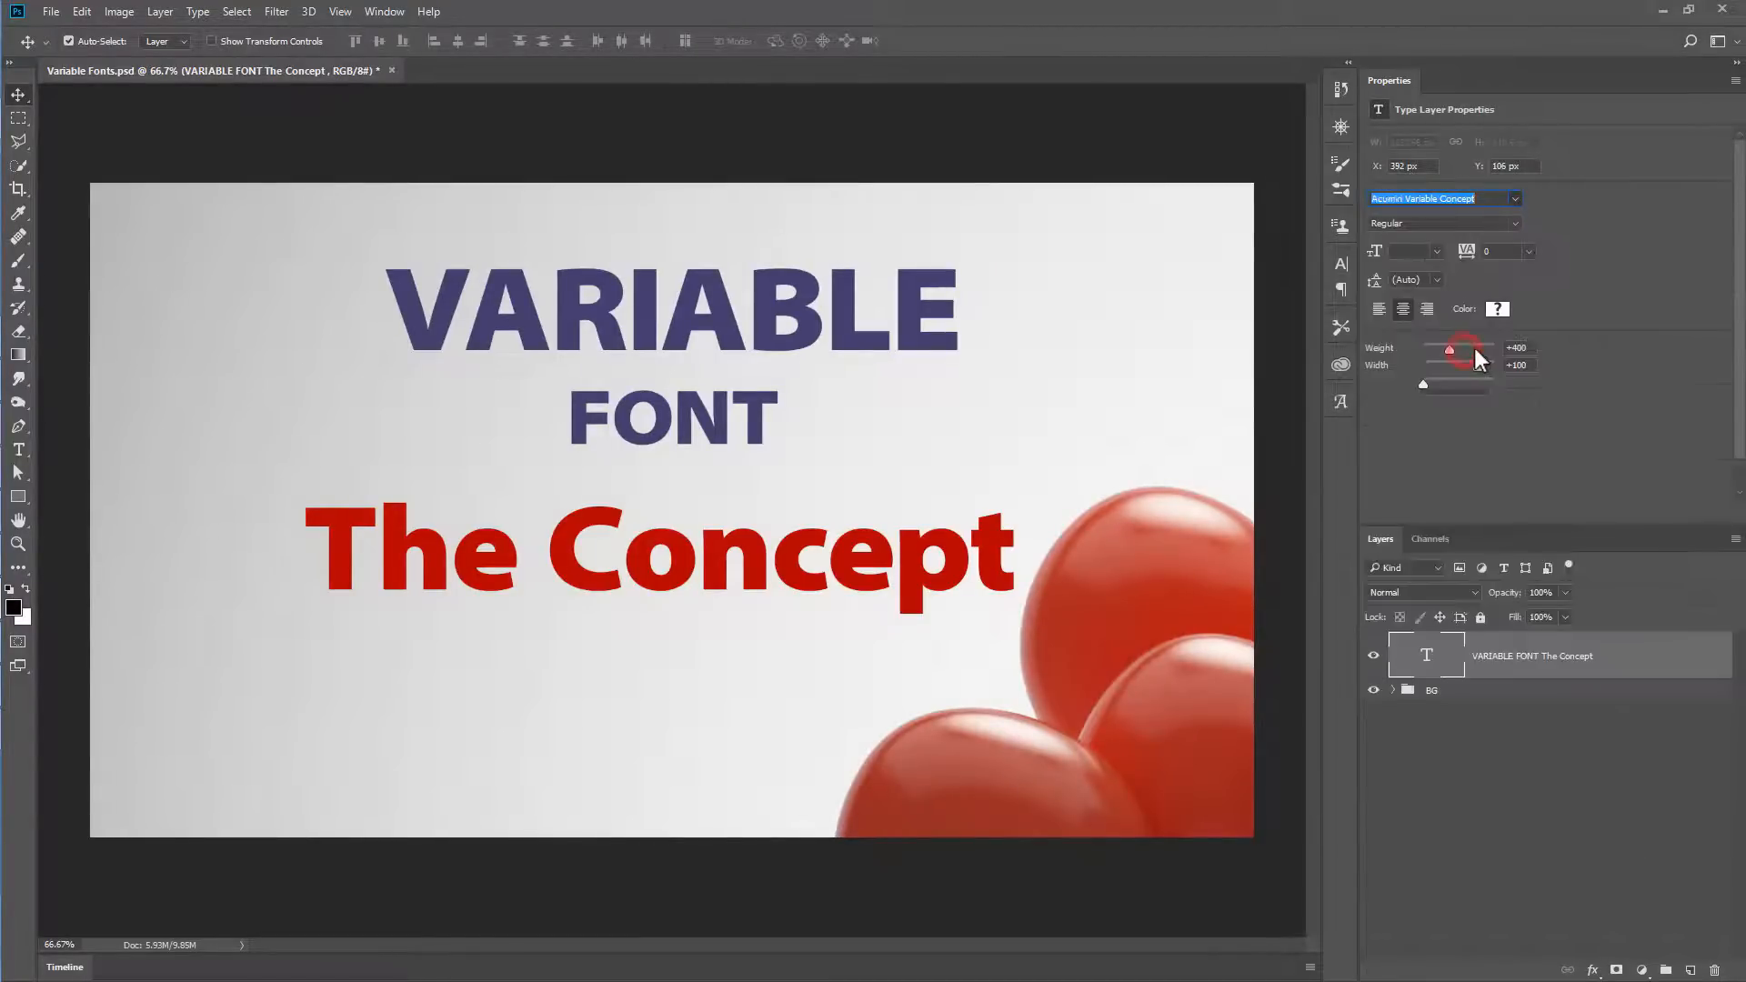
left_click_drag(1452, 349, 1466, 349)
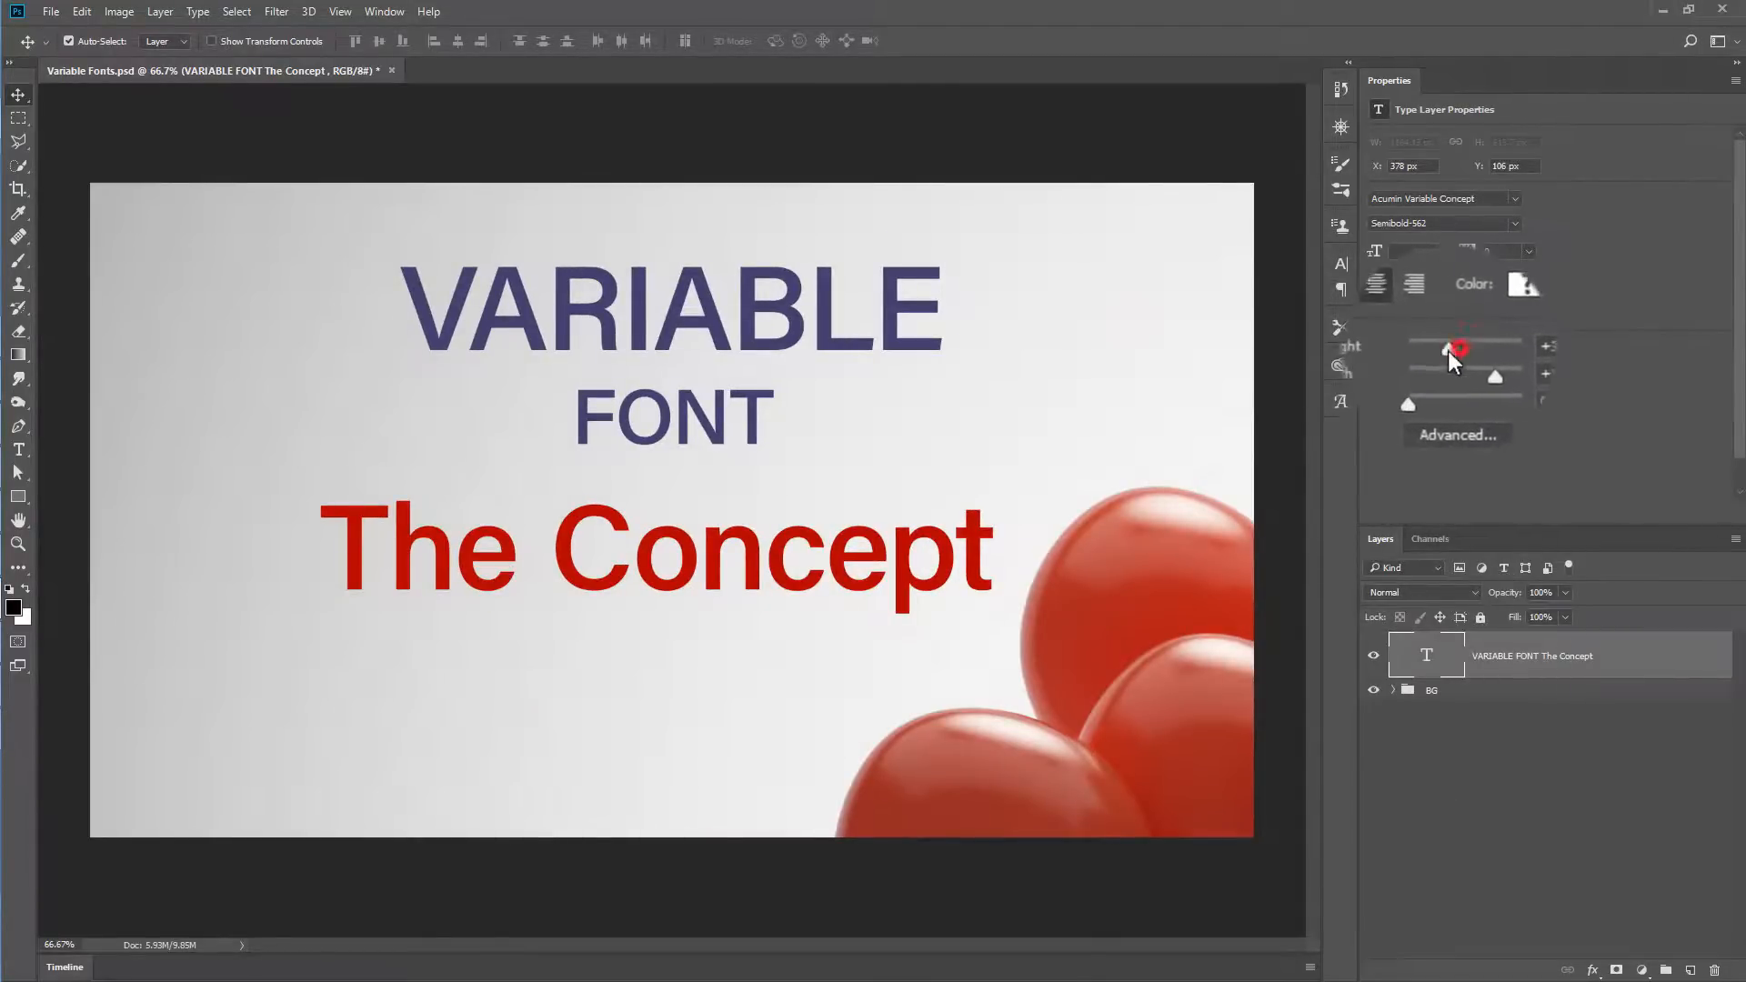
- Lighten the weight to about 377 and widen the letters to width 115
left_click_drag(1454, 365, 1481, 366)
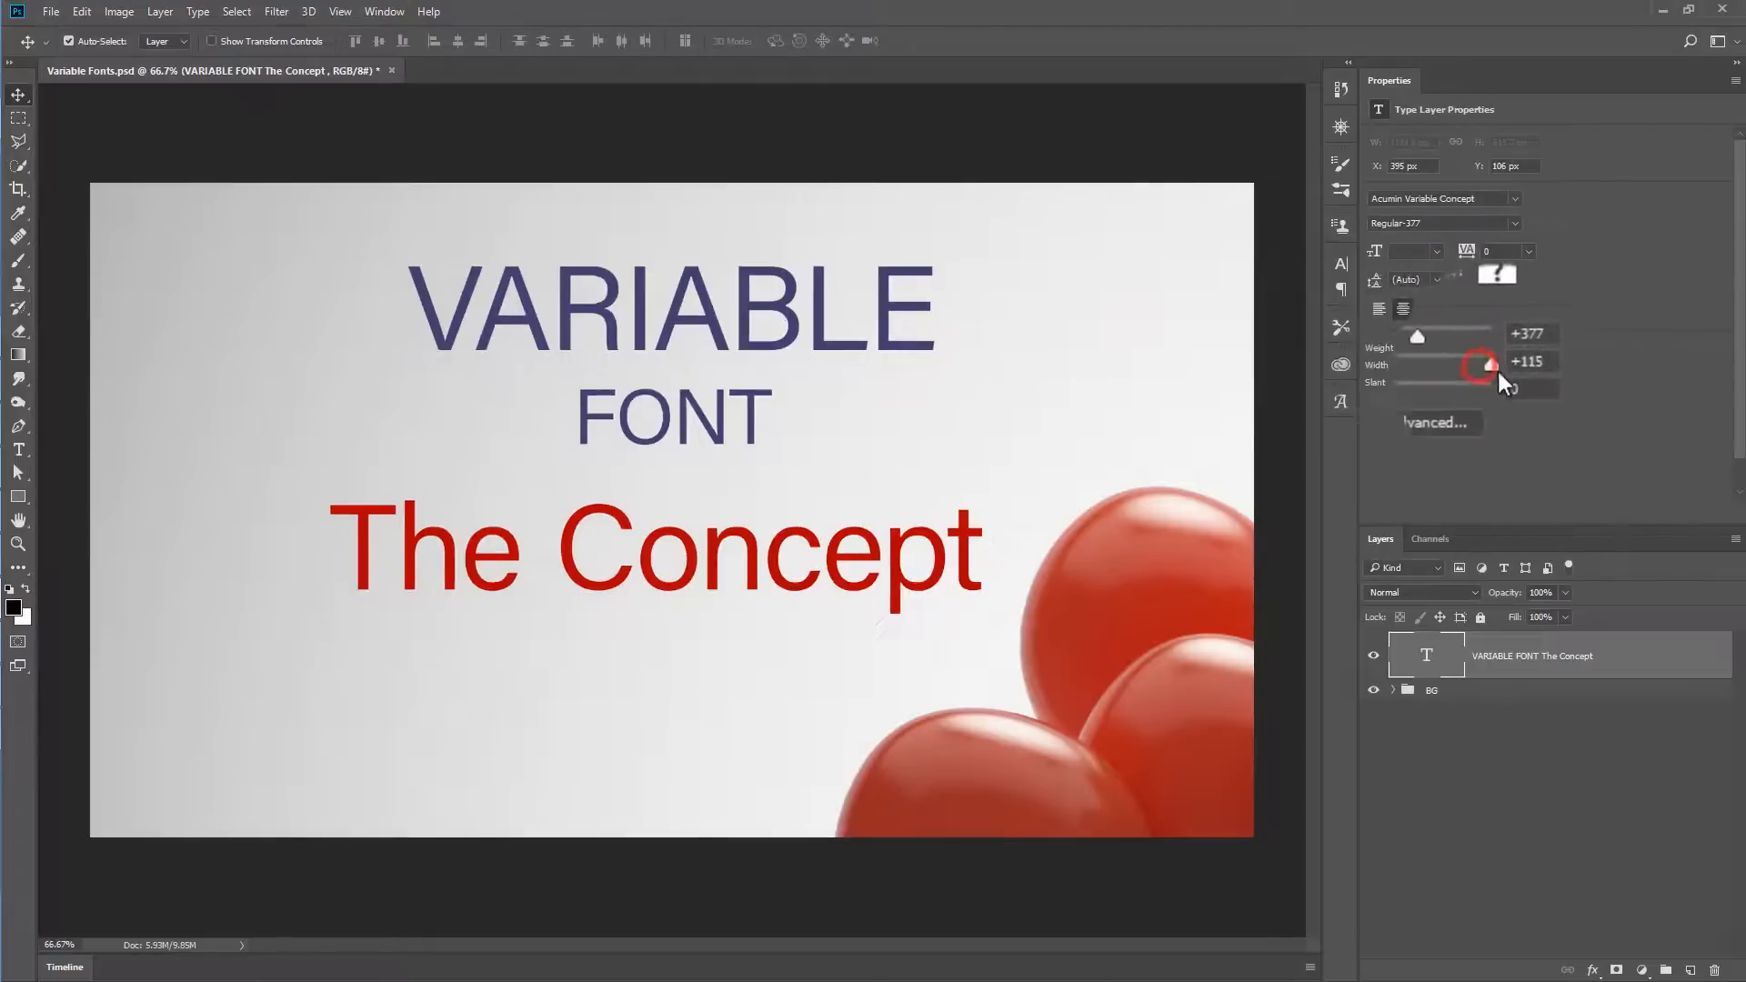
left_click_drag(1480, 365, 1470, 390)
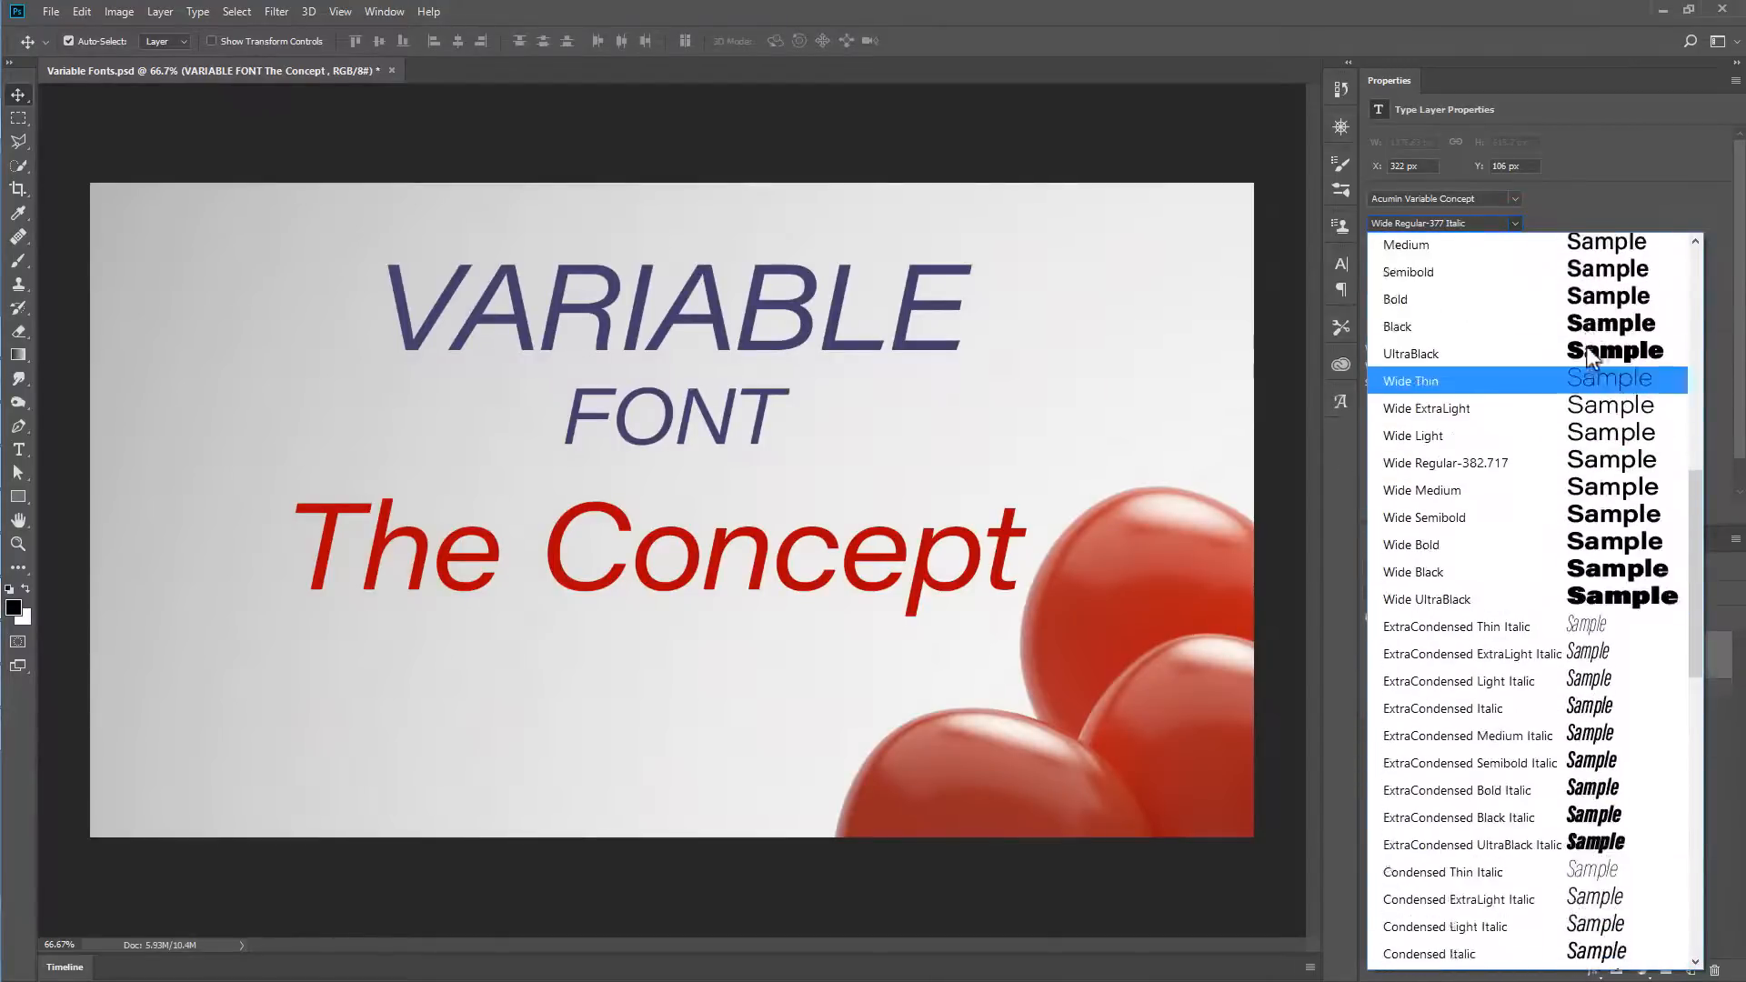
scroll("down", 3)
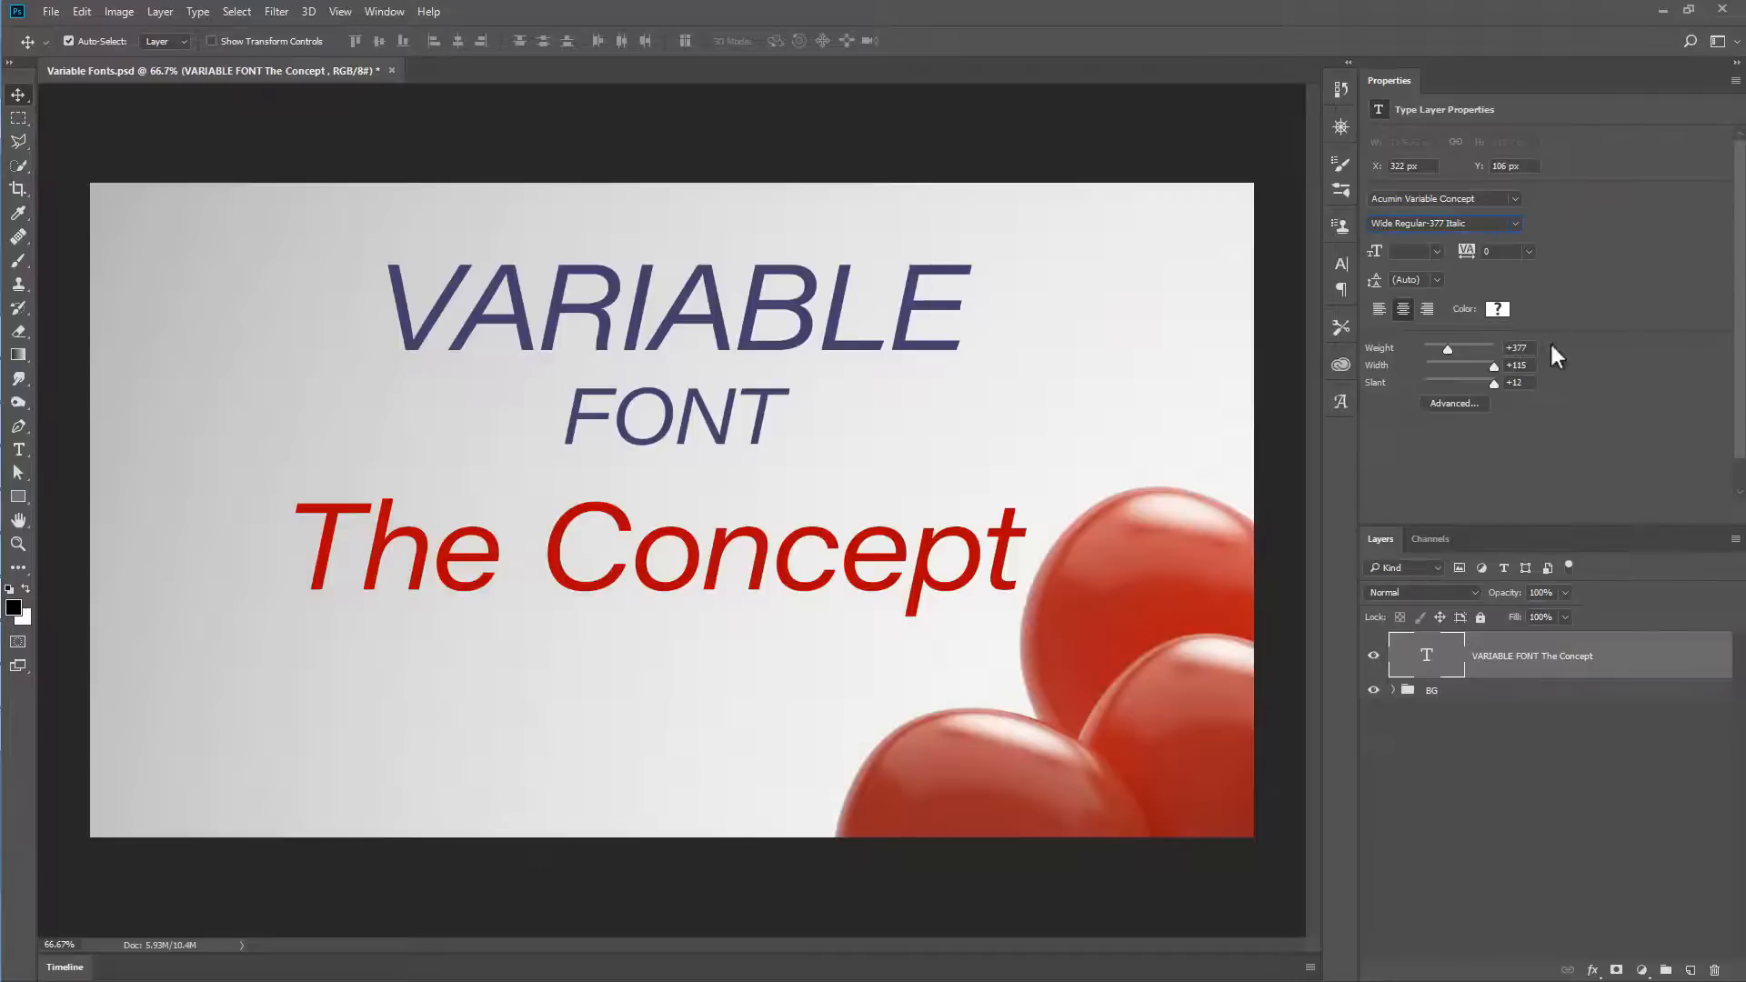
- Make the title ExtraCondensed UltraBlack Italic, weight 900, width 50, slant 9
left_click_drag(1448, 349, 1494, 349)
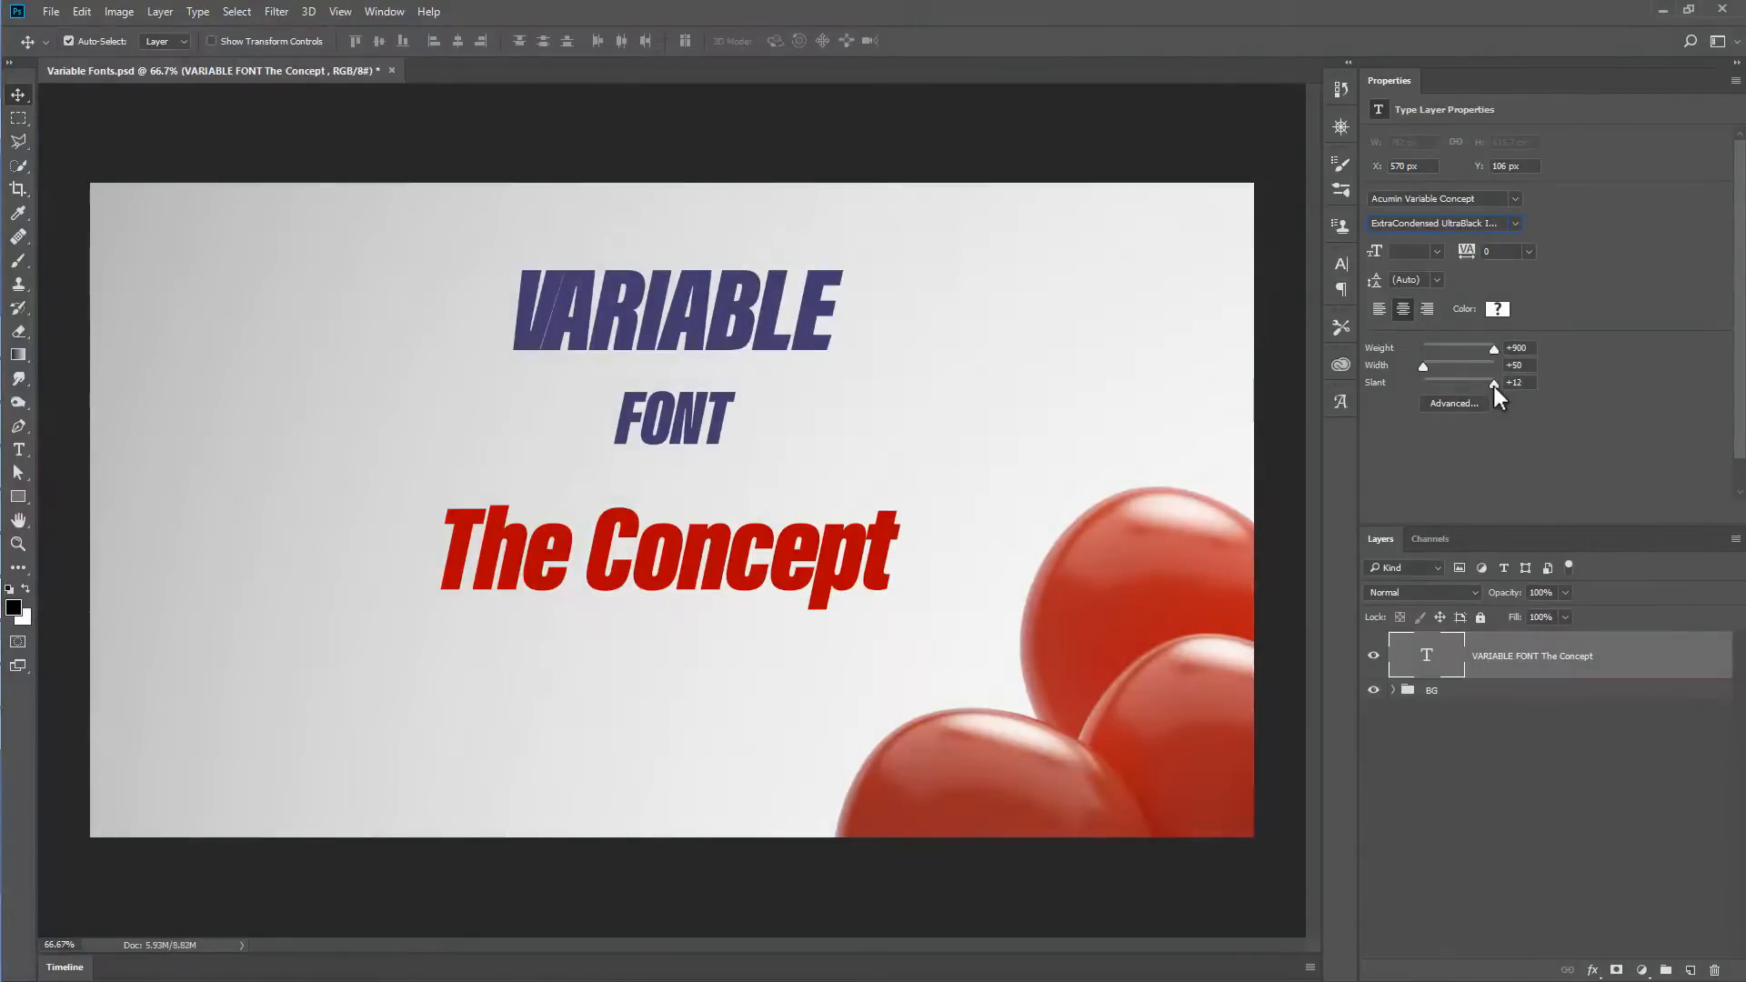
left_click_drag(1495, 383, 1479, 384)
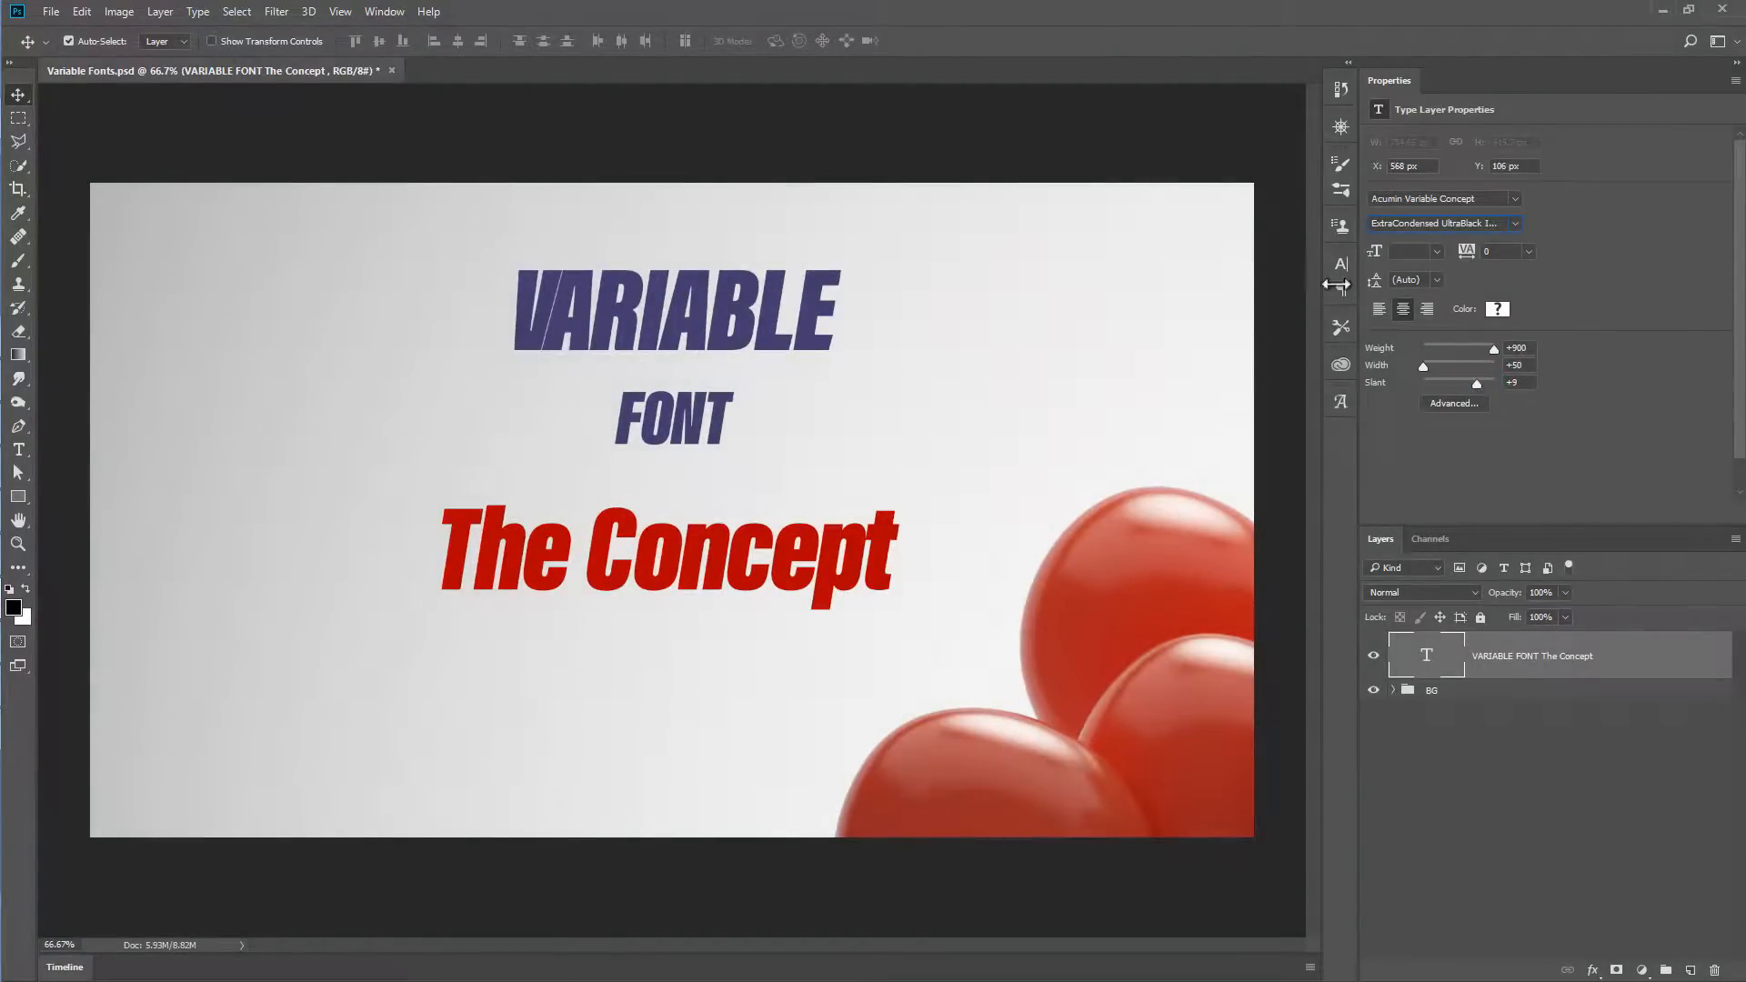
- Switch the Acumin title's kerning from Optical to Metrics in the Character panel
left_click(1341, 264)
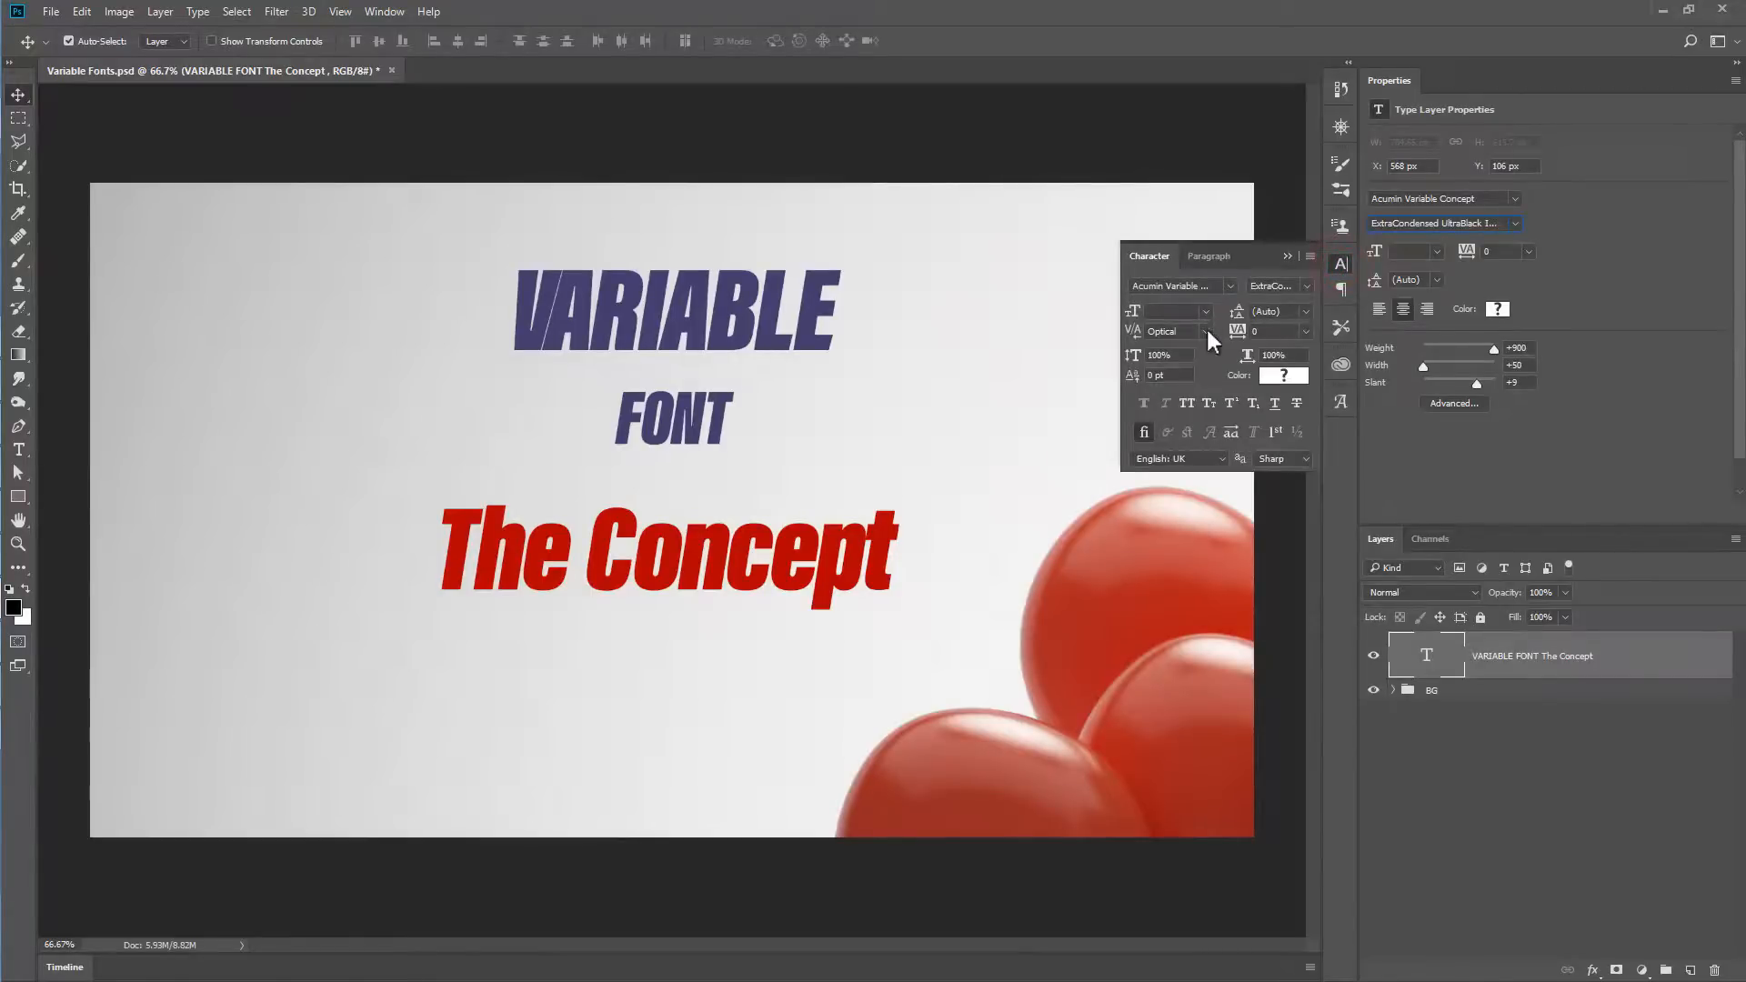
left_click(1170, 331)
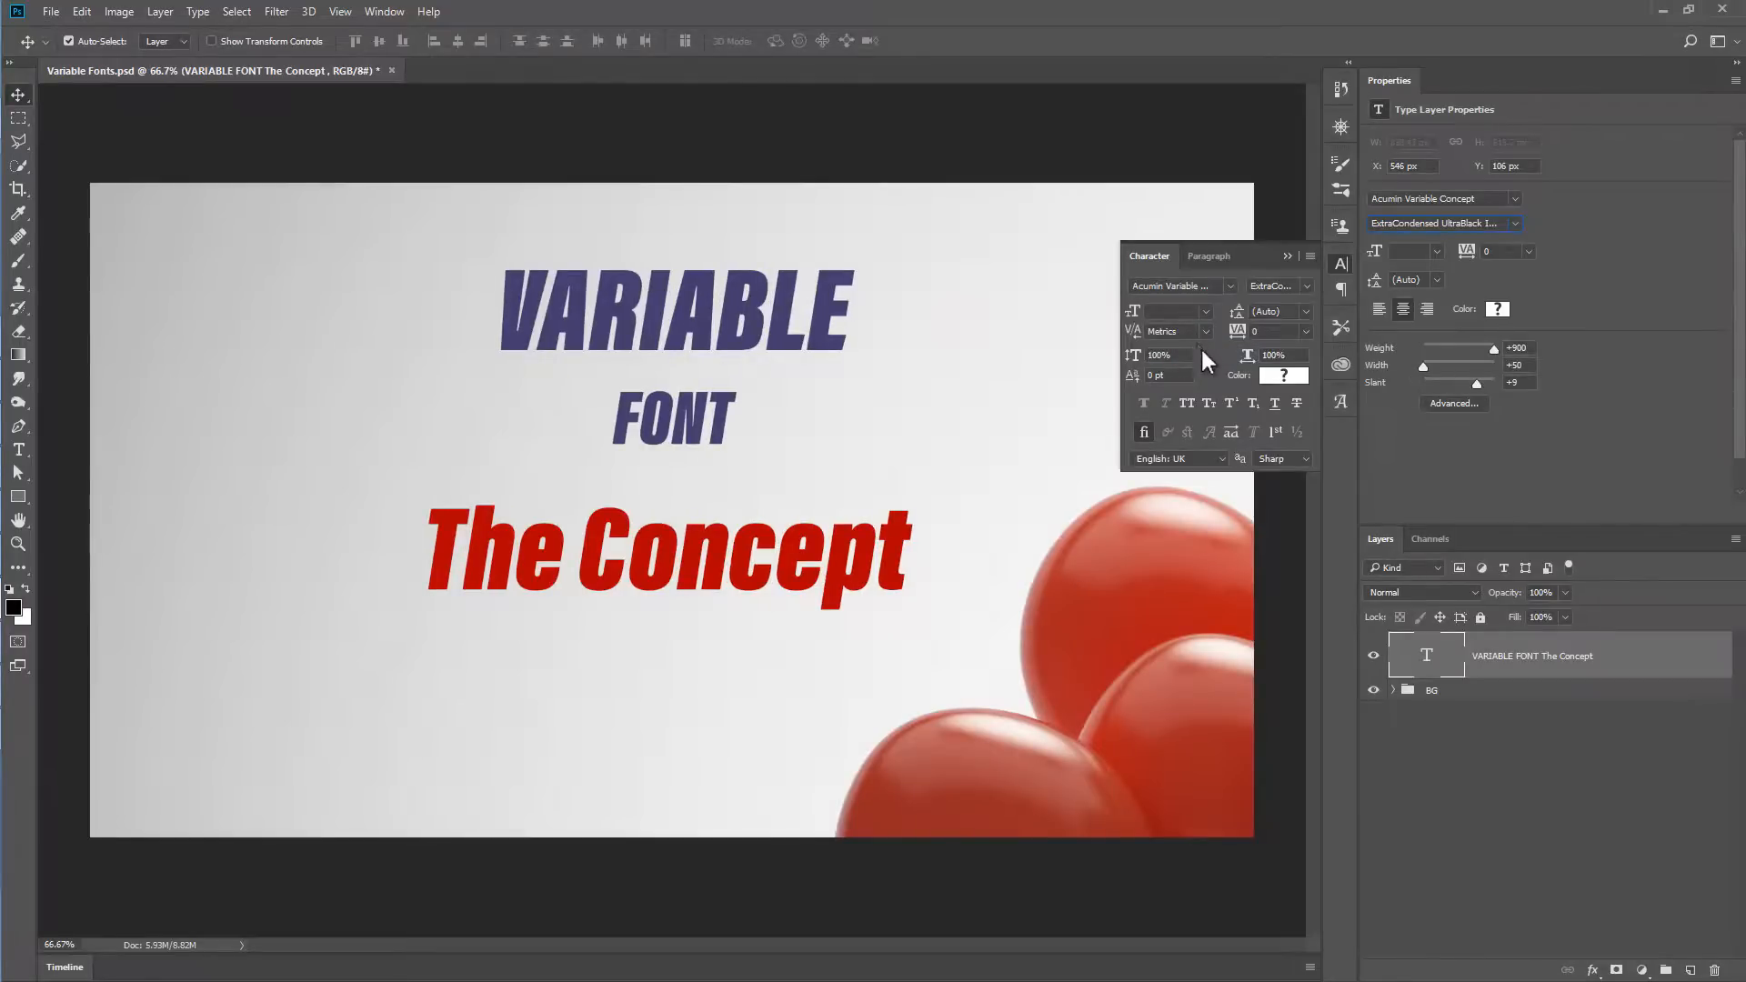
mouse_move(1291, 277)
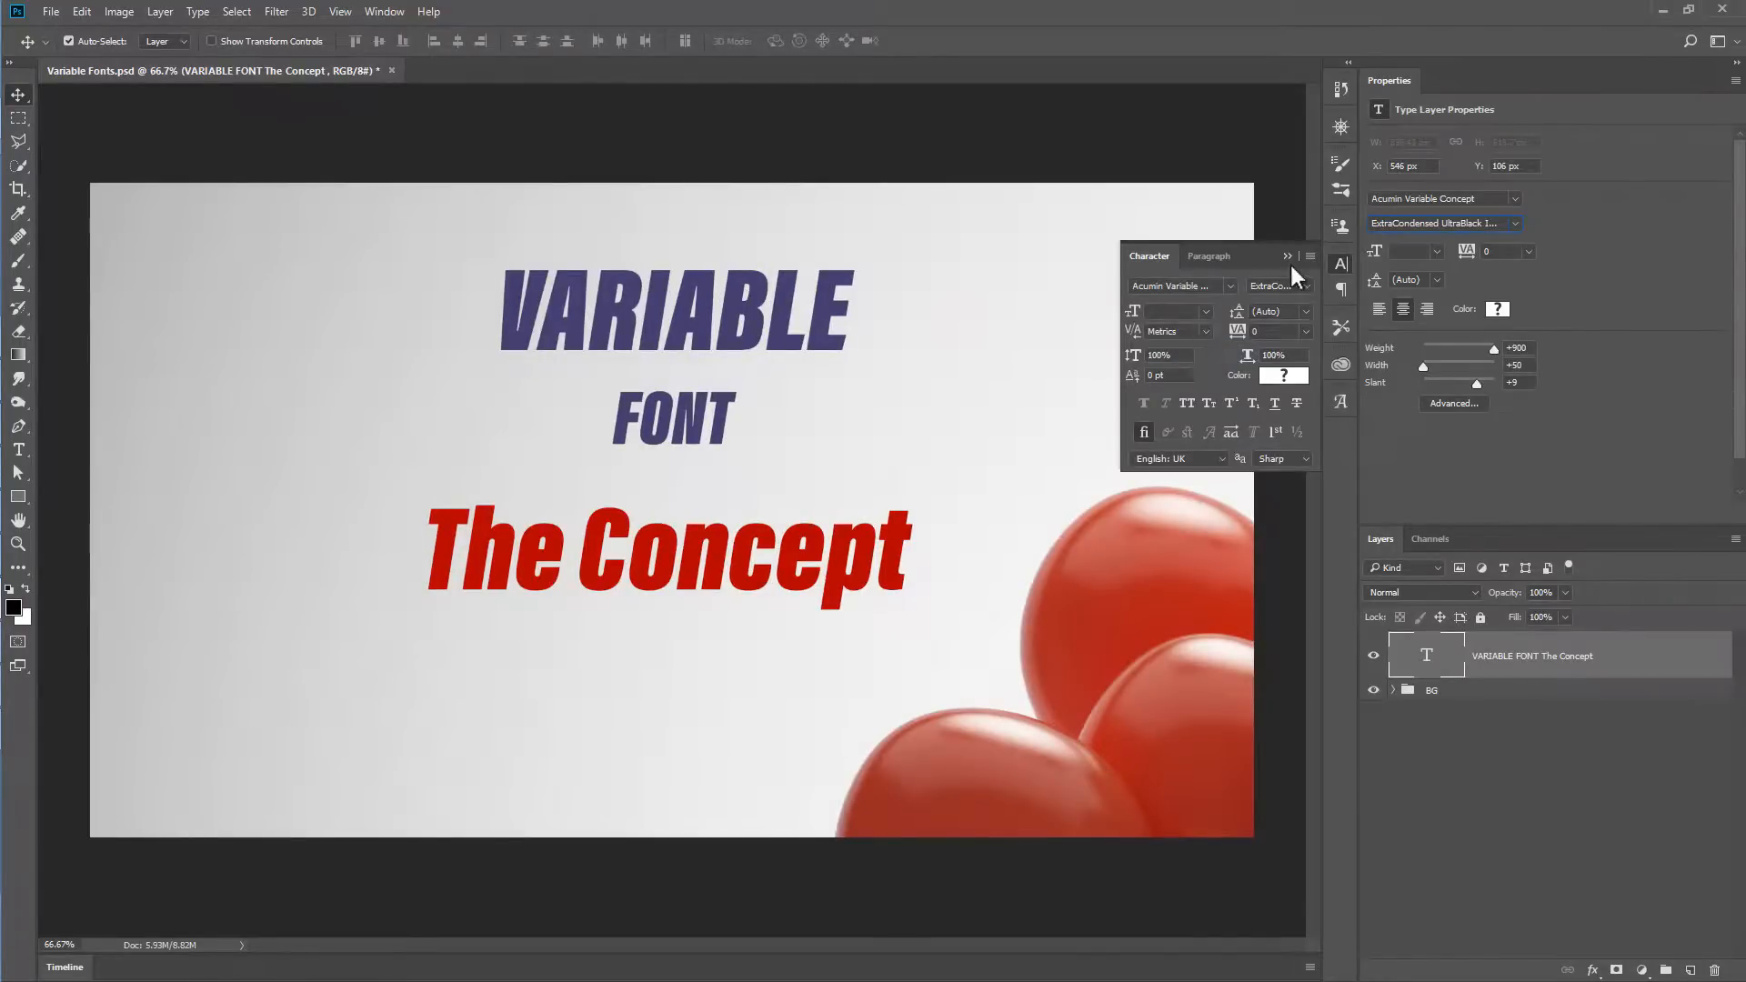